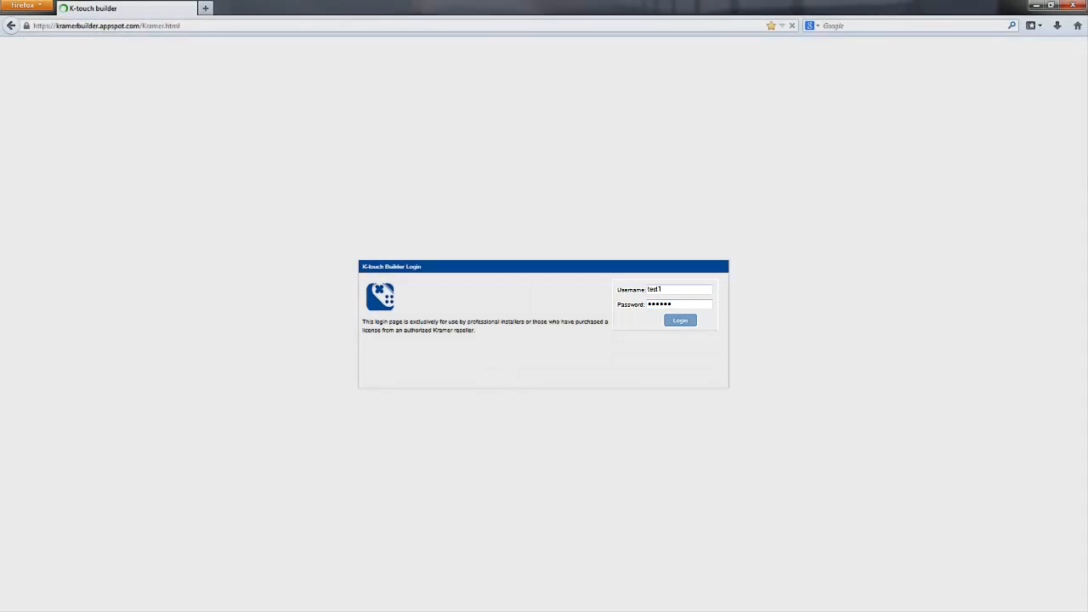
Log in to K-touch Builder with the entered username and password
click(681, 321)
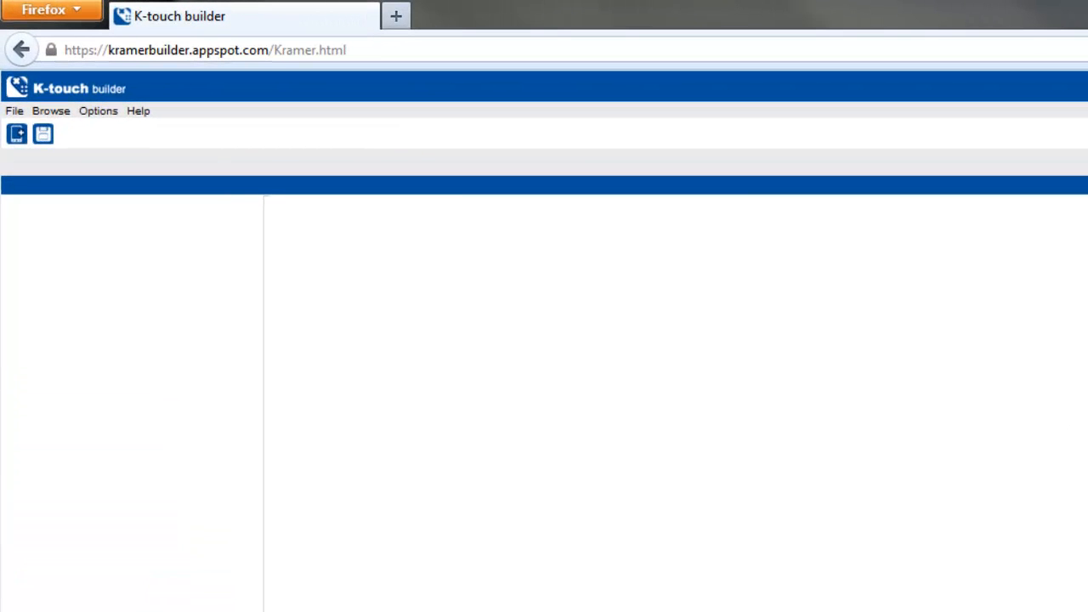
click(13, 111)
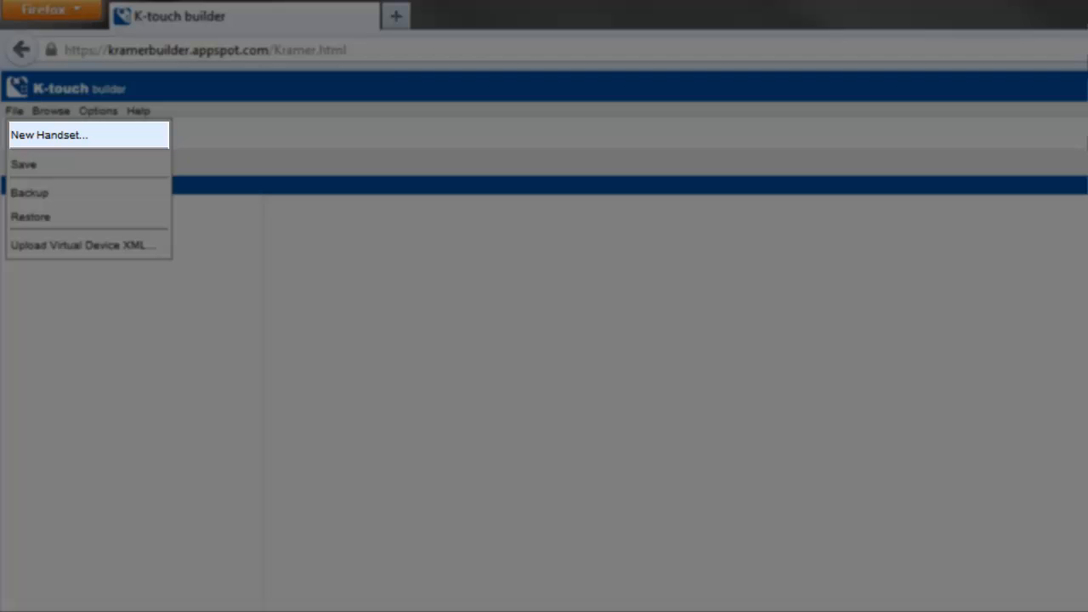
mouse_move(24, 164)
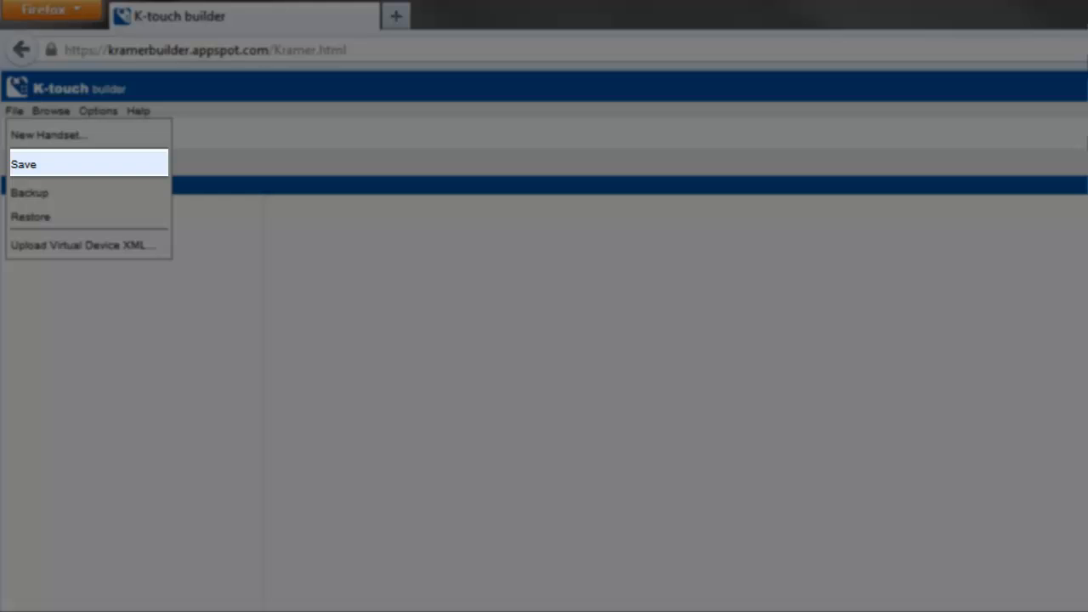
mouse_move(30, 193)
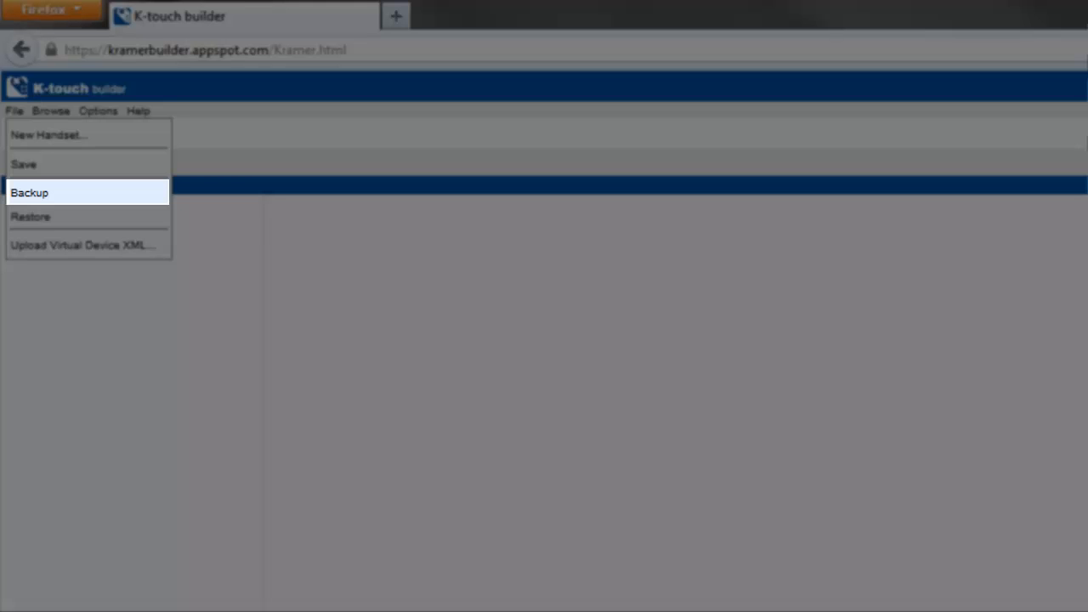
mouse_move(31, 216)
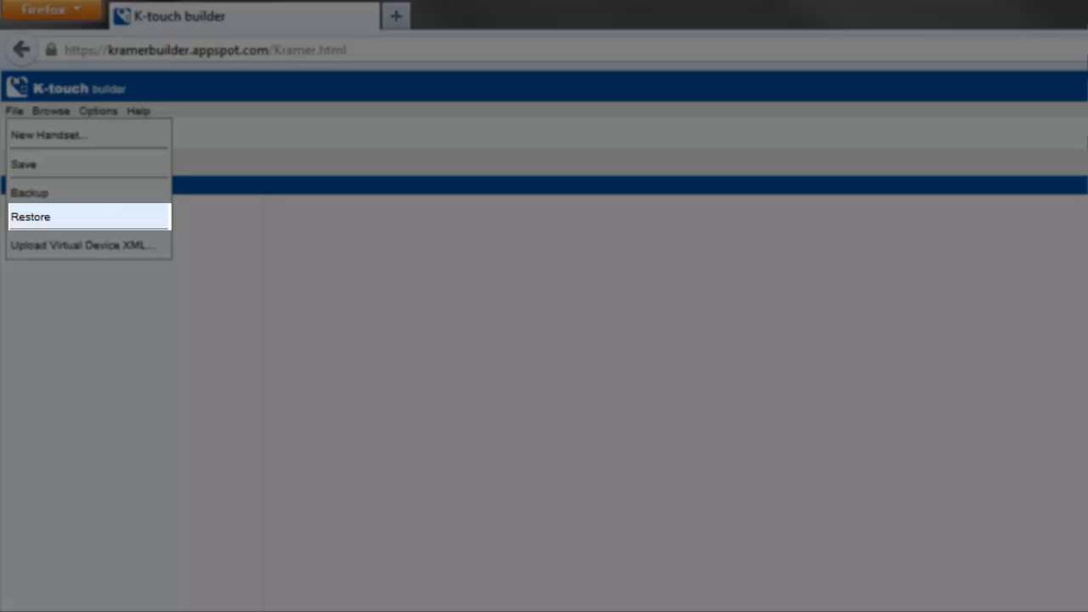
mouse_move(83, 245)
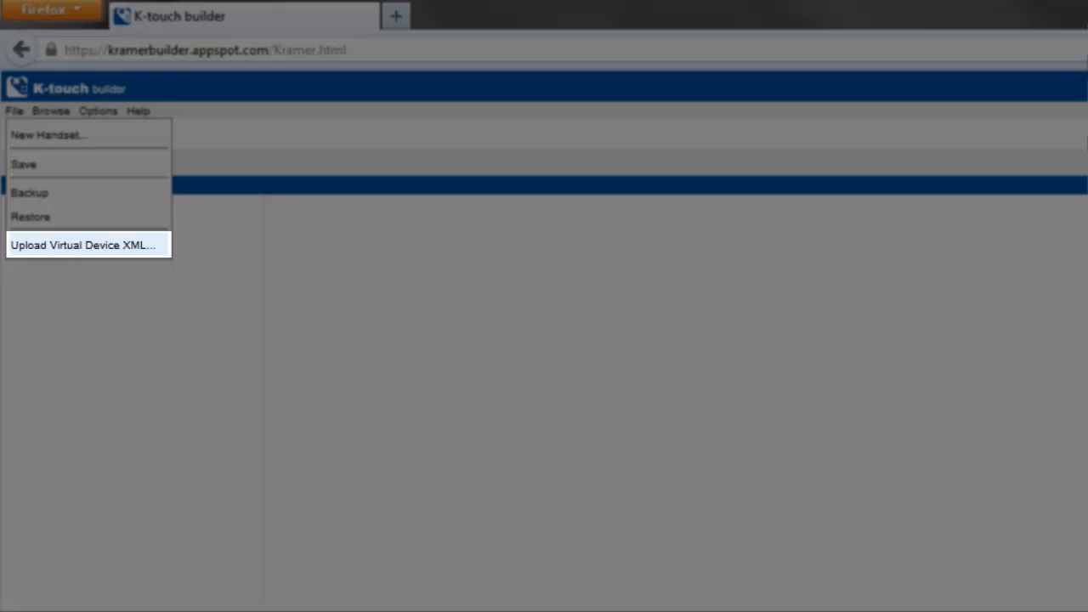
click(50, 111)
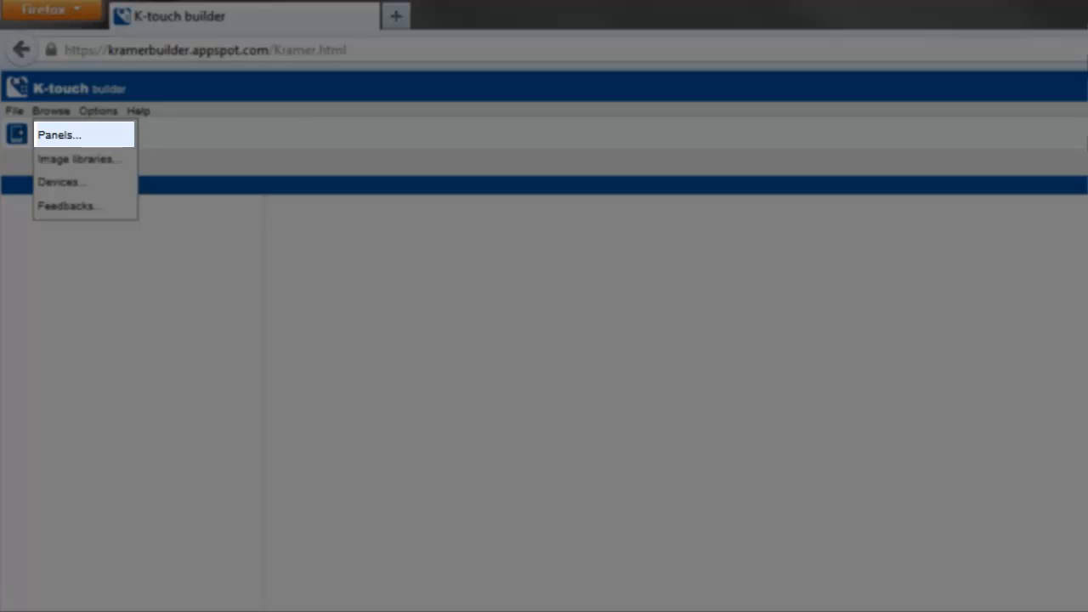
mouse_move(79, 159)
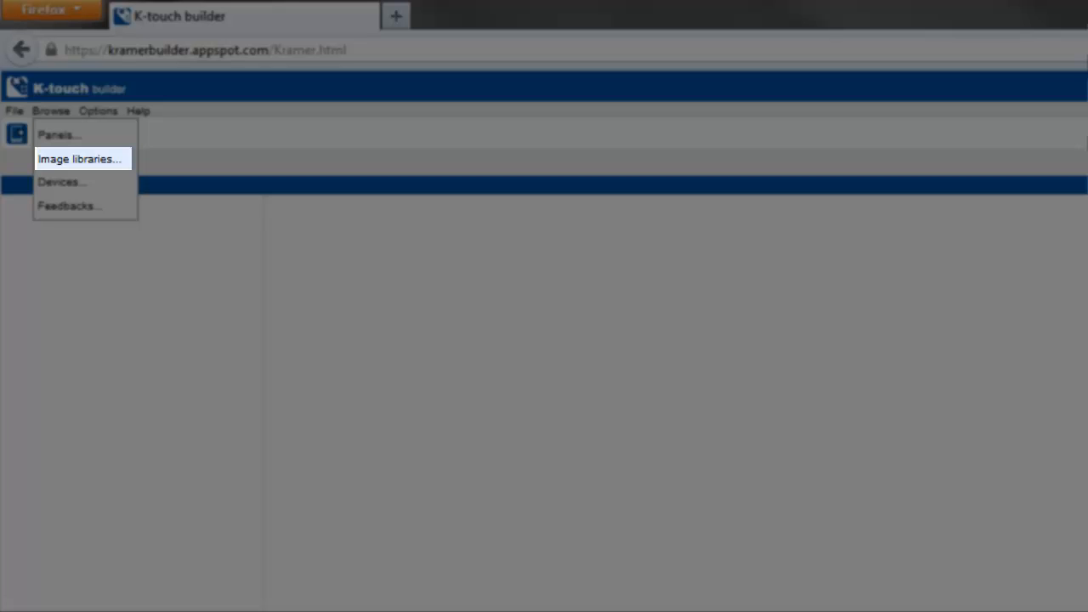
mouse_move(62, 181)
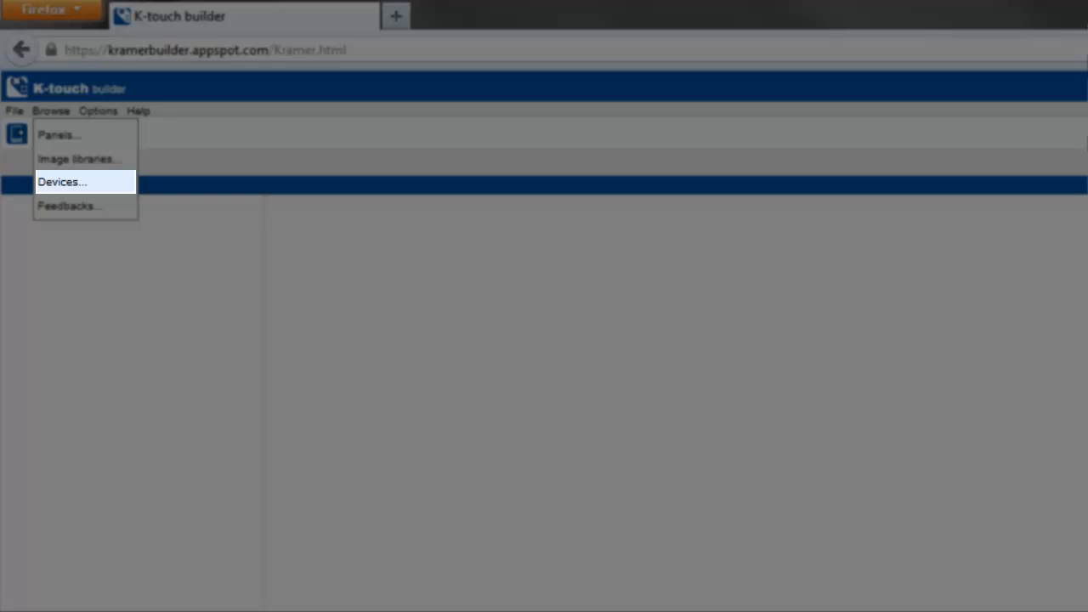
mouse_move(70, 205)
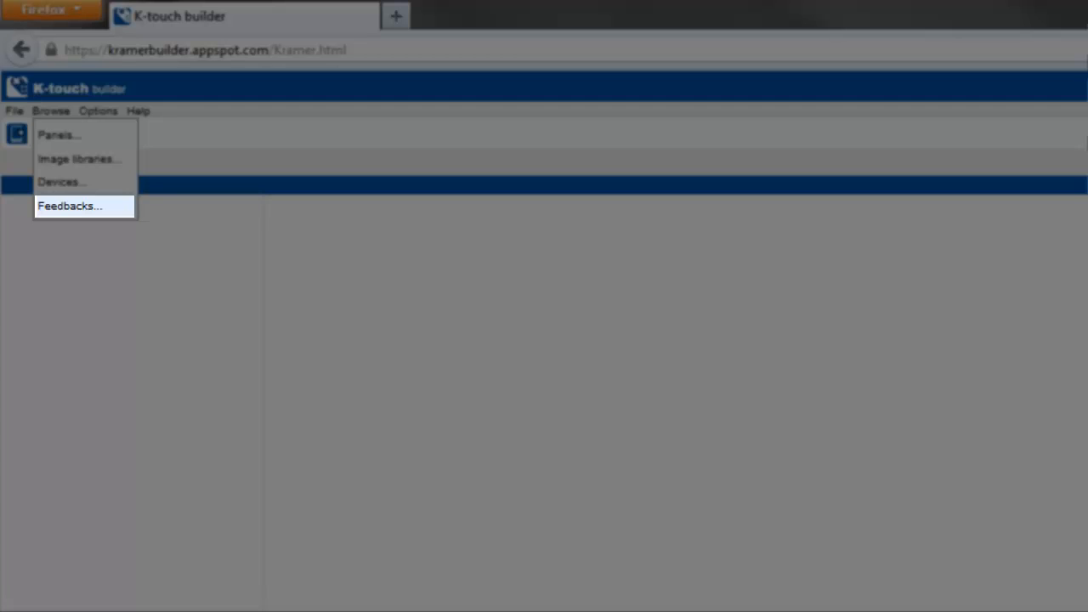
click(98, 111)
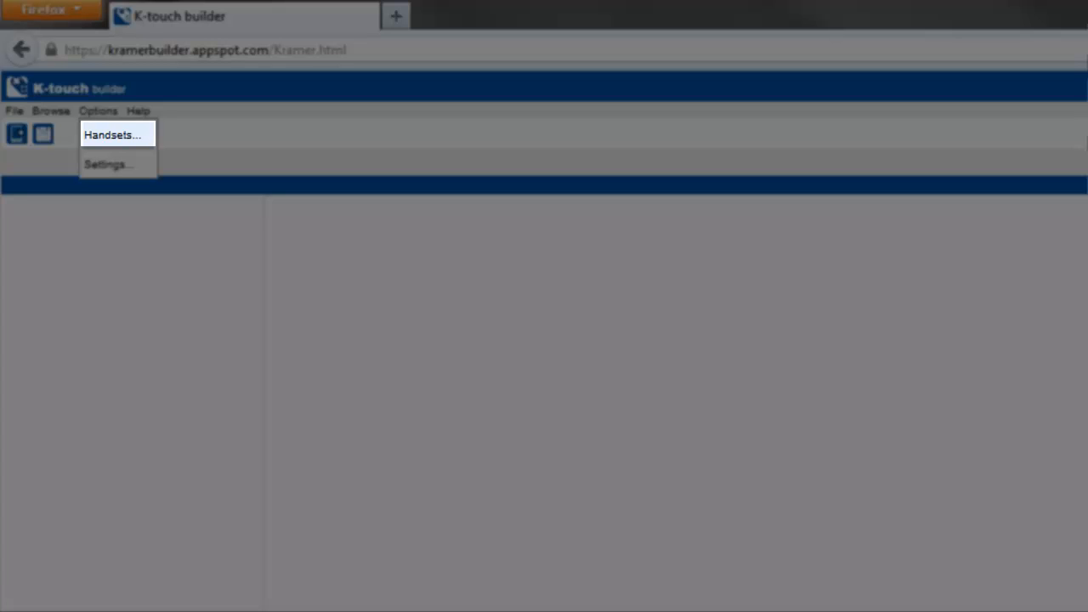
mouse_move(108, 164)
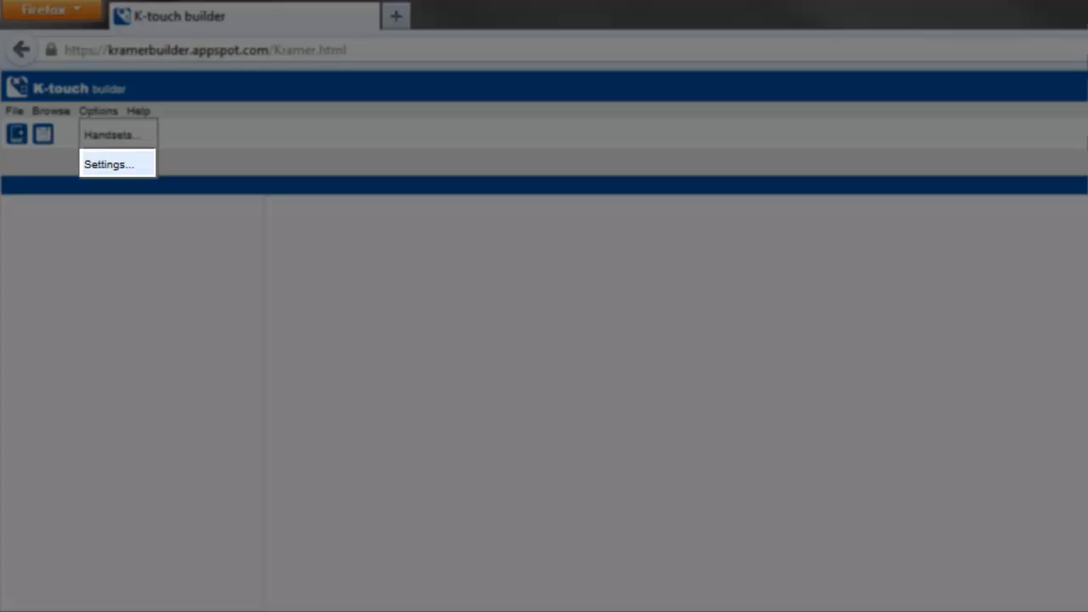
click(138, 110)
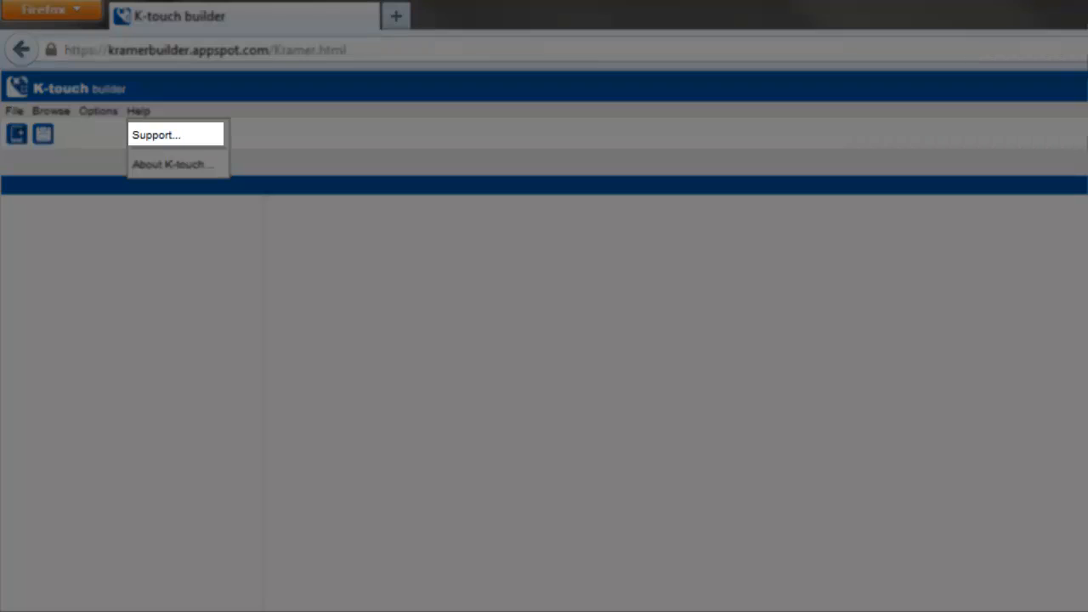
mouse_move(172, 164)
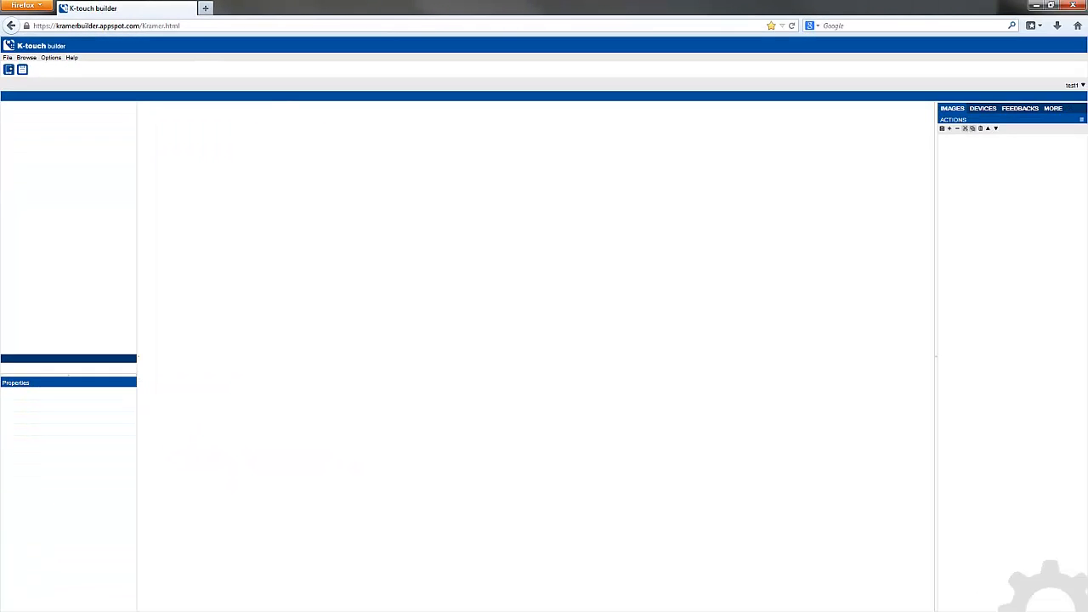
Open project test1 and show the Actions group's name and description properties
click(953, 119)
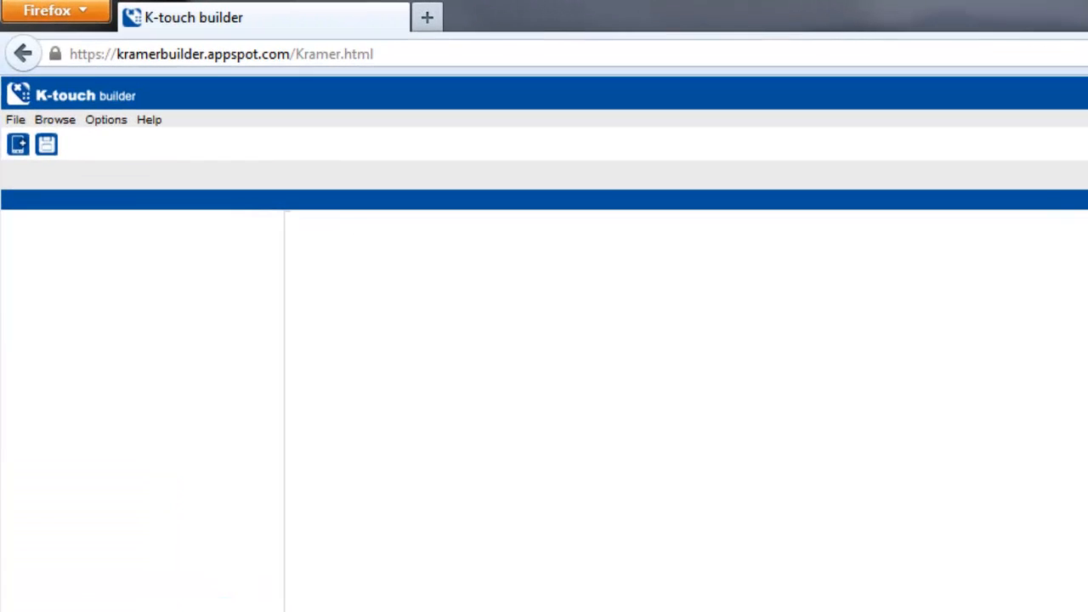
click(18, 144)
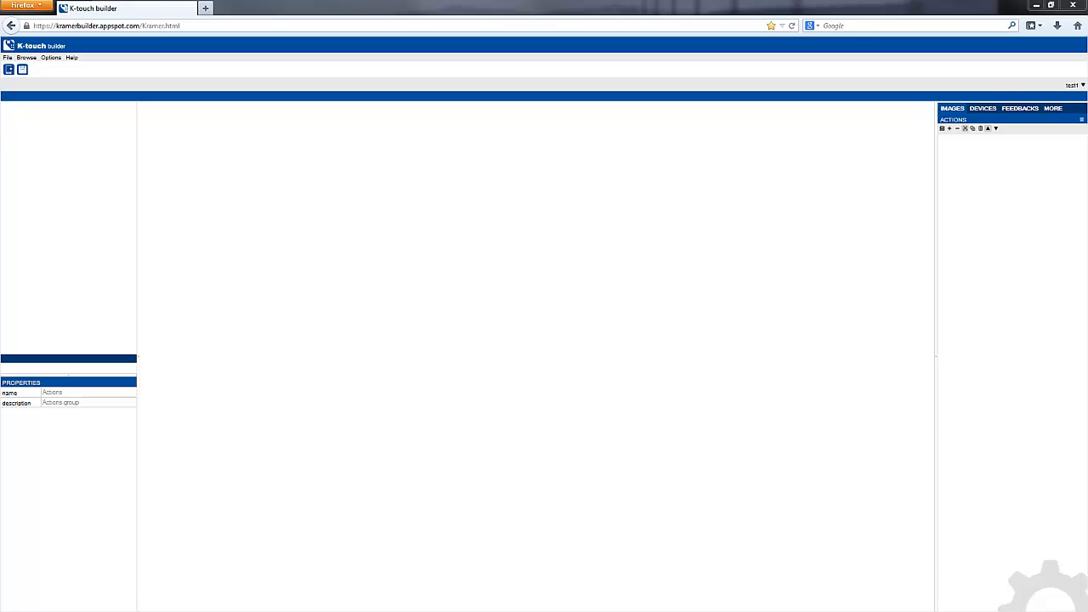
mouse_move(244, 179)
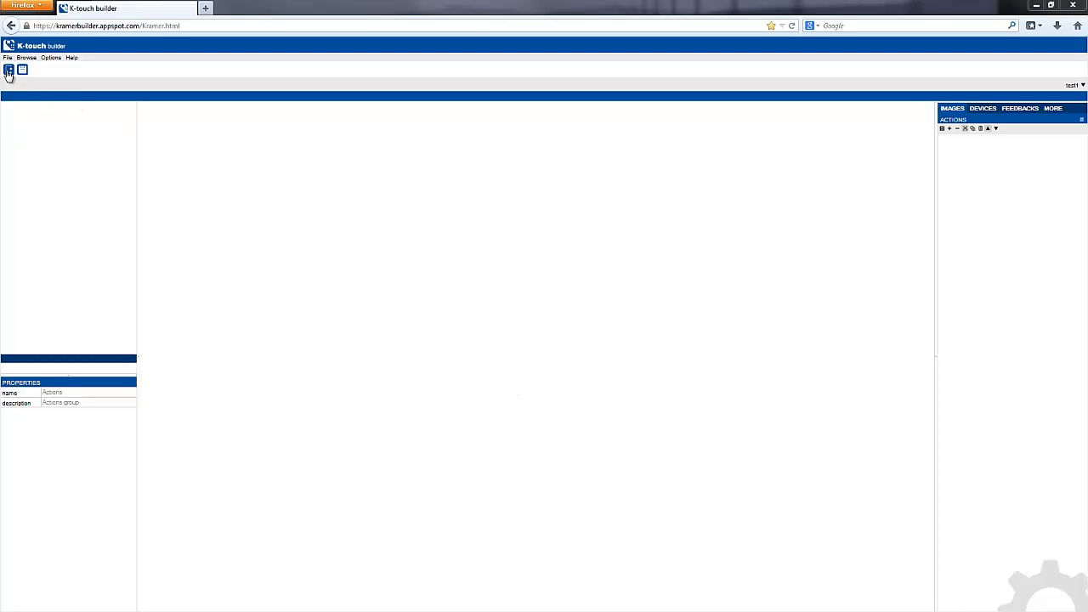
Create a new iOS handset with iPad or iPad Mini (1024x768) as its device
click(9, 69)
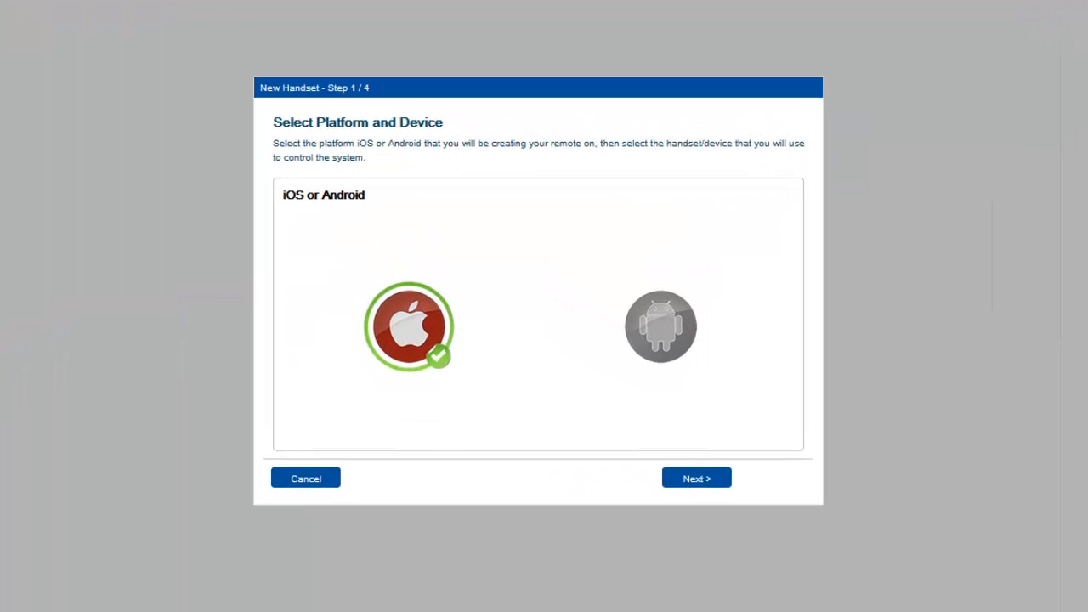
mouse_move(401, 390)
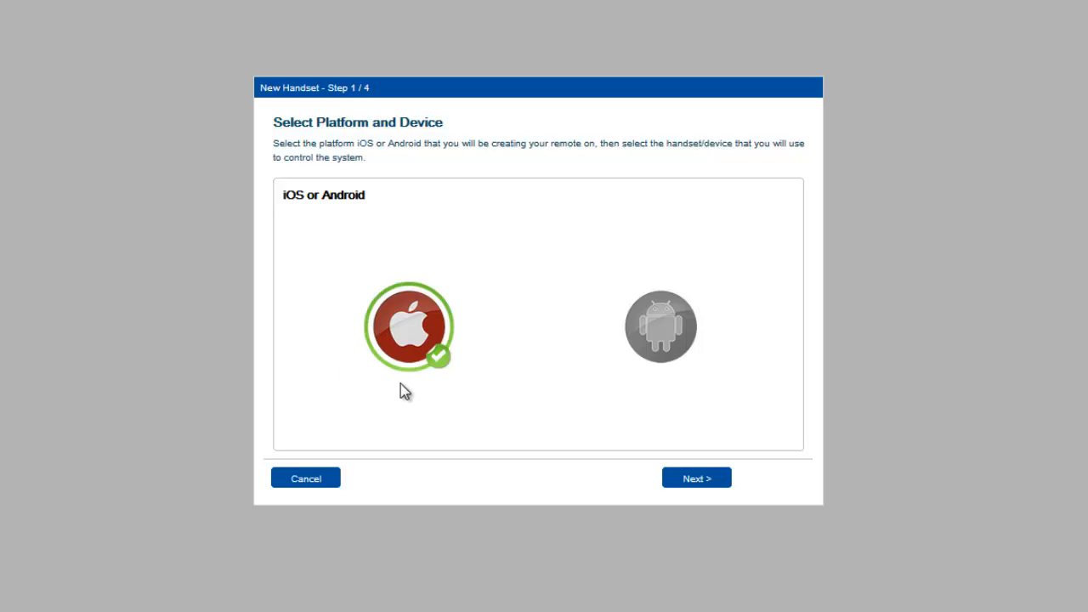
mouse_move(409, 392)
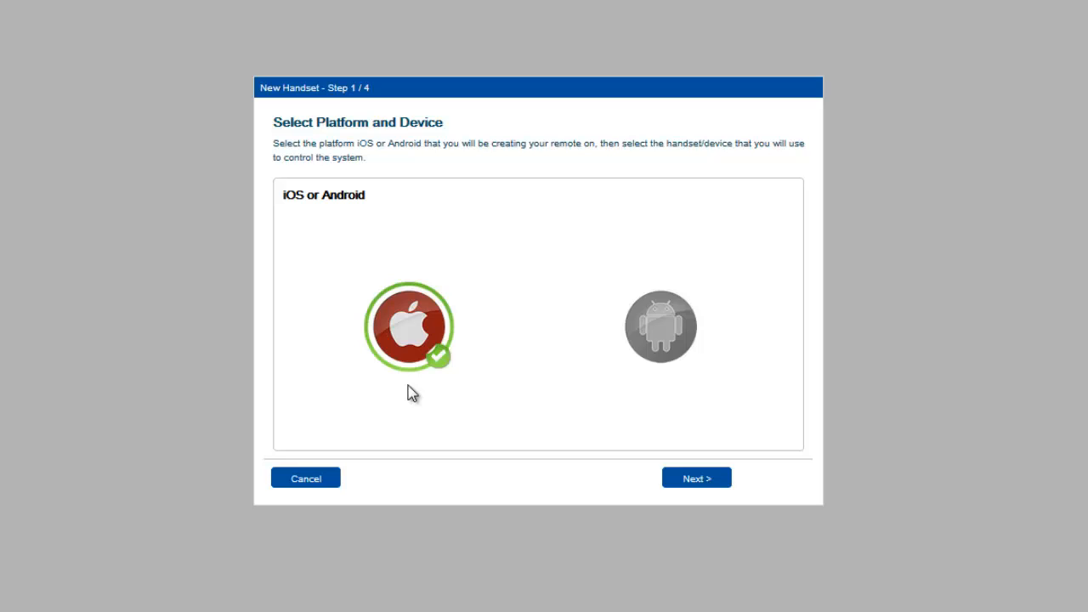
mouse_move(567, 448)
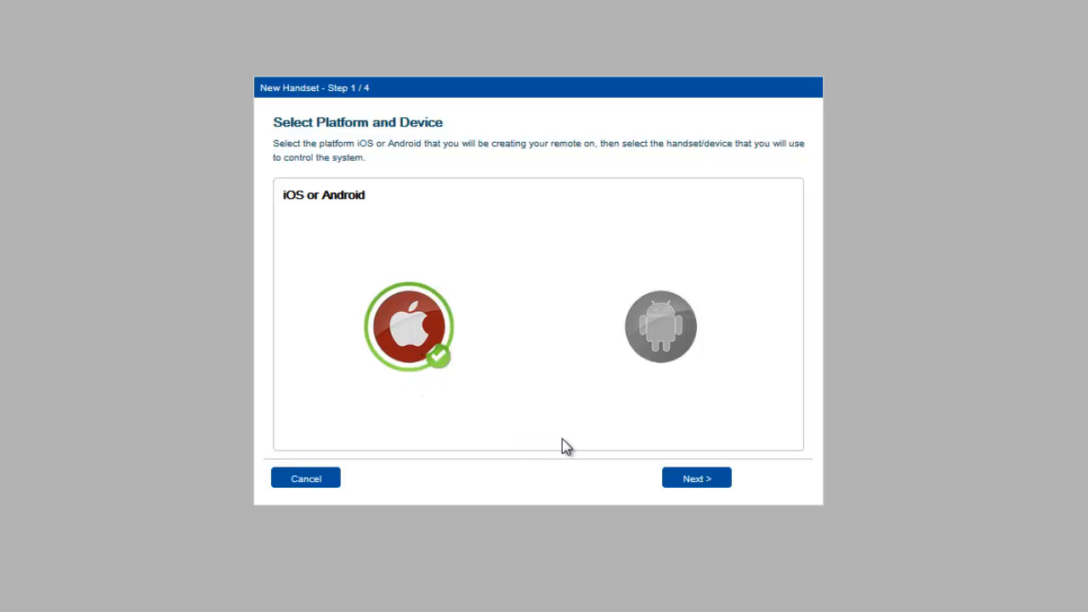
click(696, 478)
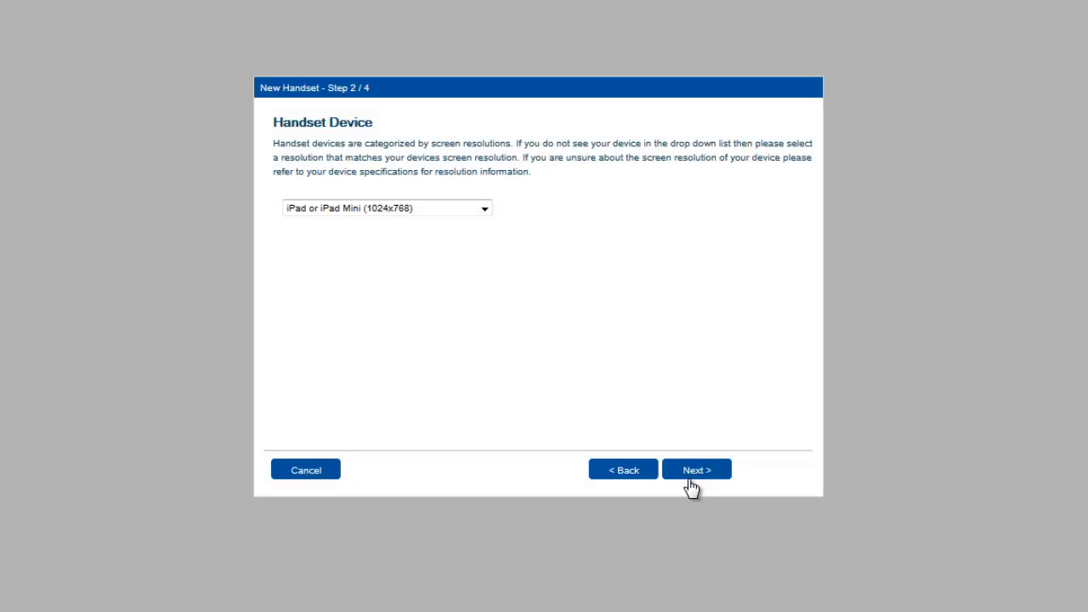
mouse_move(567, 306)
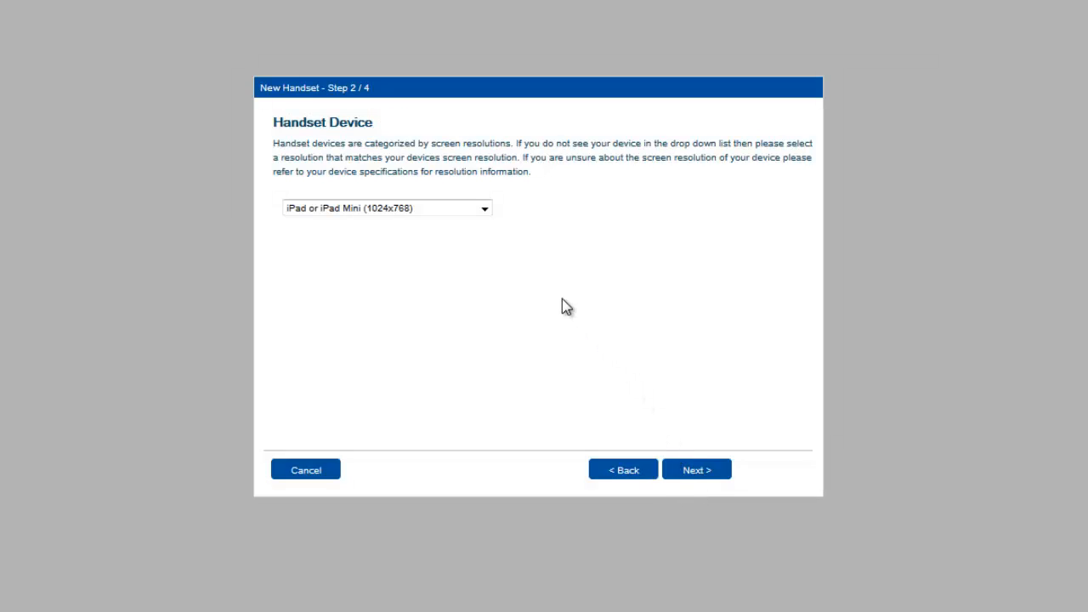
mouse_move(492, 252)
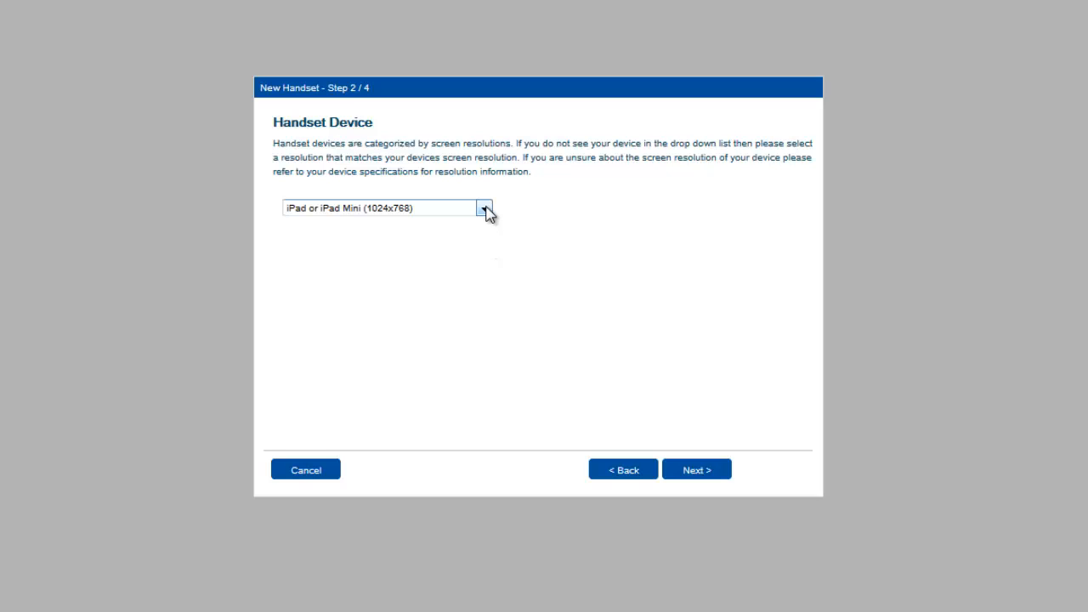
click(485, 208)
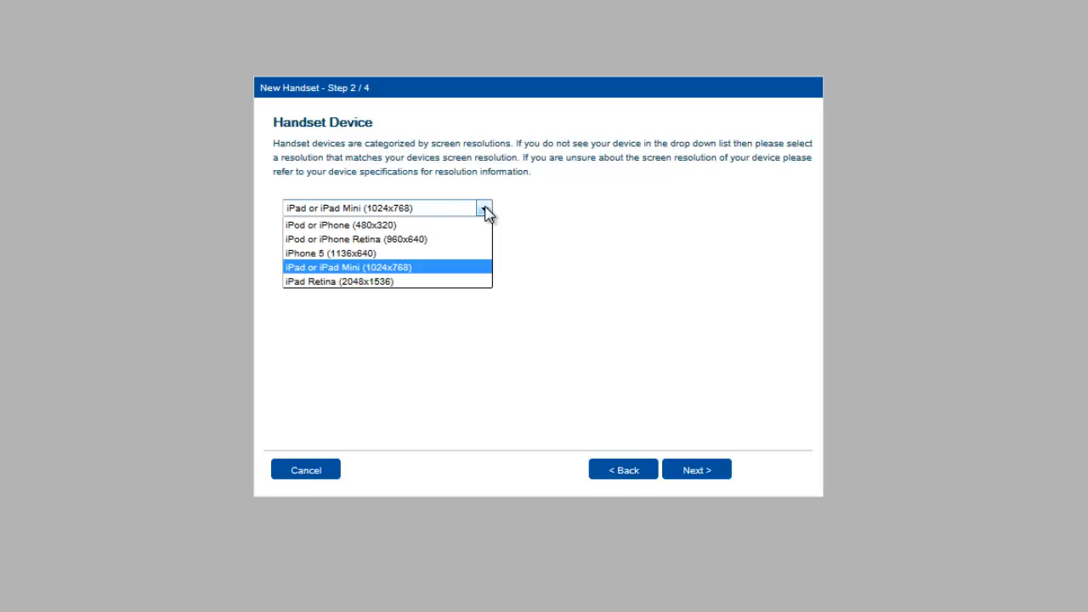
mouse_move(434, 273)
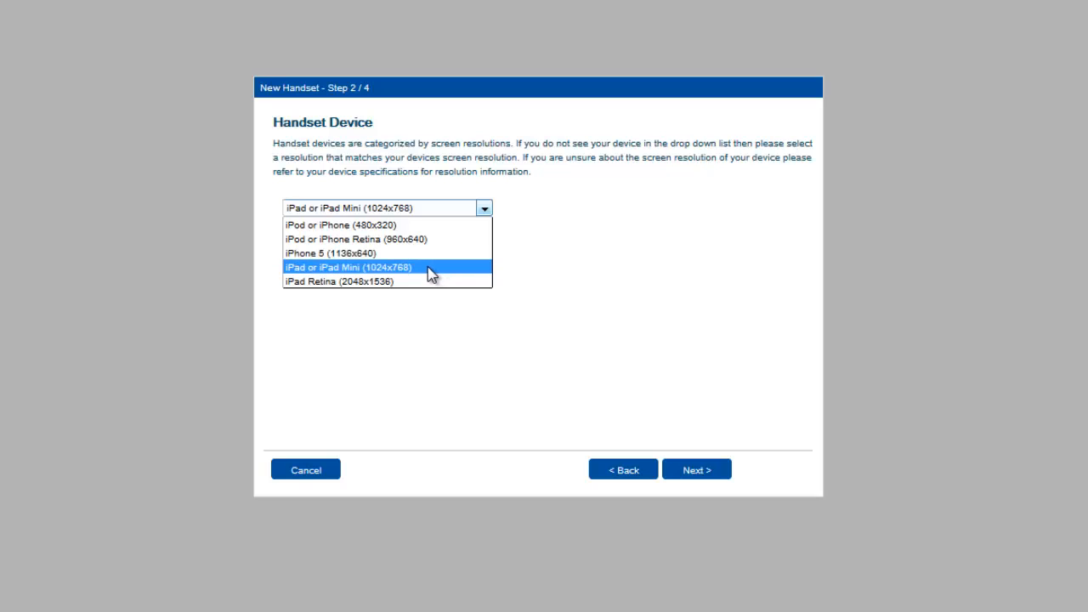
click(349, 267)
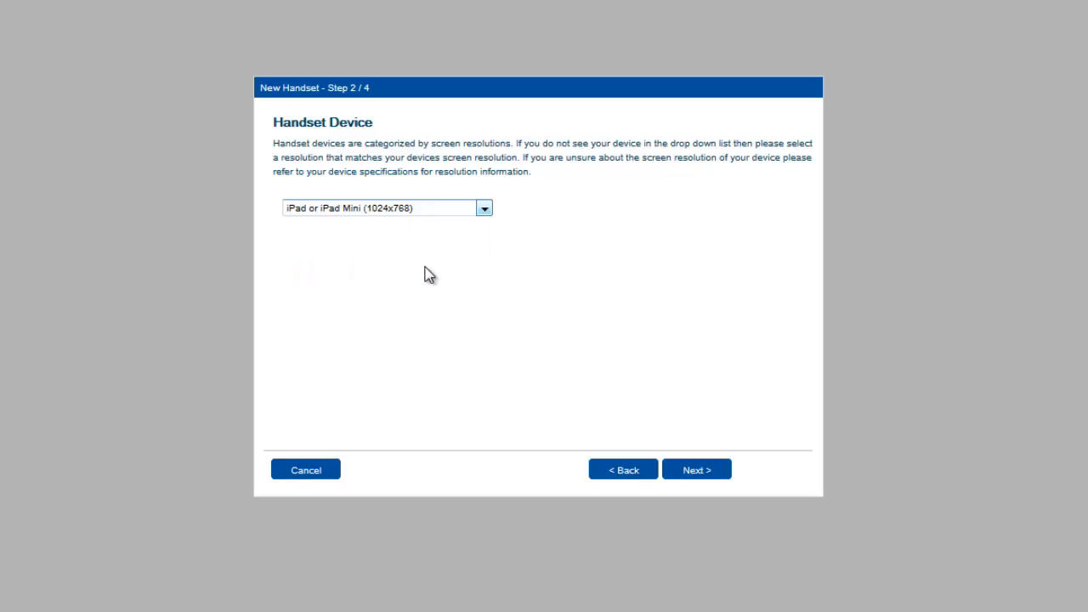
mouse_move(697, 469)
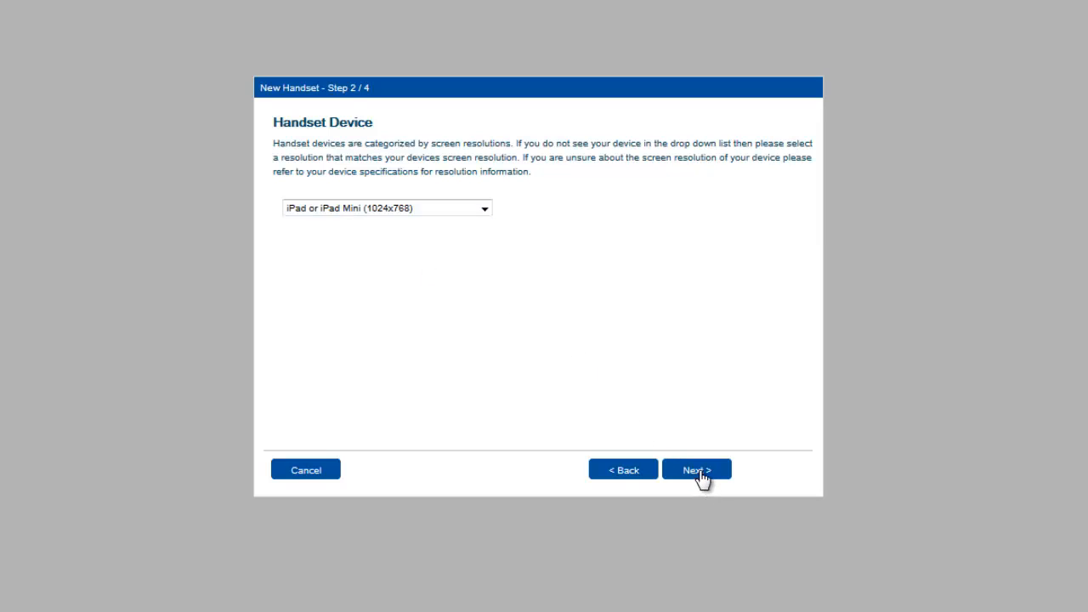
Try Black Gloss, keep White Gloss as the theme, and reach Step 4/4
click(695, 470)
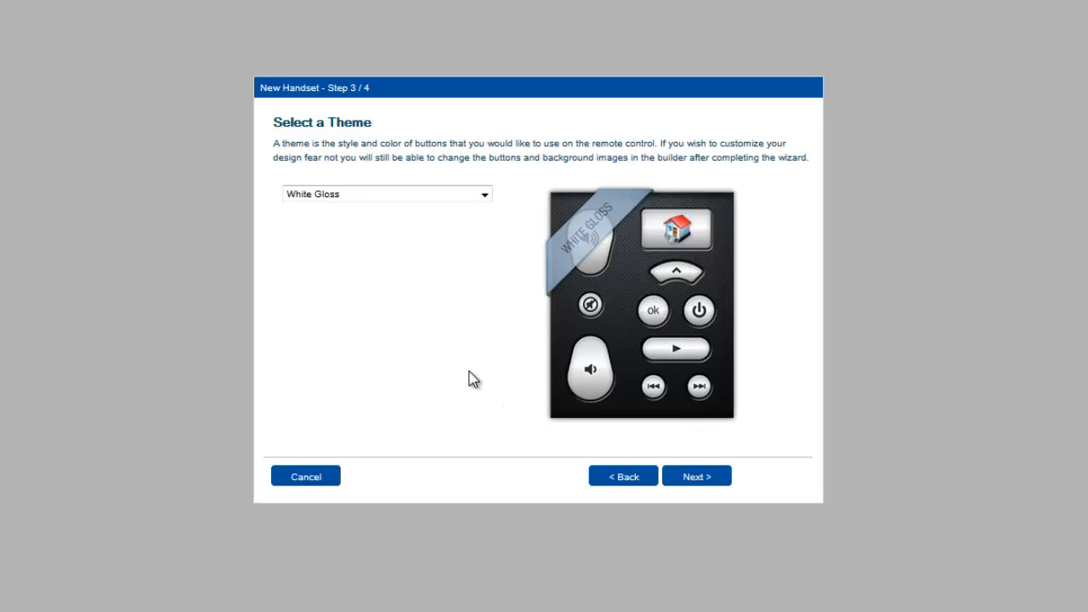
mouse_move(476, 361)
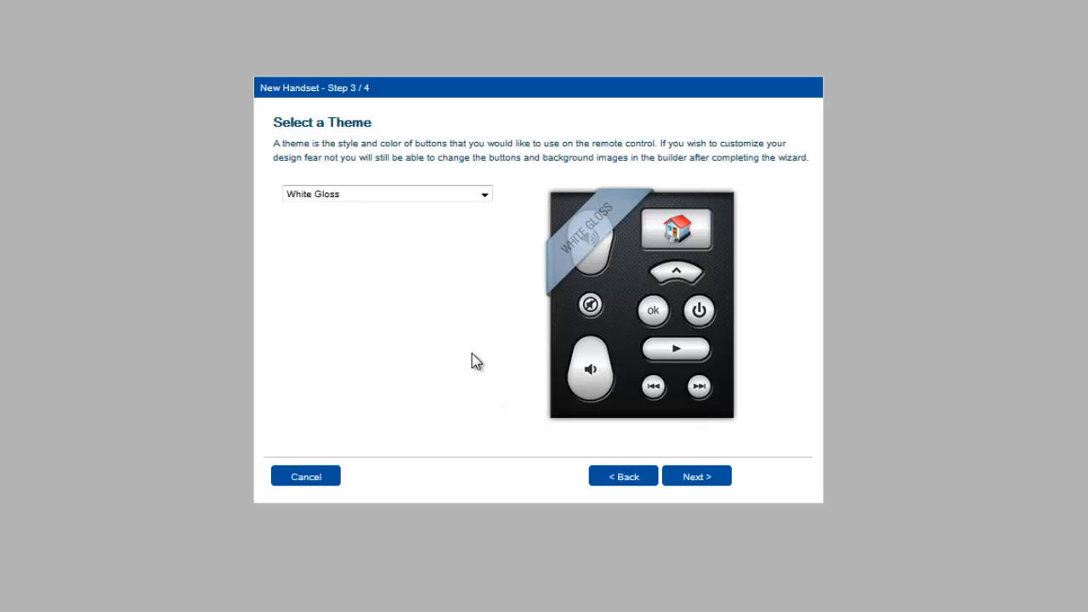
mouse_move(465, 329)
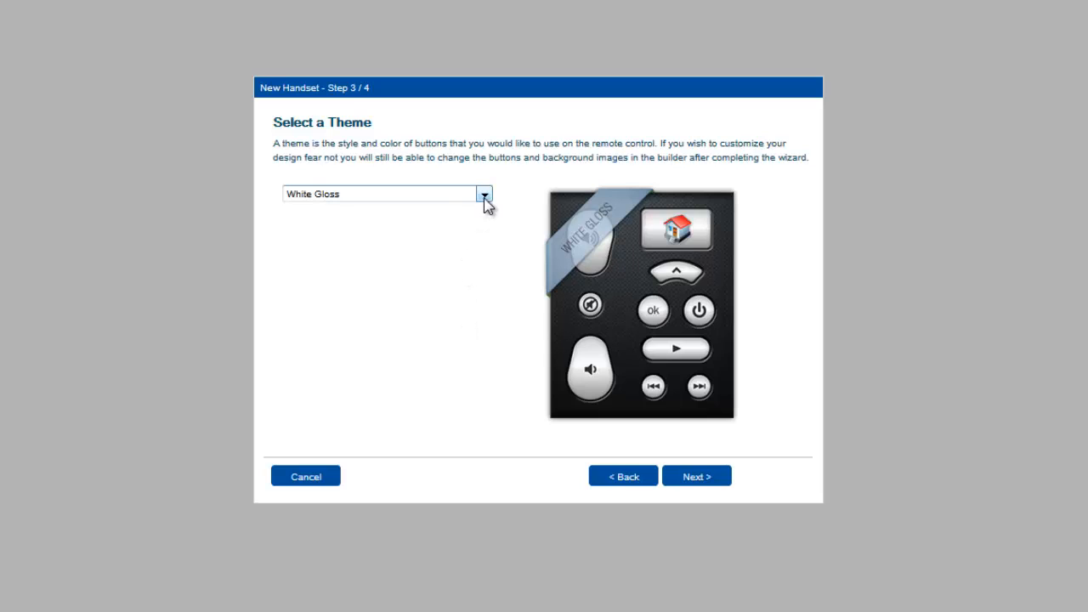
click(484, 194)
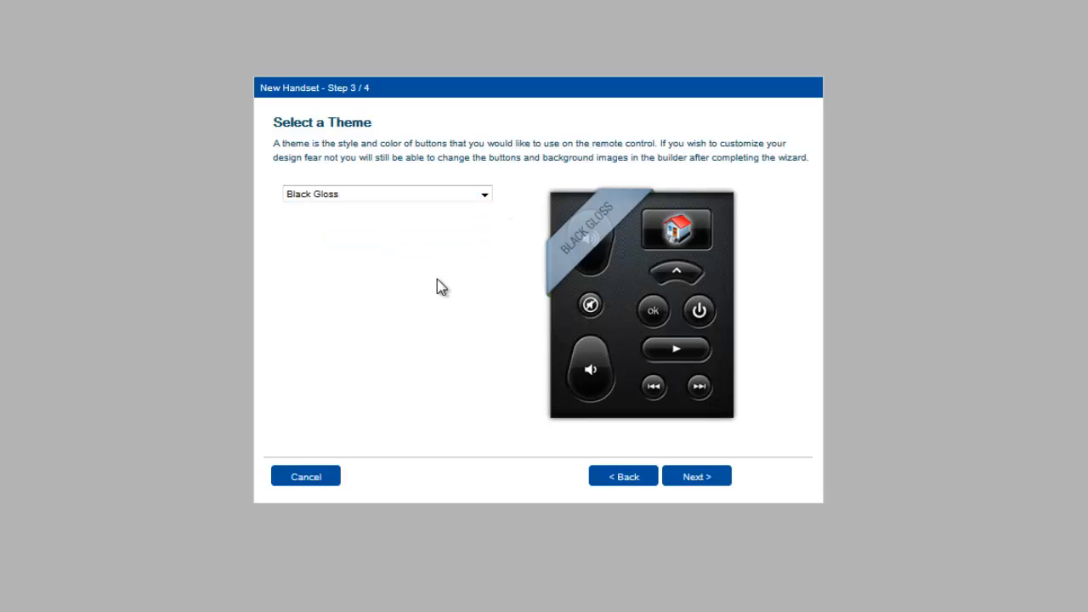
click(484, 194)
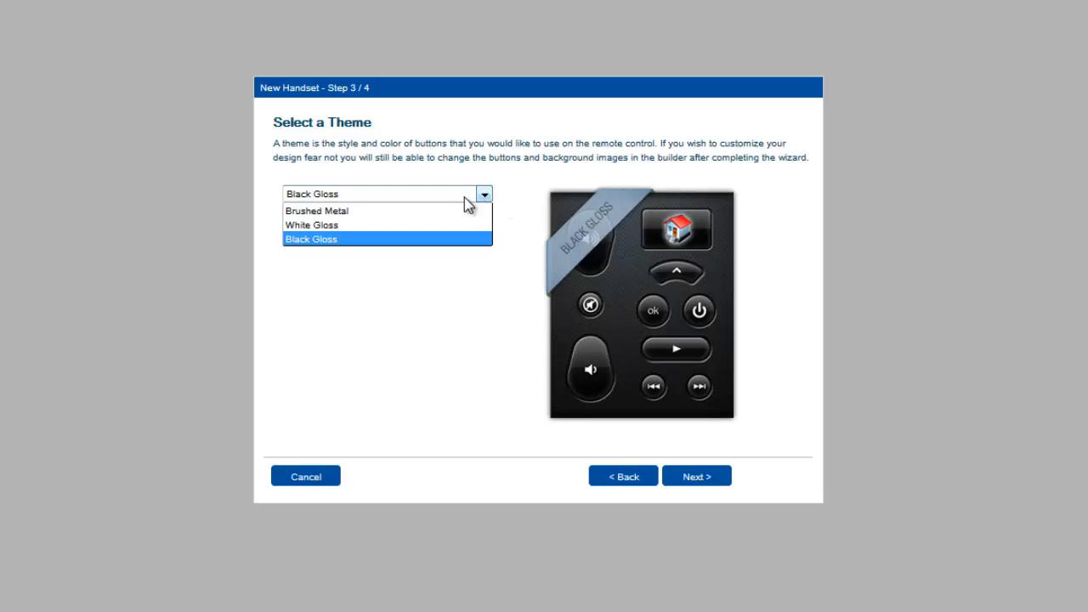
click(312, 224)
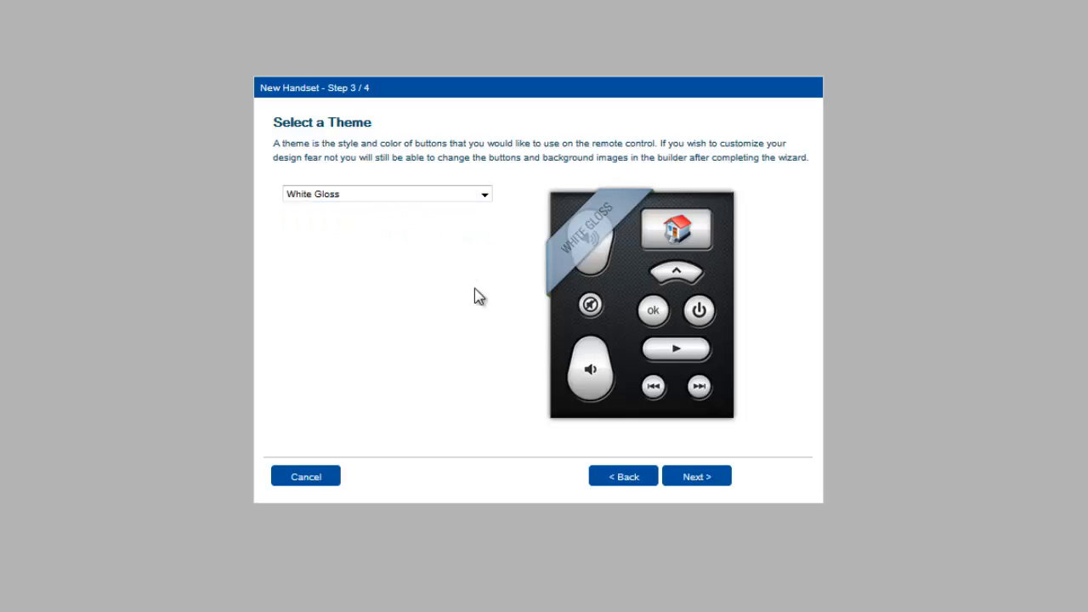
click(697, 475)
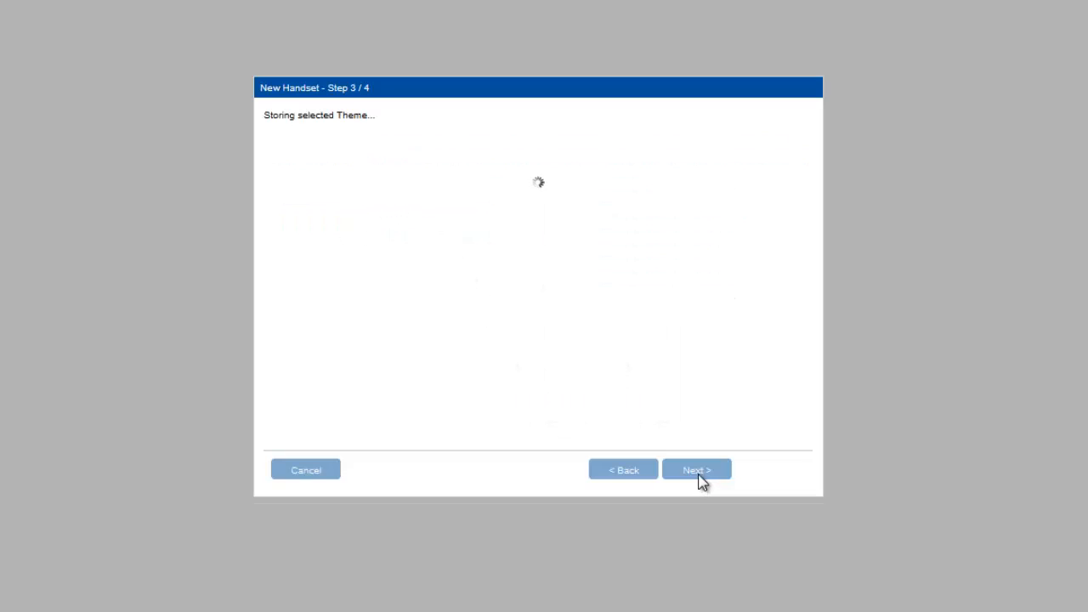
click(697, 469)
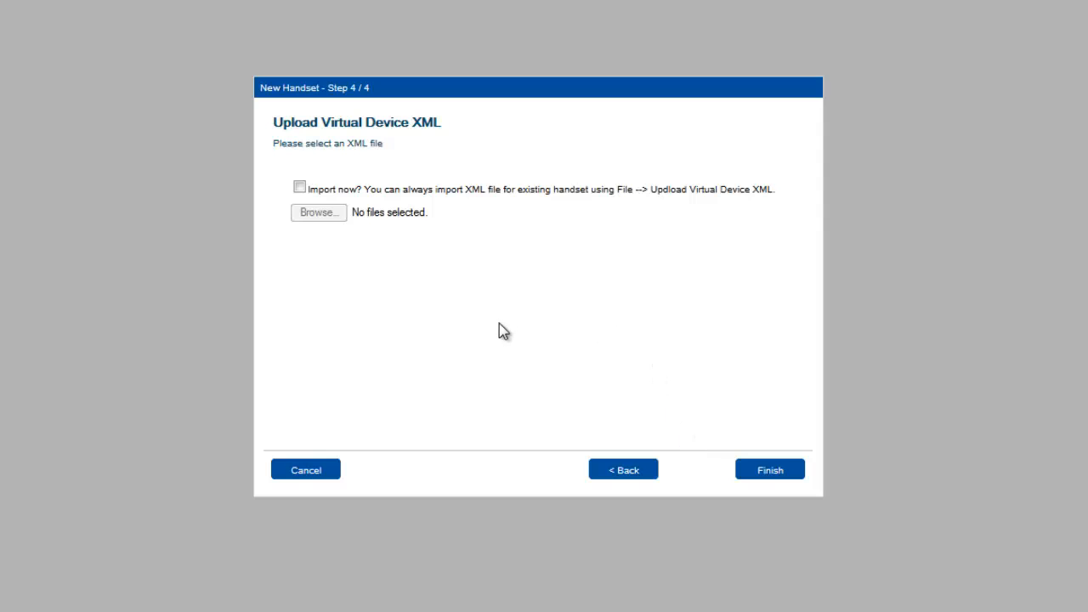
mouse_move(526, 281)
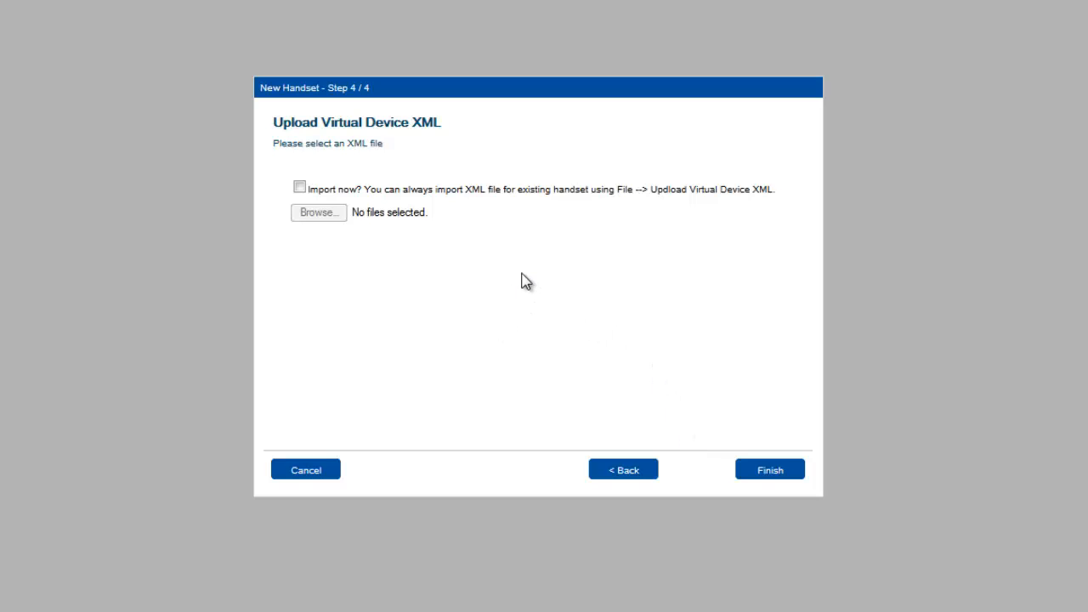
mouse_move(544, 277)
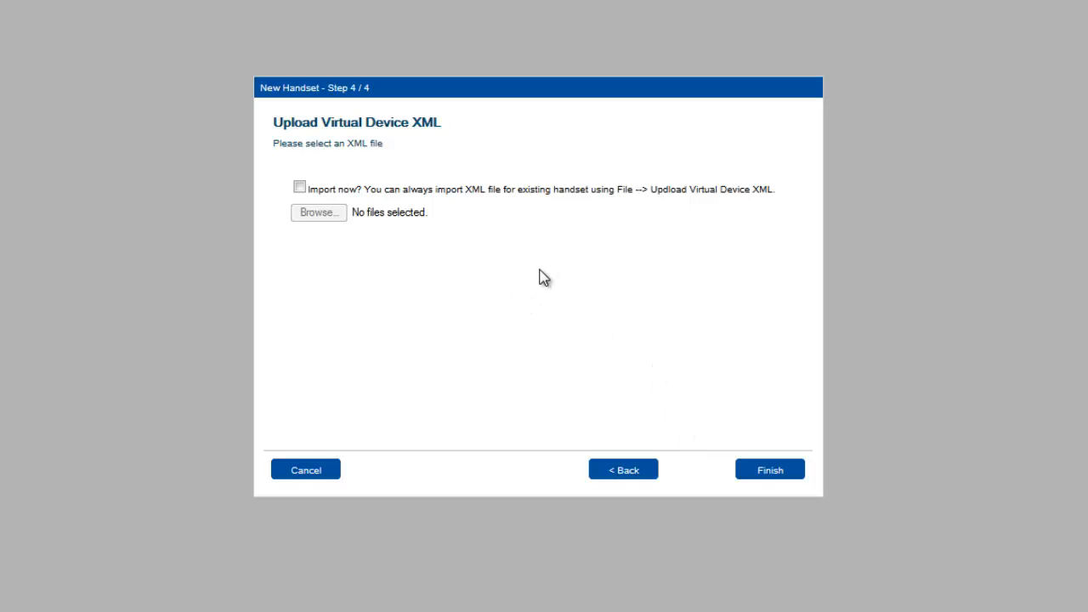
click(298, 187)
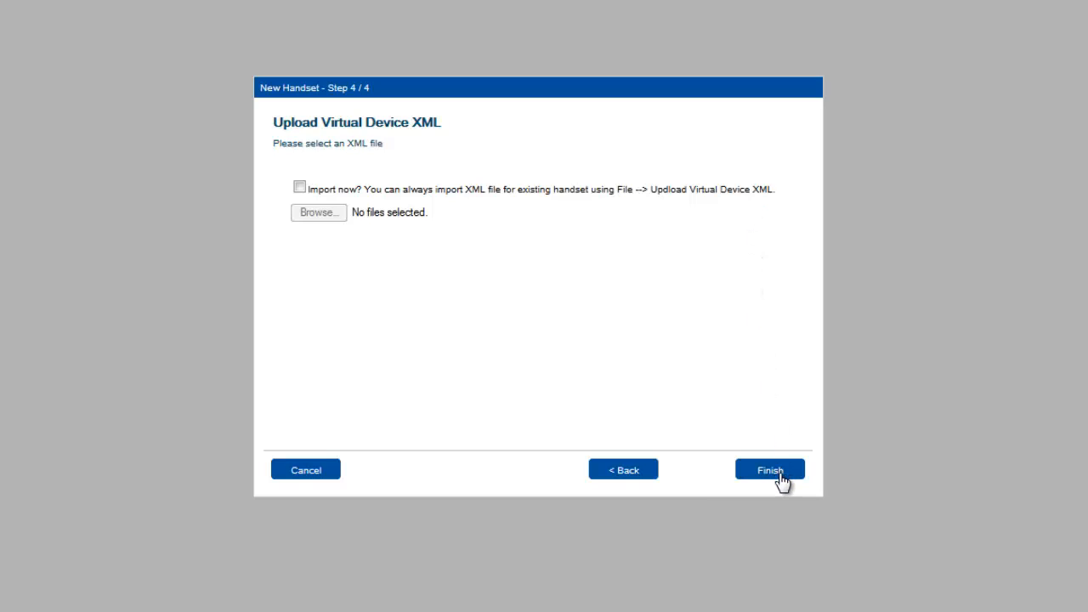
Finish the handset without importing XML and let the White-x1 image libraries load
click(768, 469)
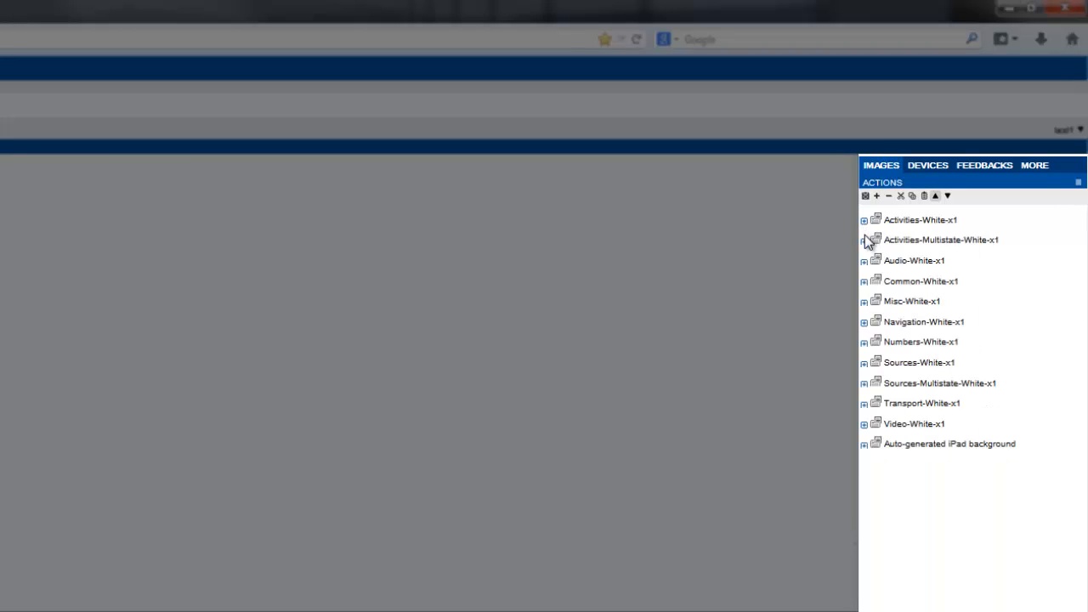
click(865, 240)
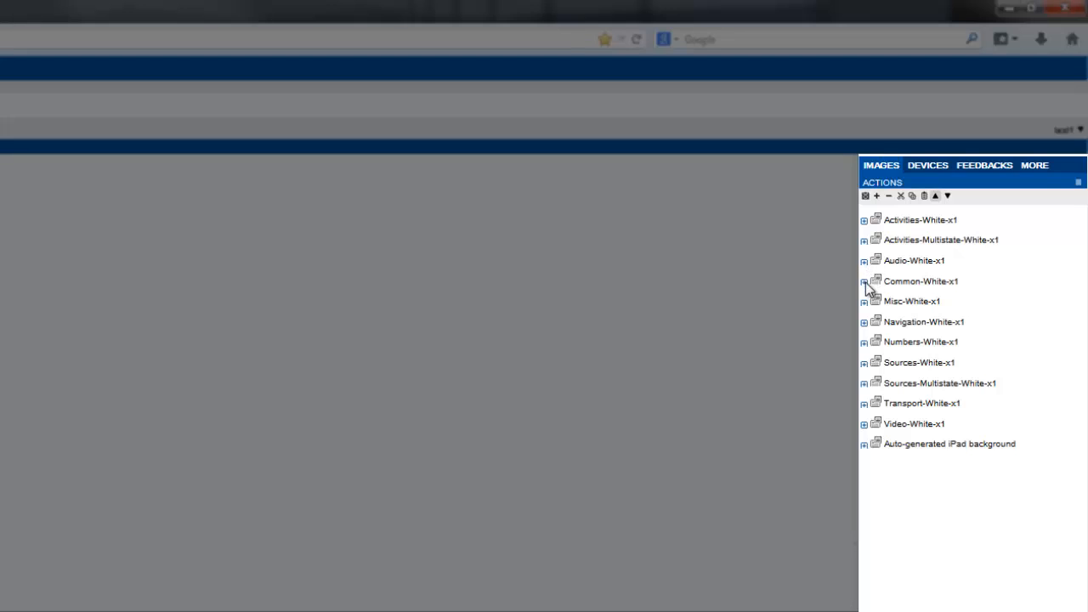
click(865, 282)
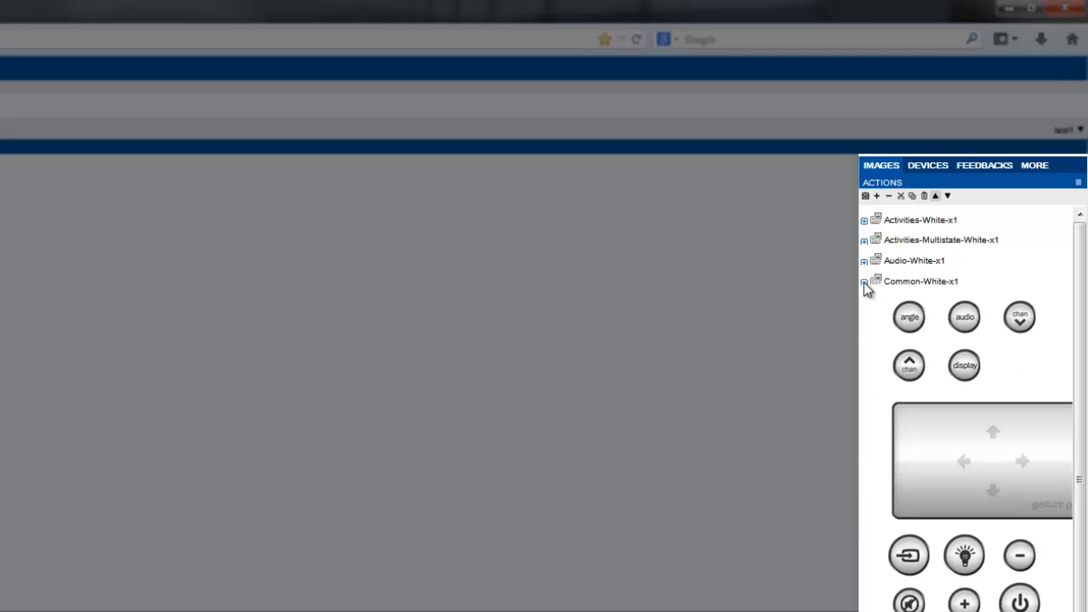
click(865, 286)
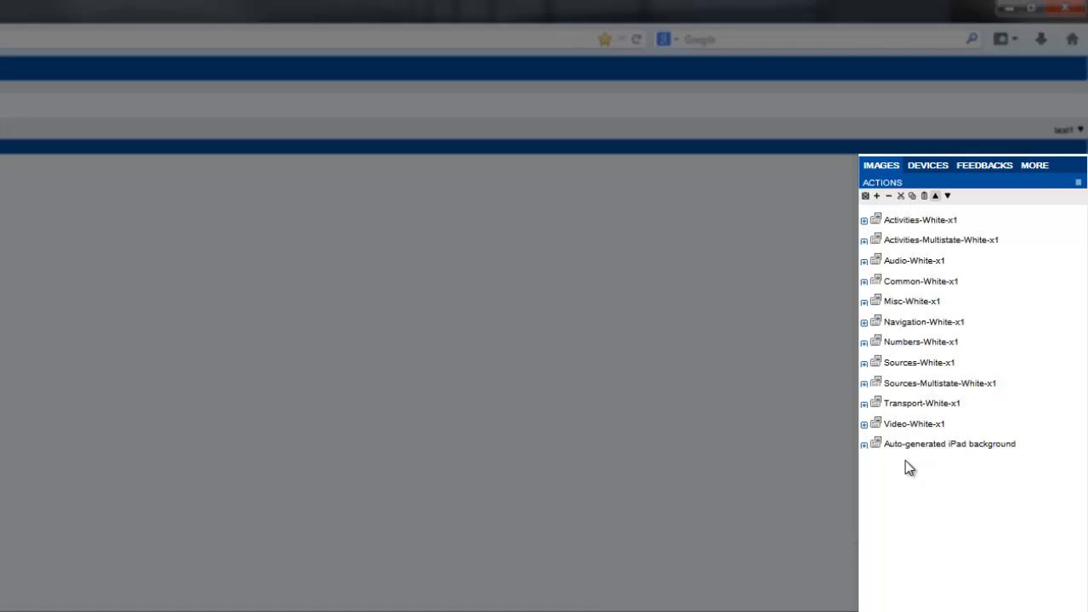
mouse_move(888, 249)
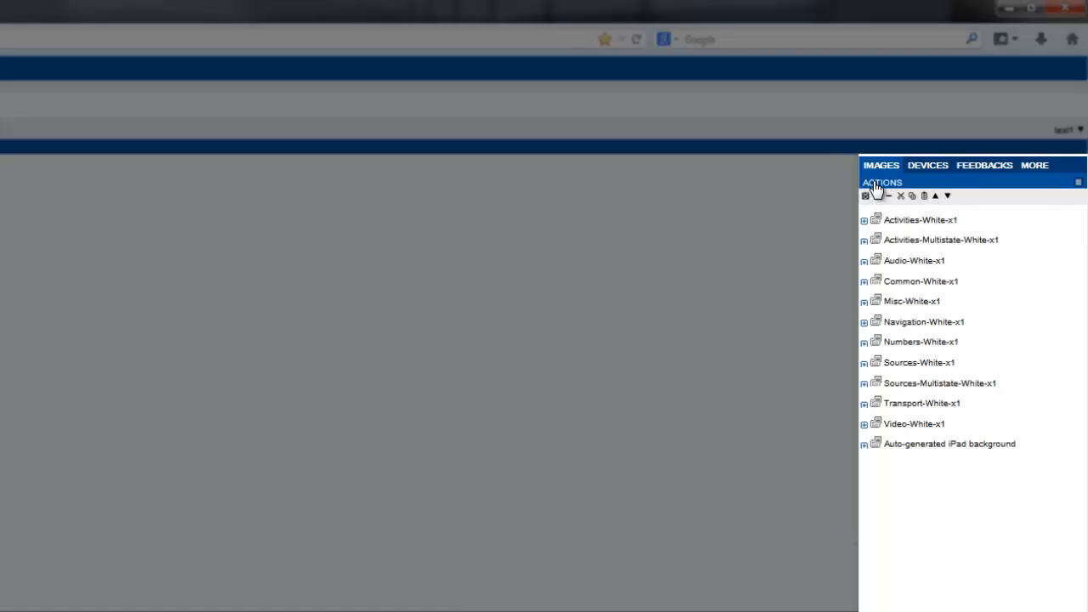
Open the IMAGES panel's ACTIONS menu of save, move, browse and upload commands
click(882, 182)
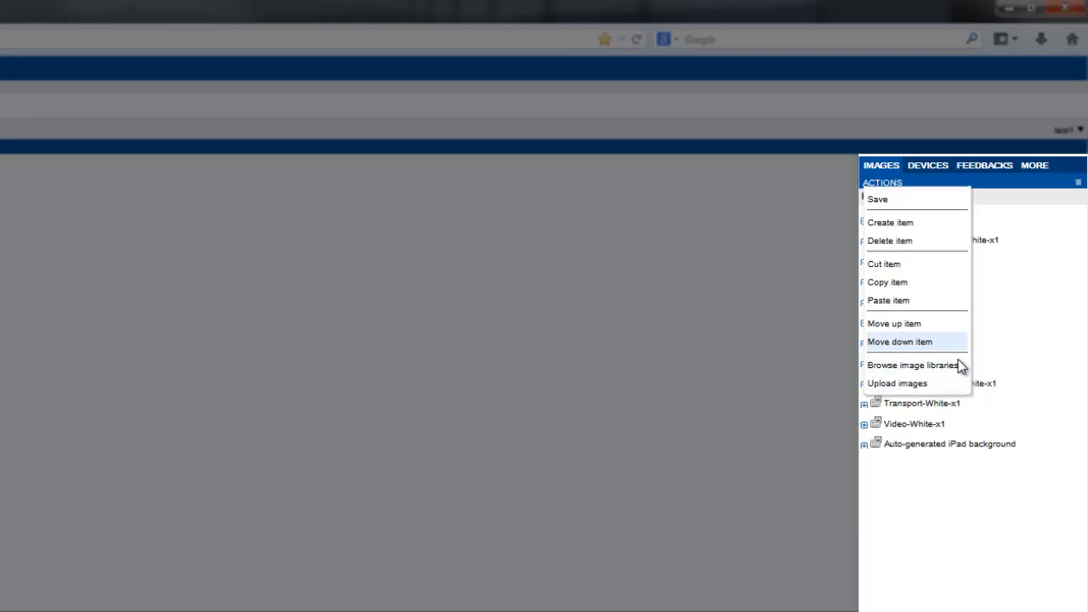
mouse_move(897, 383)
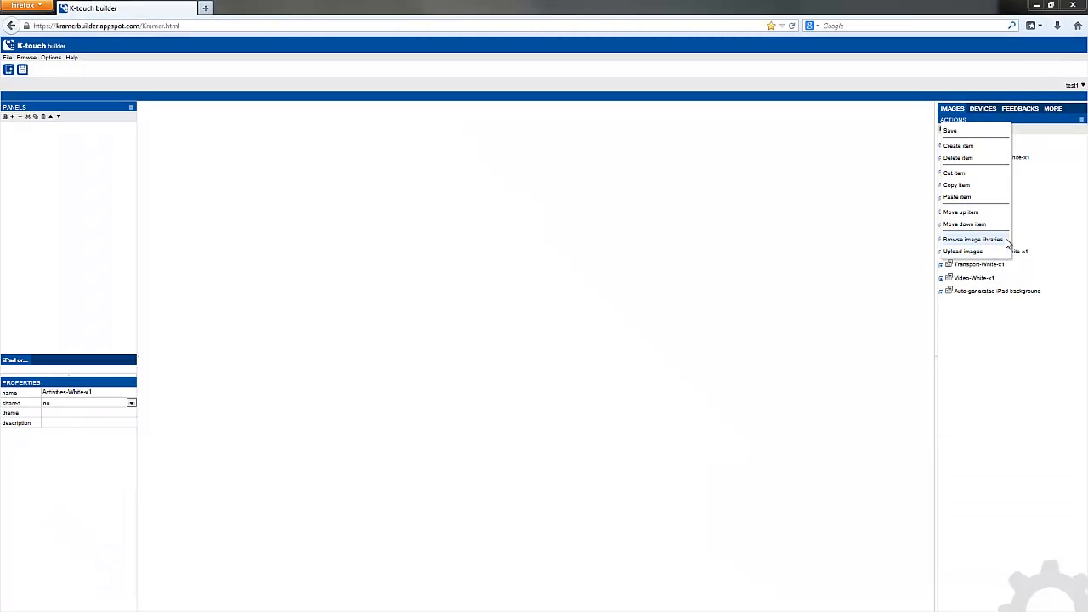
mouse_move(1007, 242)
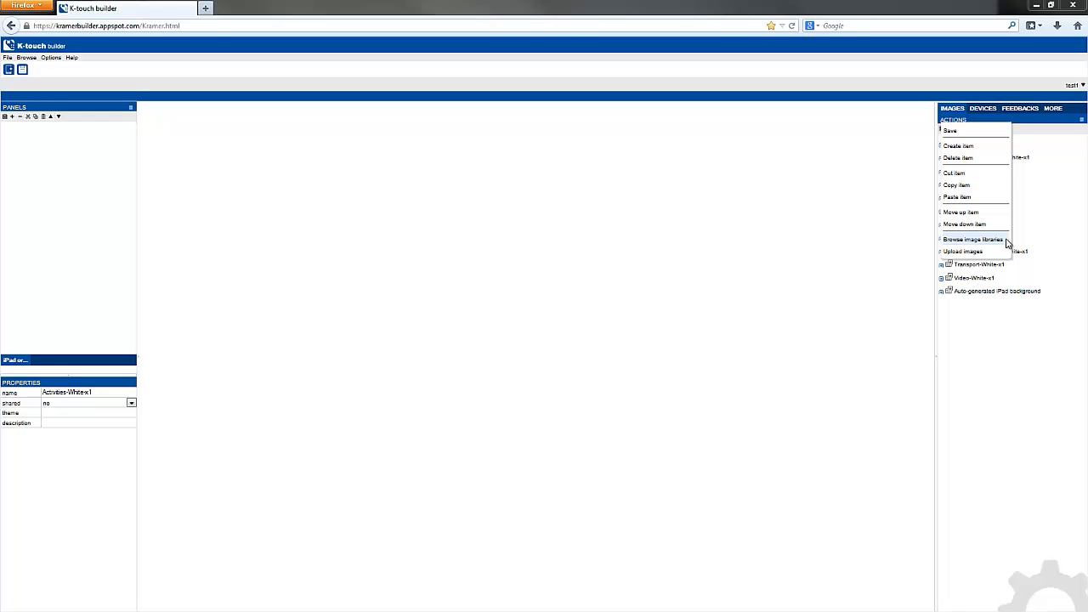
Open the image library browser and search for 'black' to list Black-x1 through x3
click(972, 239)
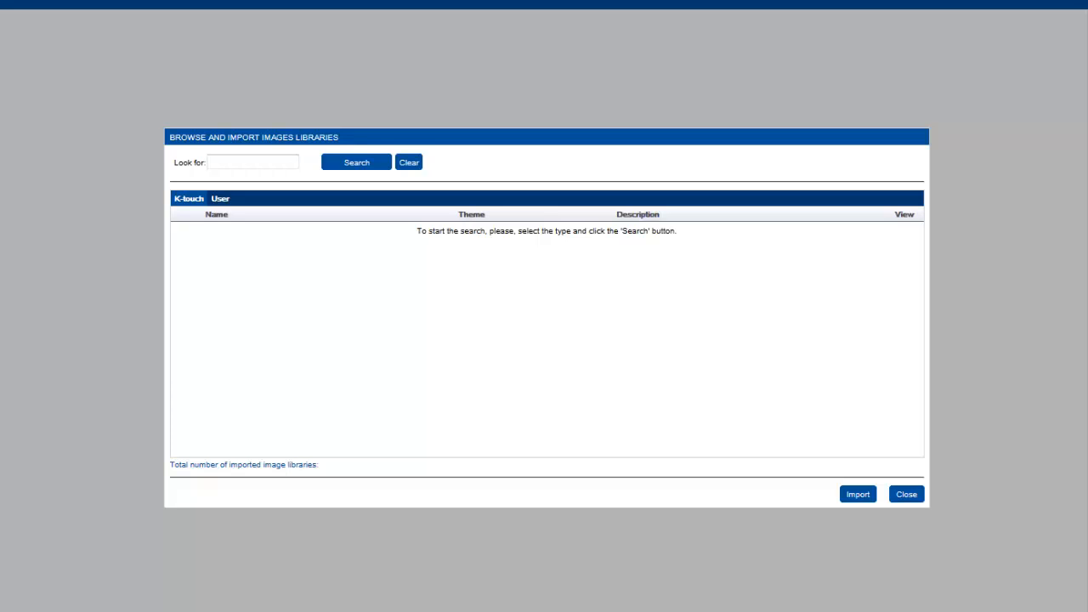
mouse_move(959, 216)
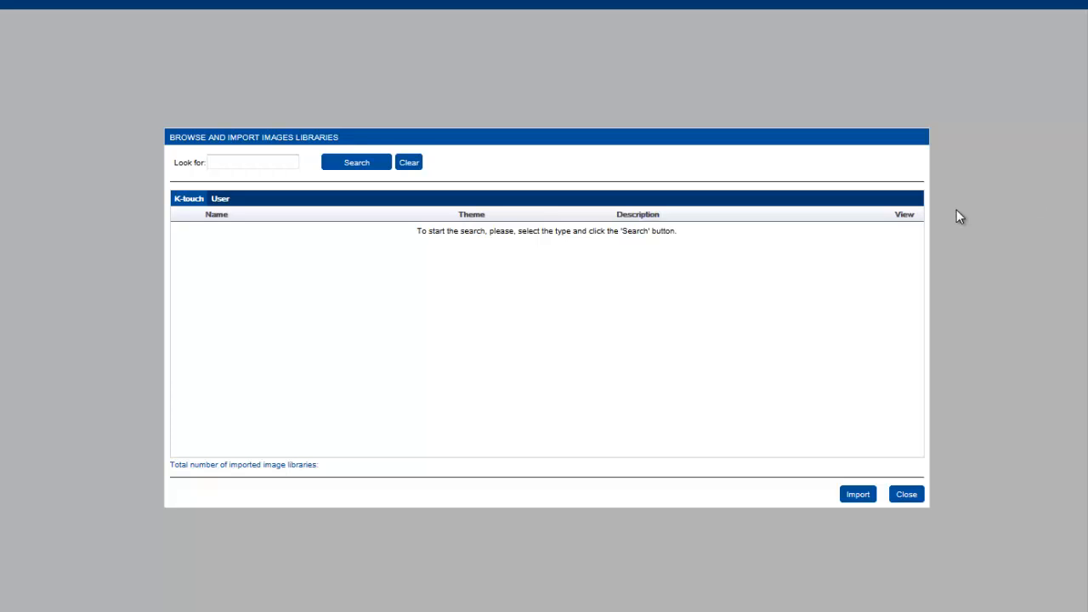
click(252, 162)
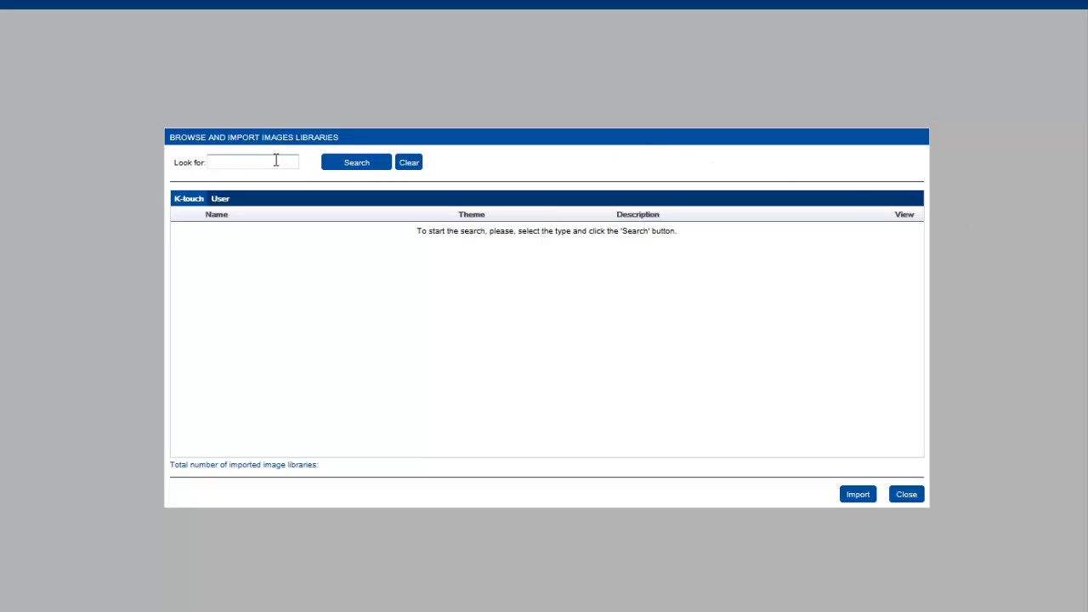
text(black)
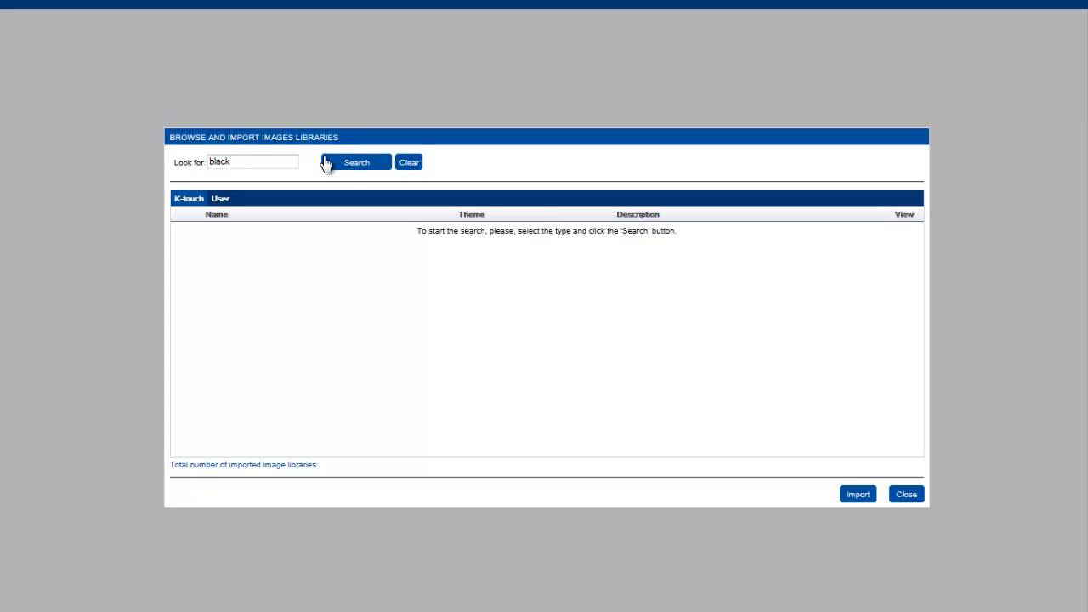
click(356, 162)
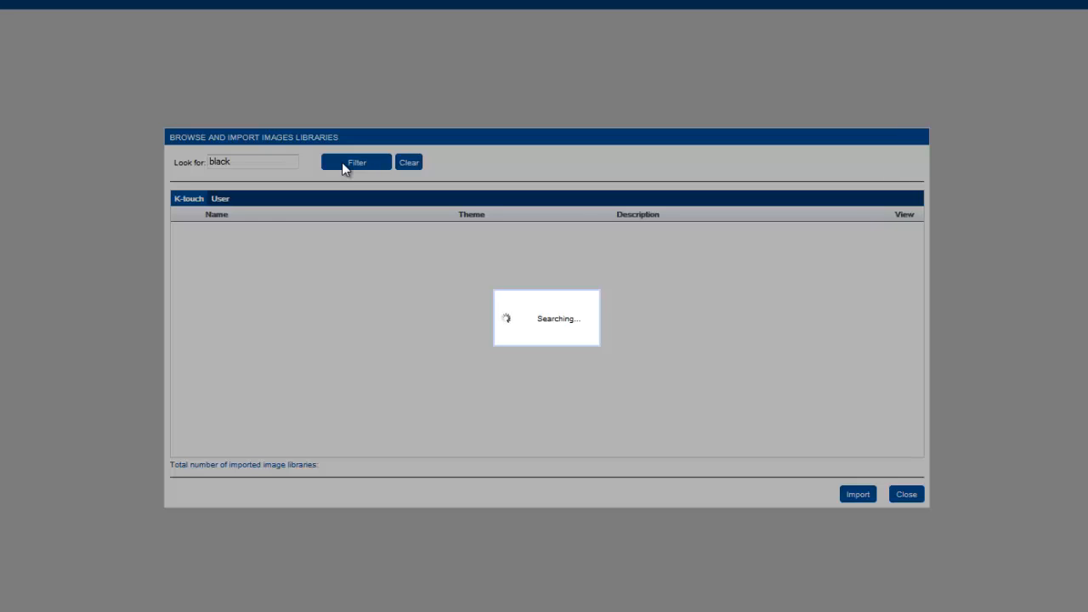
click(357, 163)
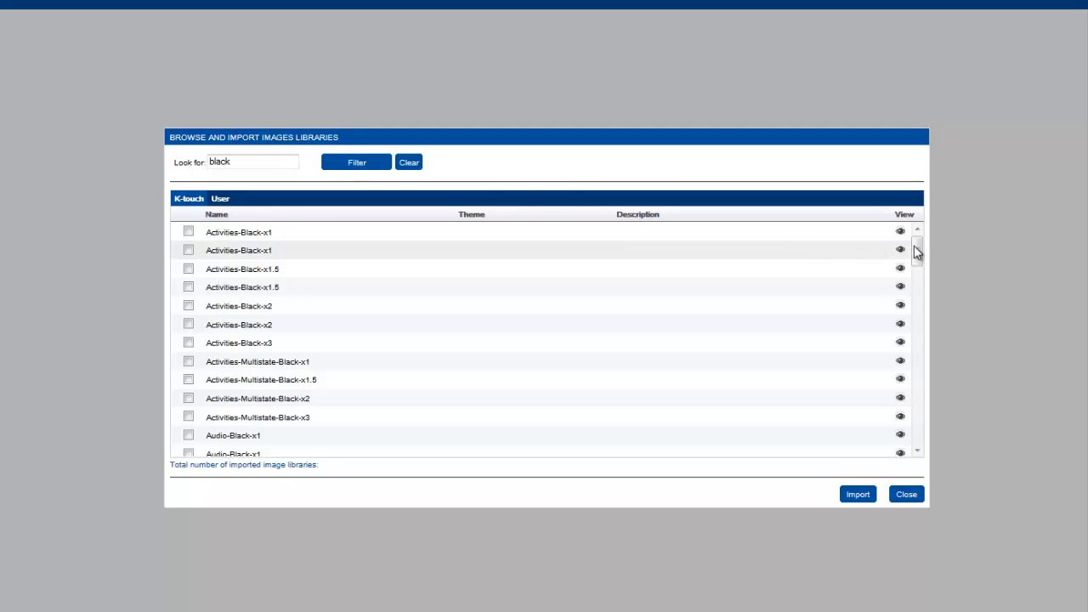
Preview a Black library's images, then import the Activities-Black-x1 library
scroll(down, 3)
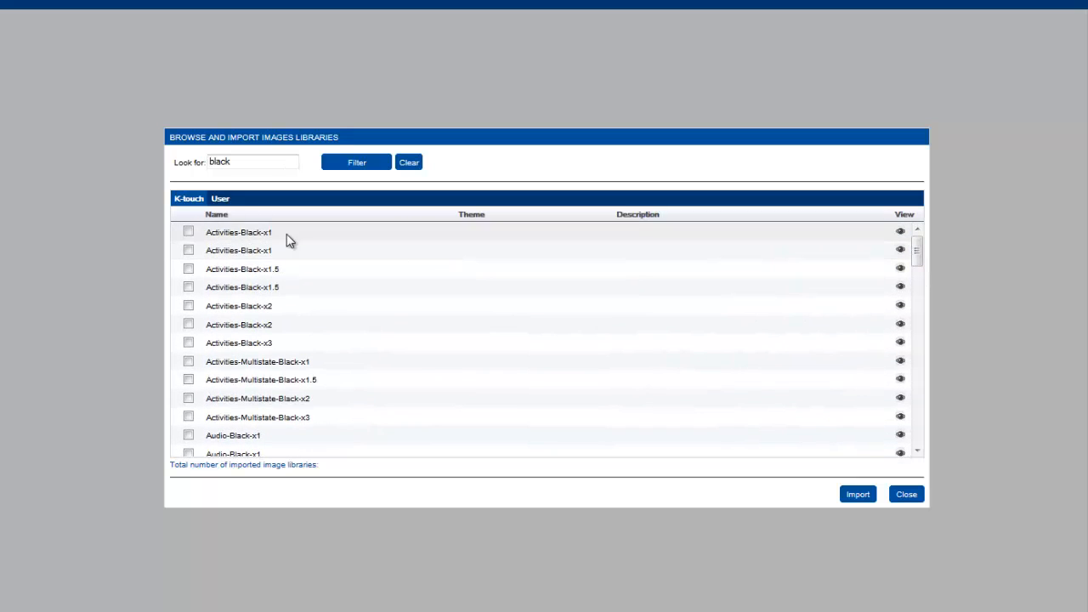
click(187, 232)
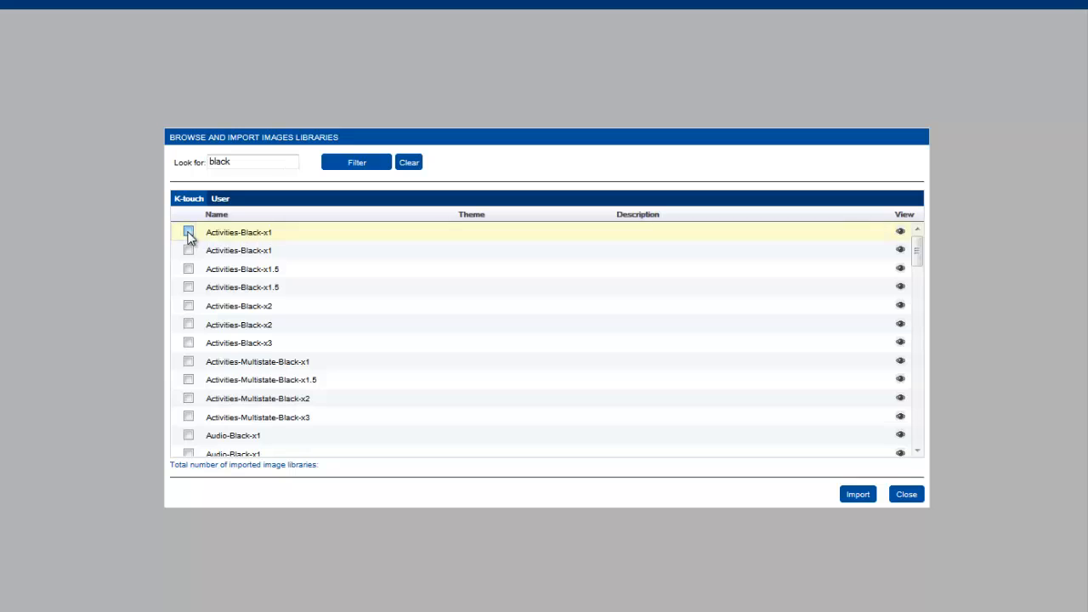
click(188, 250)
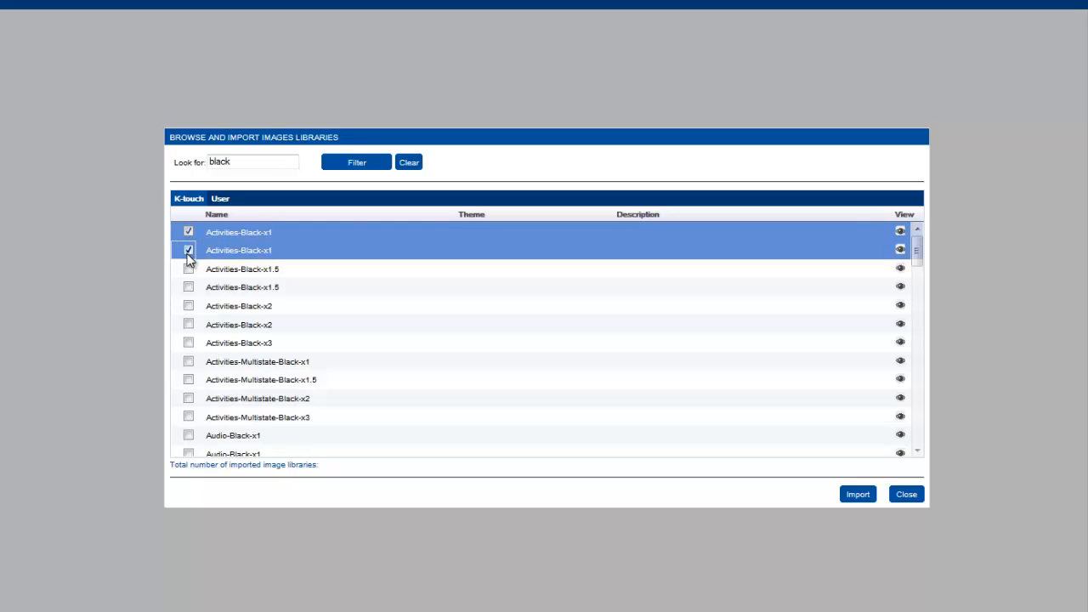
click(188, 250)
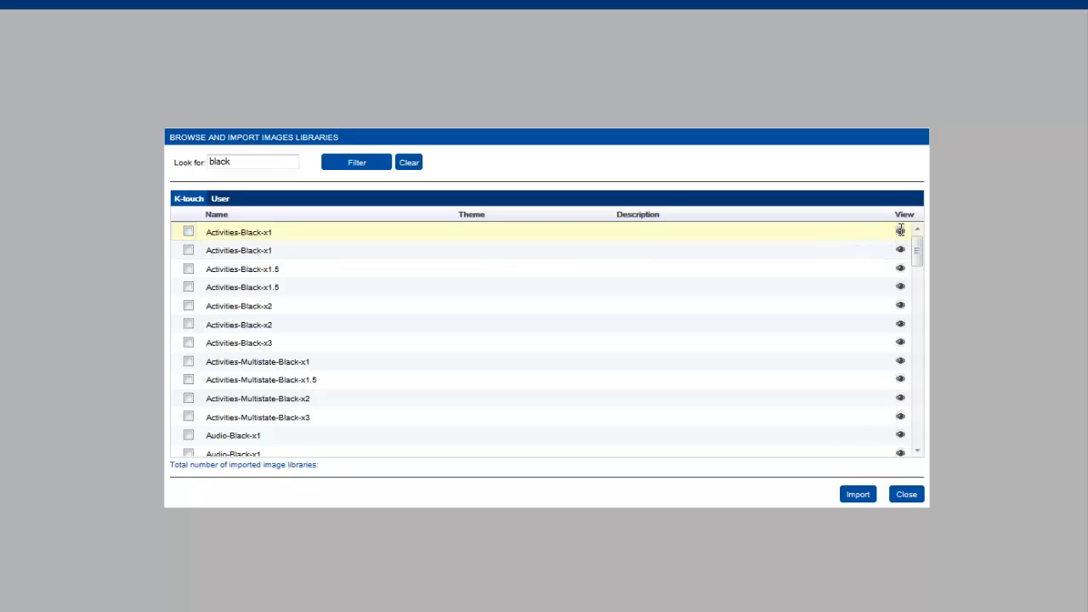
click(900, 232)
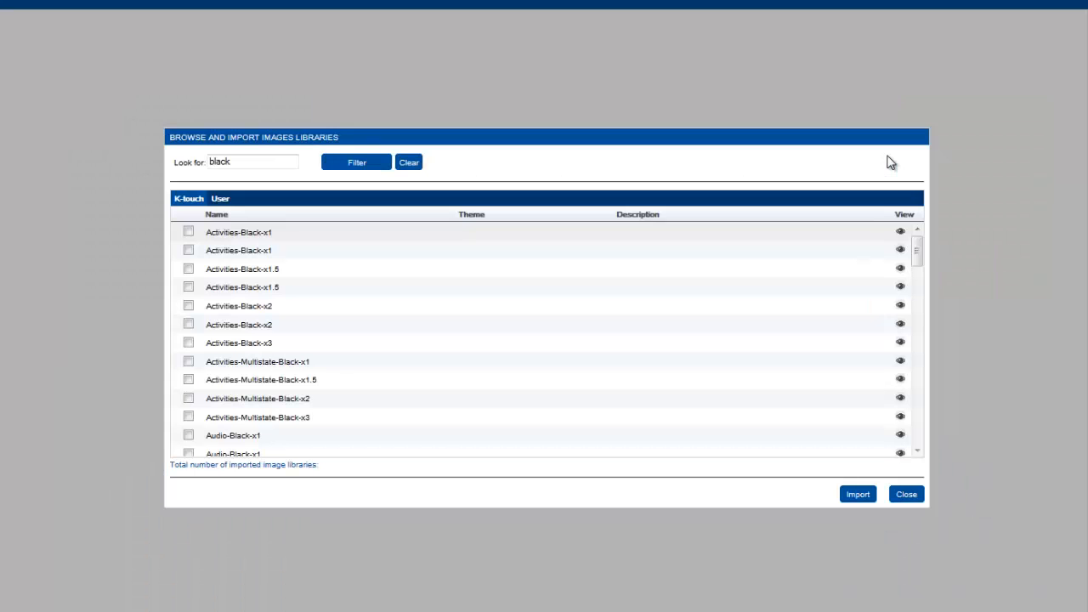
click(899, 231)
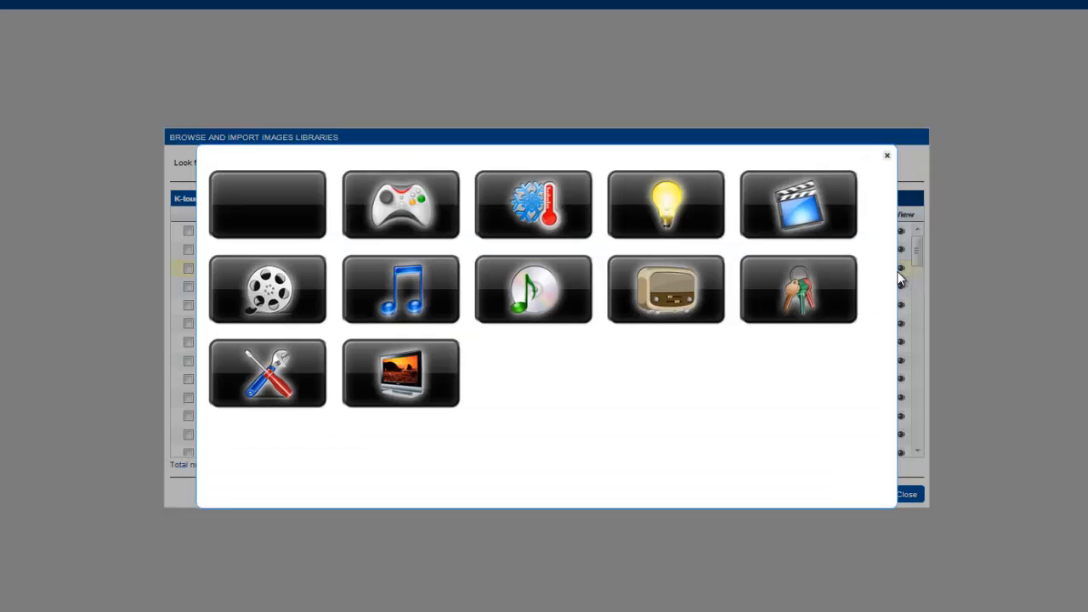
click(886, 155)
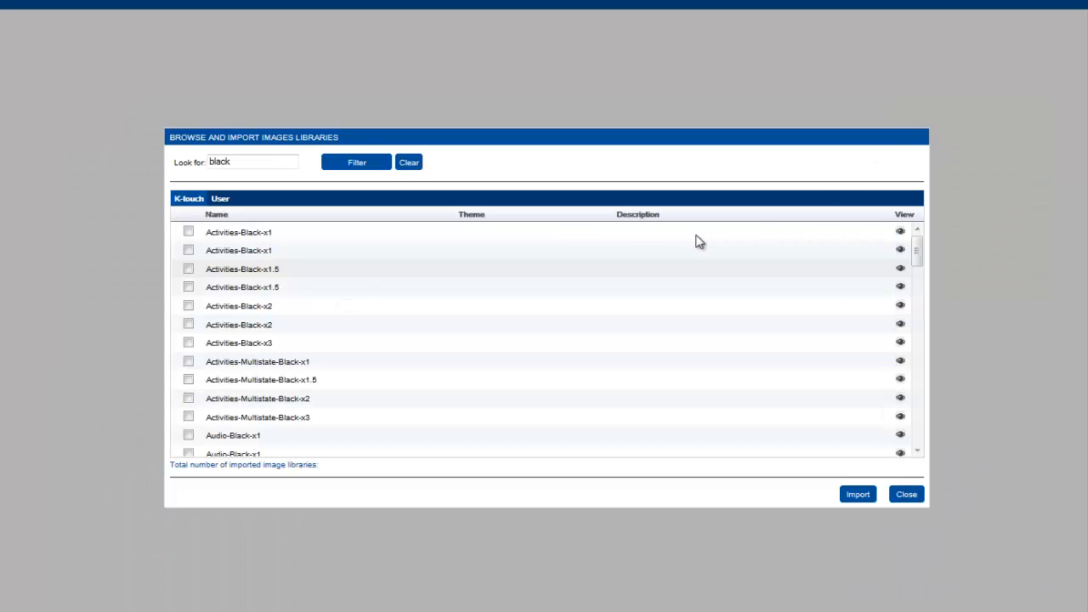
click(188, 231)
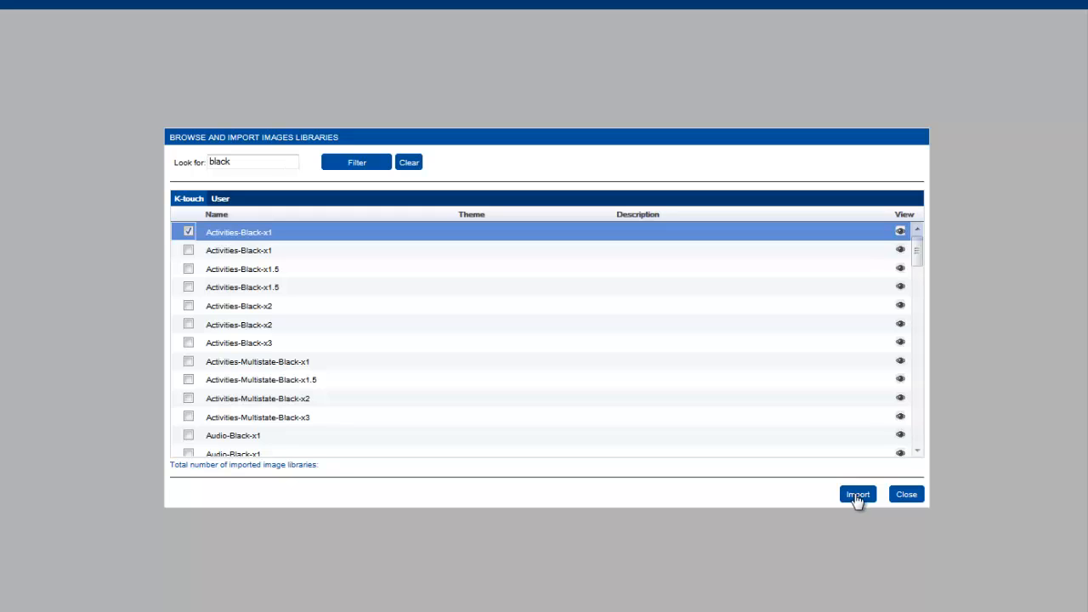
click(857, 494)
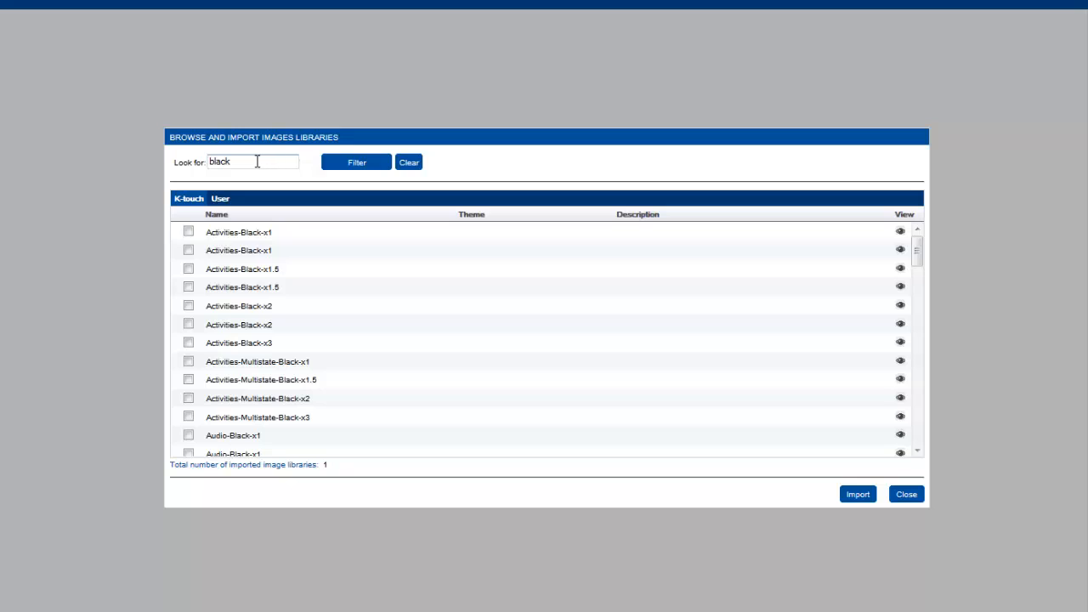
Search User-shared libraries for 'background' and preview a BM Backgrounds 7-19-13 library
click(408, 162)
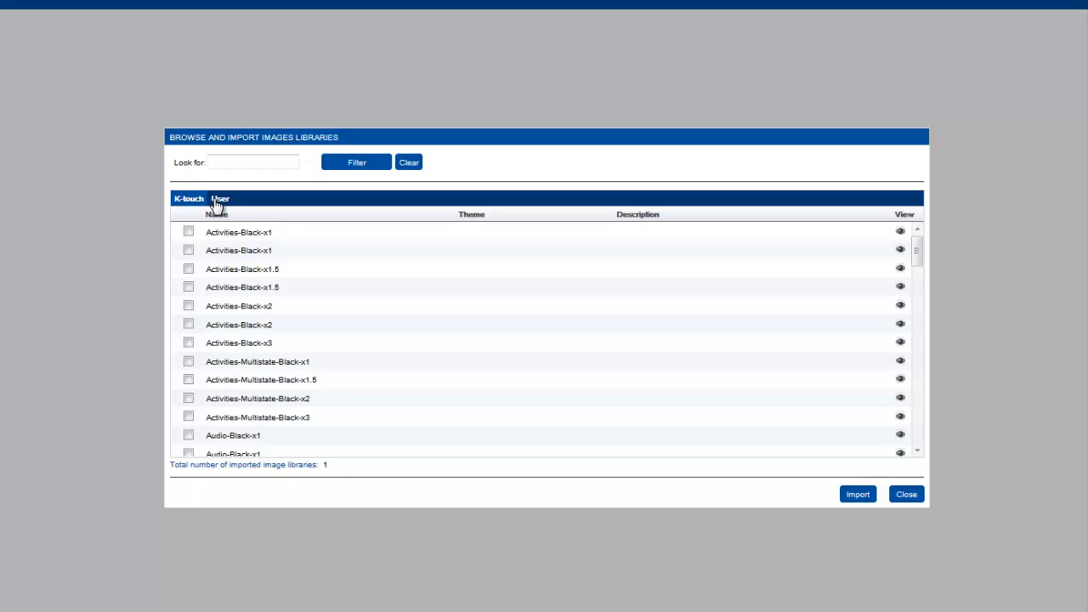
click(220, 198)
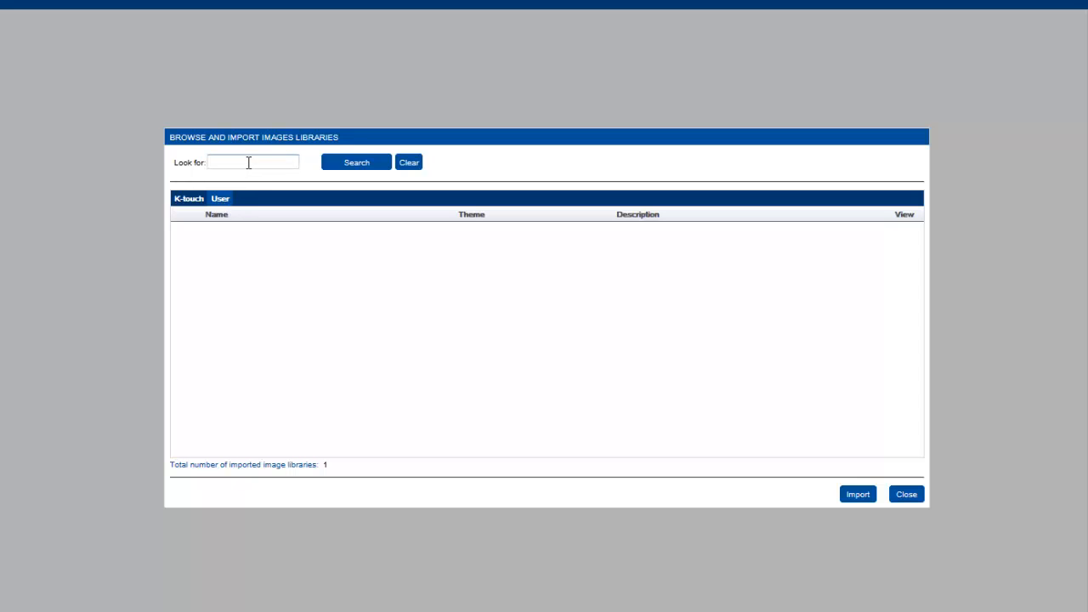
text(background)
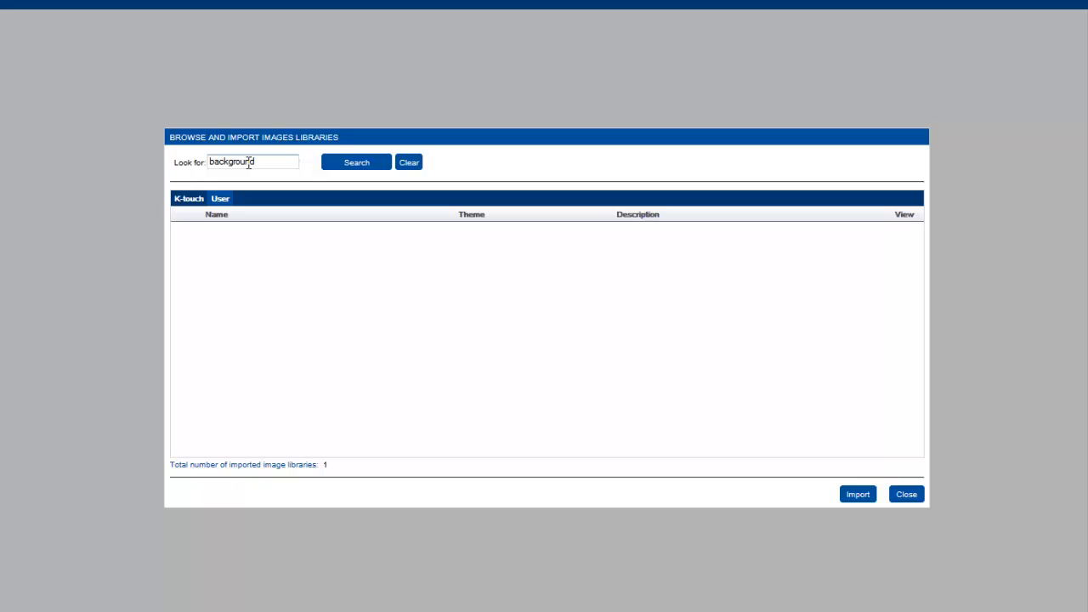
click(355, 162)
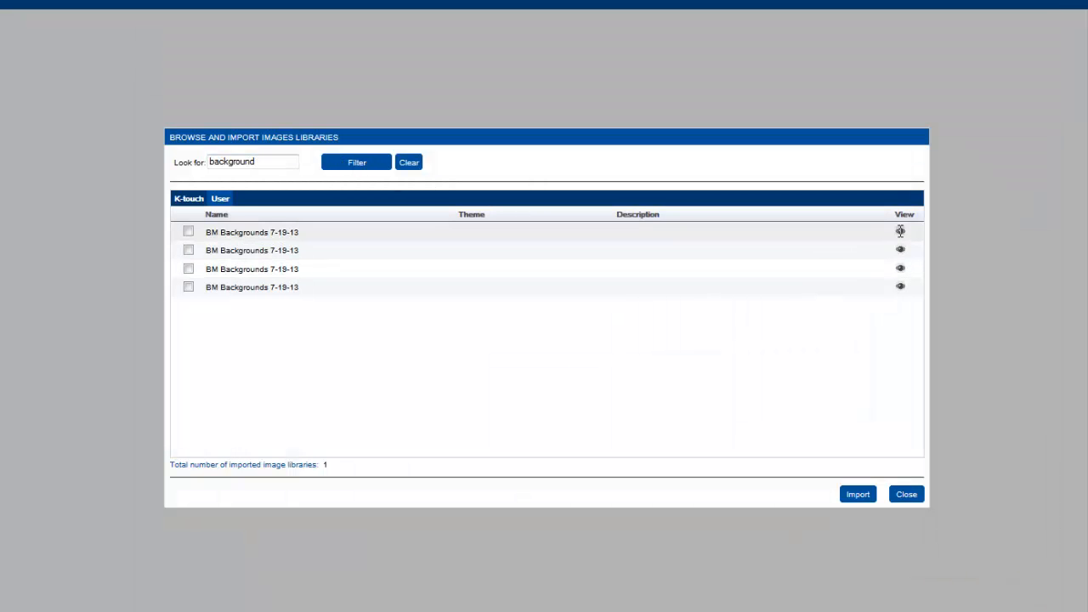
click(900, 232)
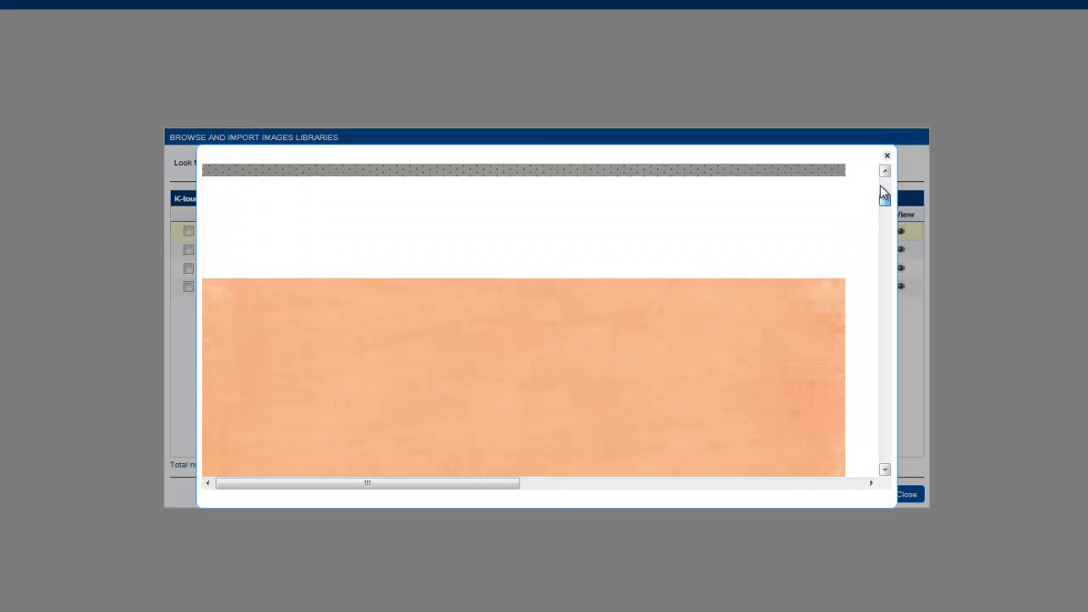
click(886, 155)
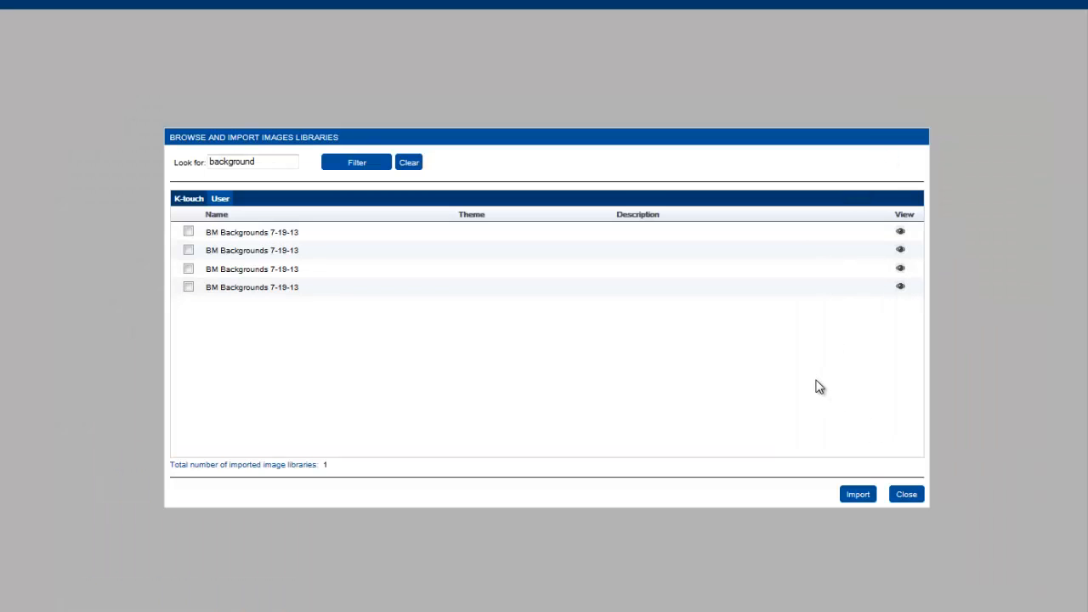
mouse_move(777, 187)
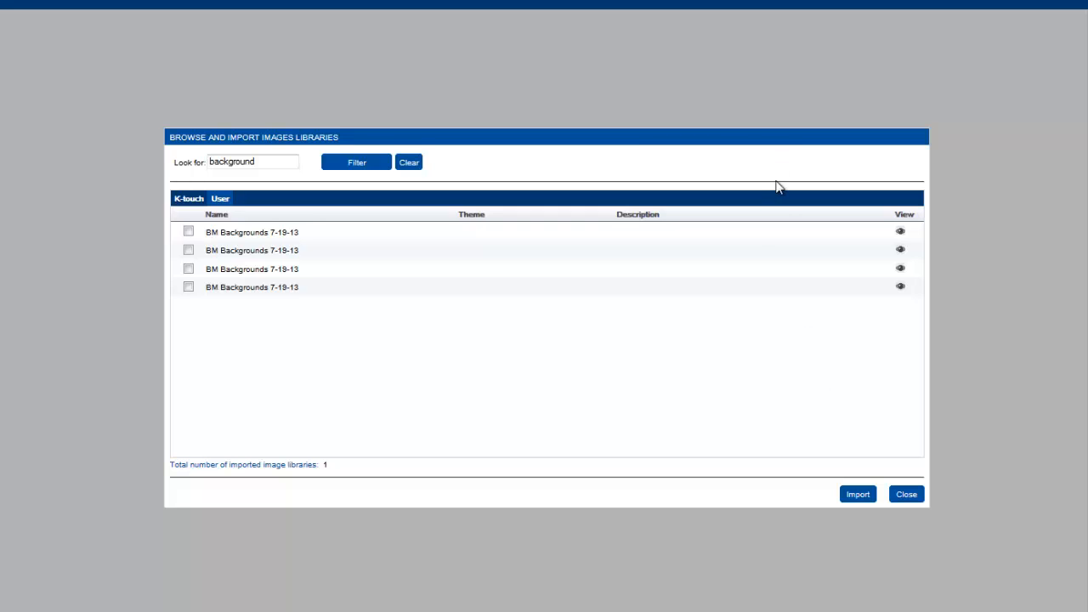
Close the browser and name a new image library 'My Buttons', sharing left at no
click(906, 494)
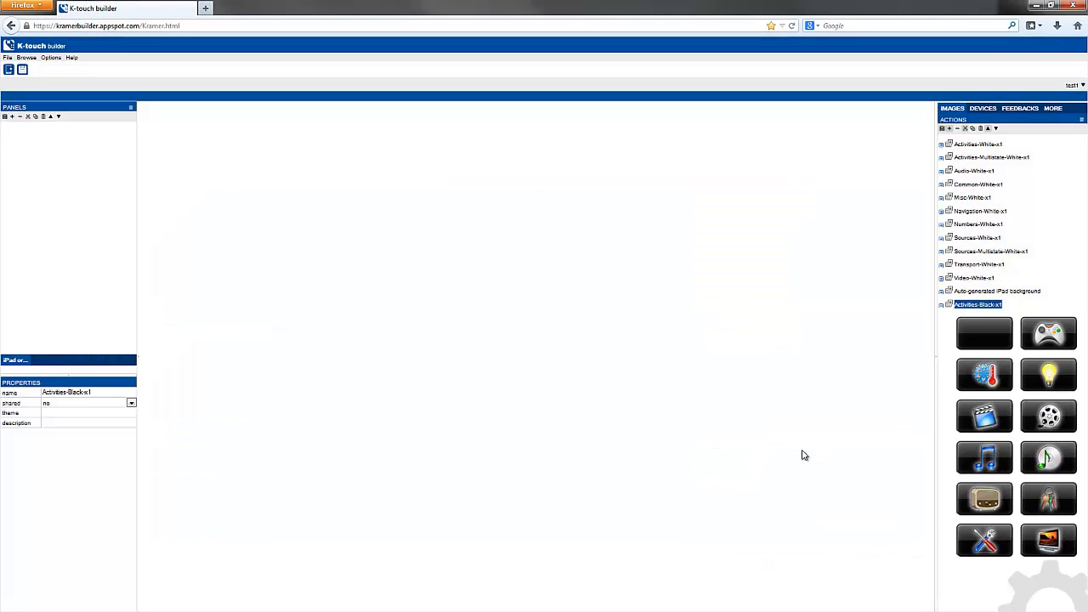
mouse_move(854, 433)
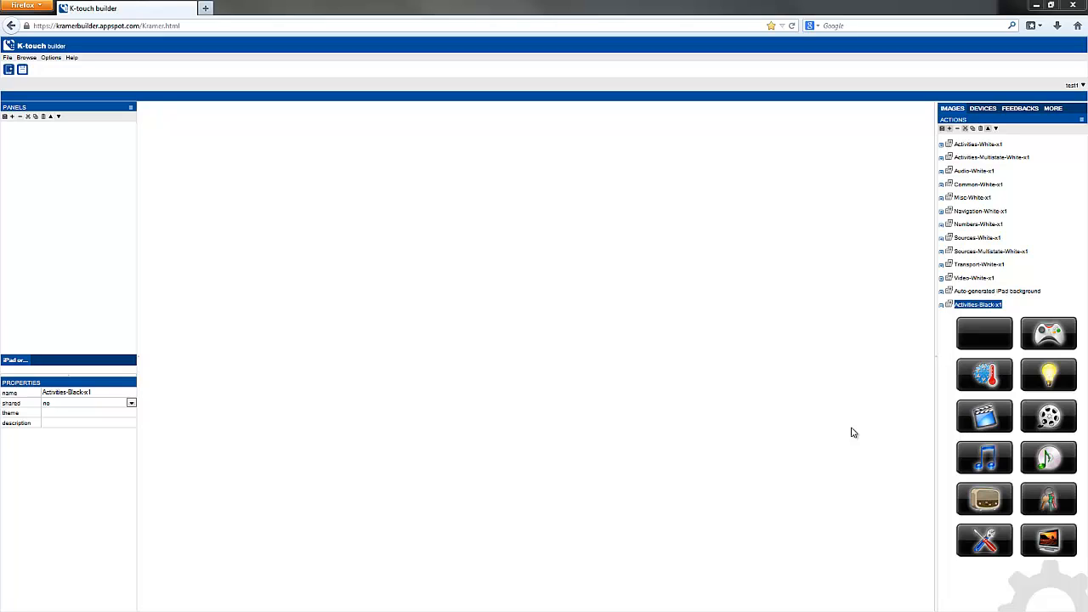
mouse_move(942, 310)
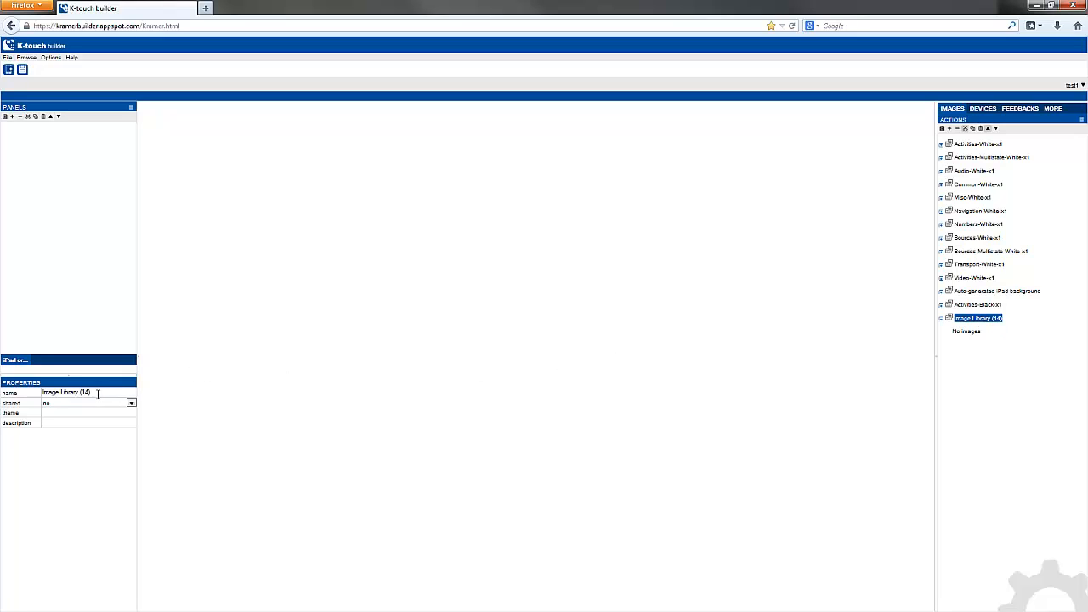
triple_click(65, 393)
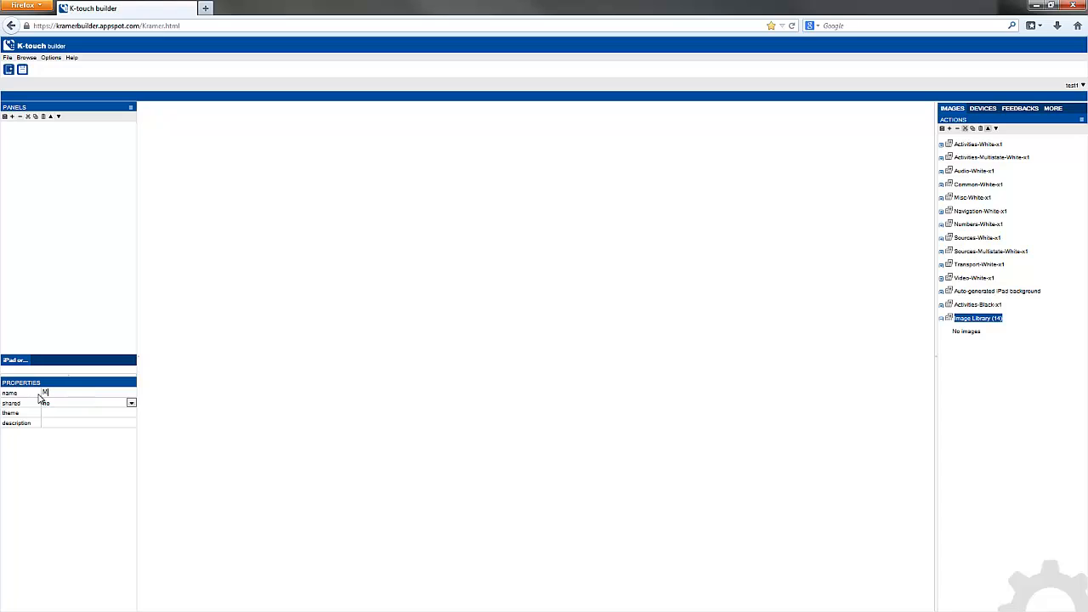
text(My Buttons)
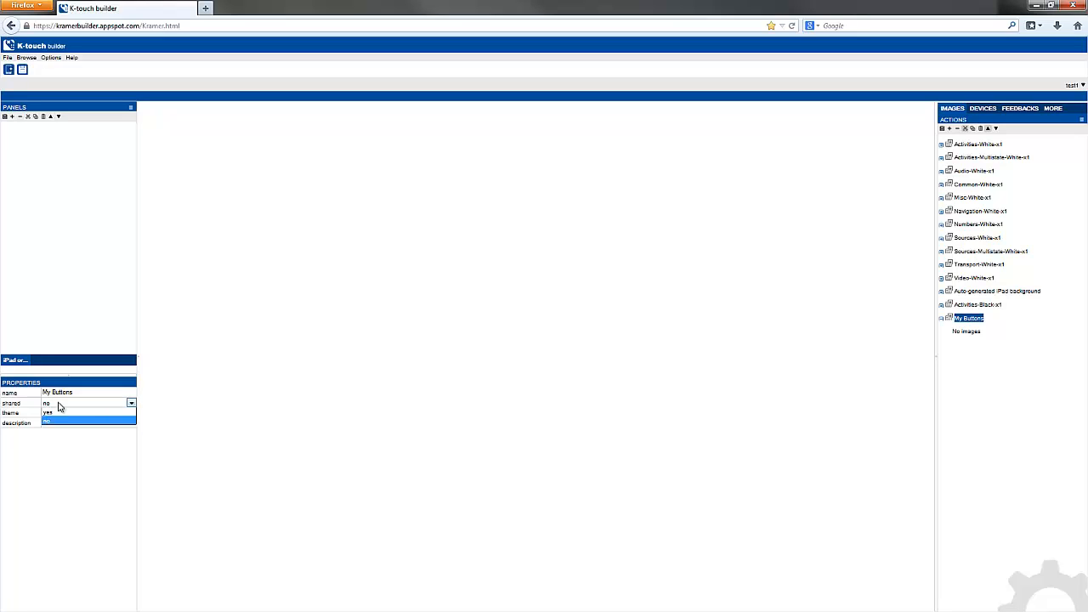
click(49, 412)
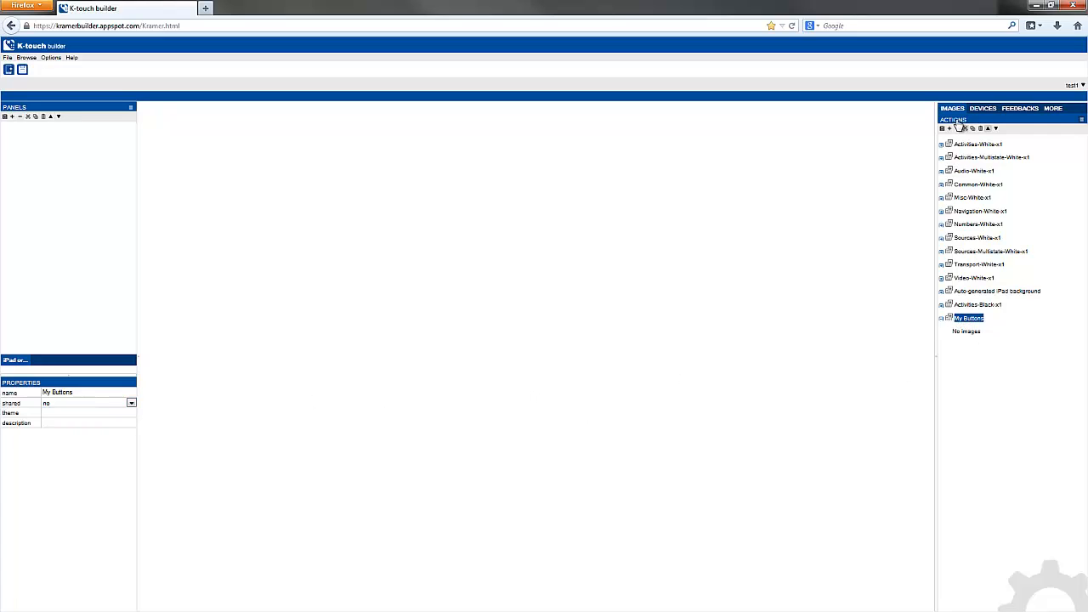
Upload two background image files from the computer into the My Buttons library
click(959, 129)
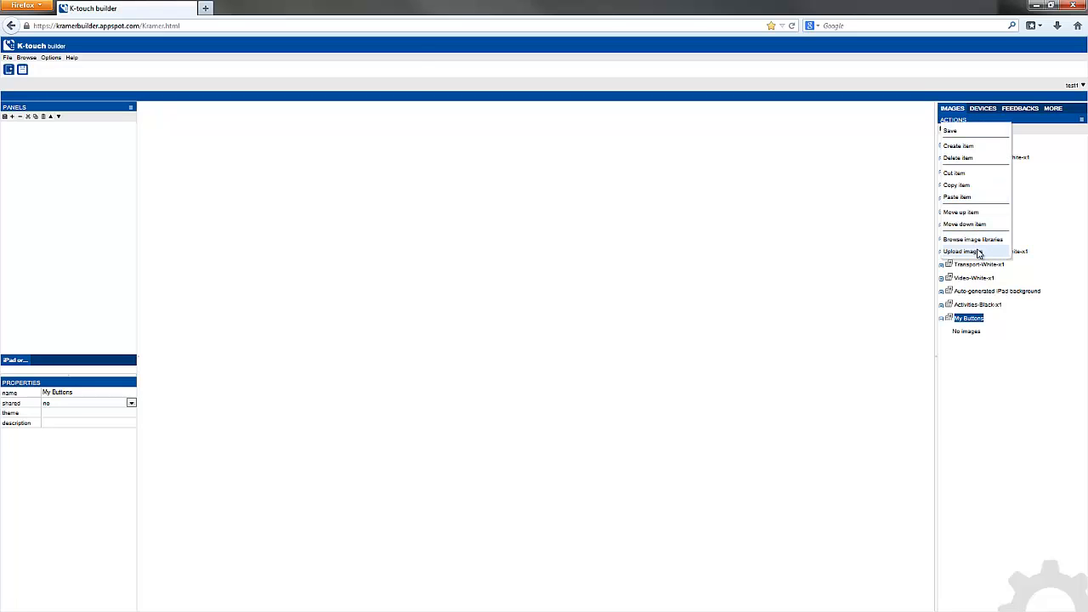
click(960, 251)
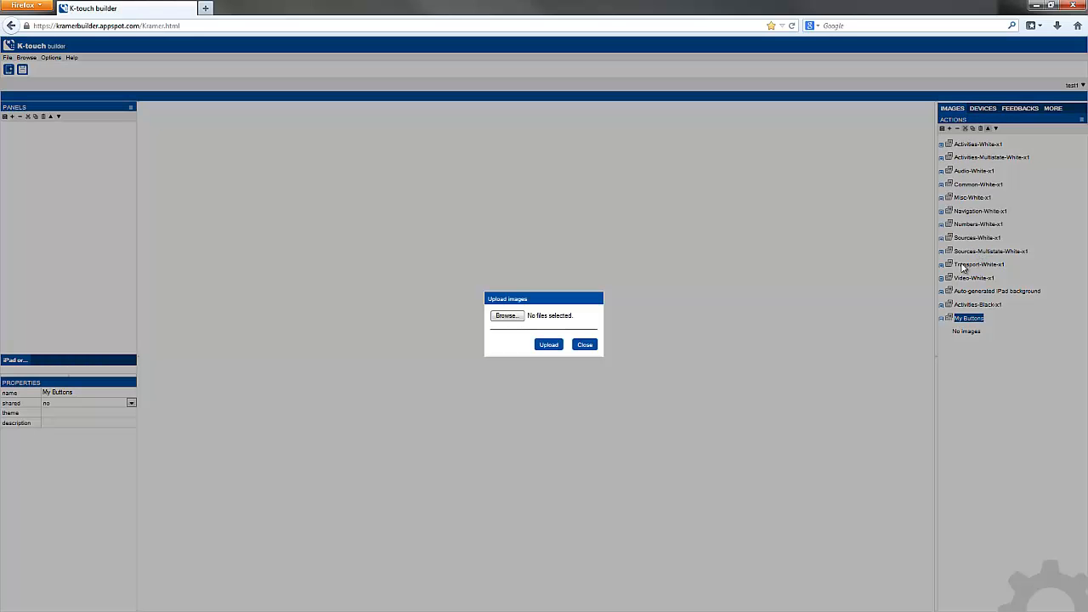
mouse_move(506, 315)
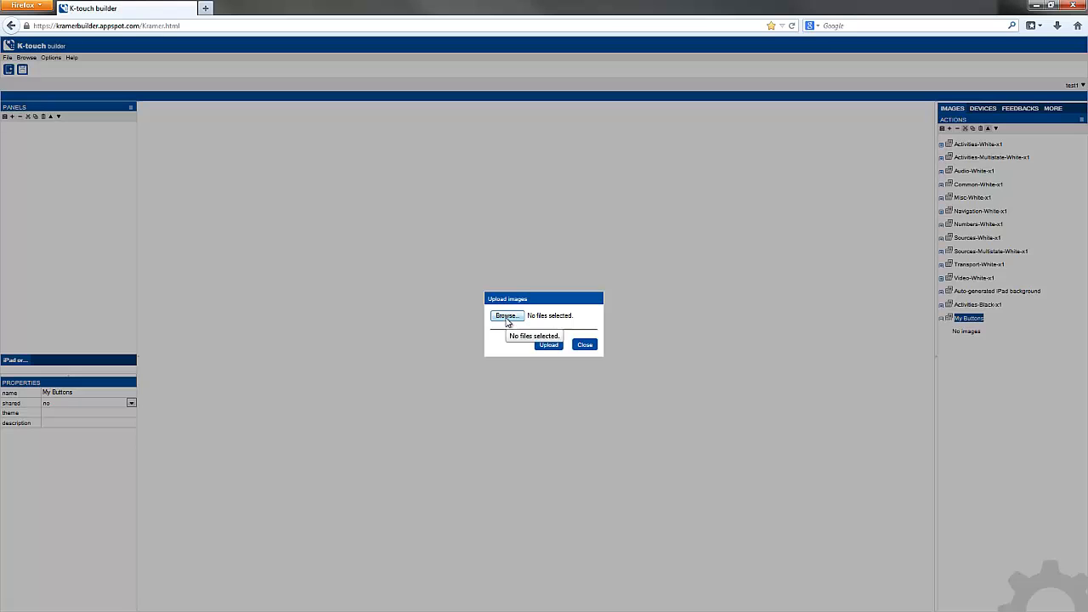
click(507, 316)
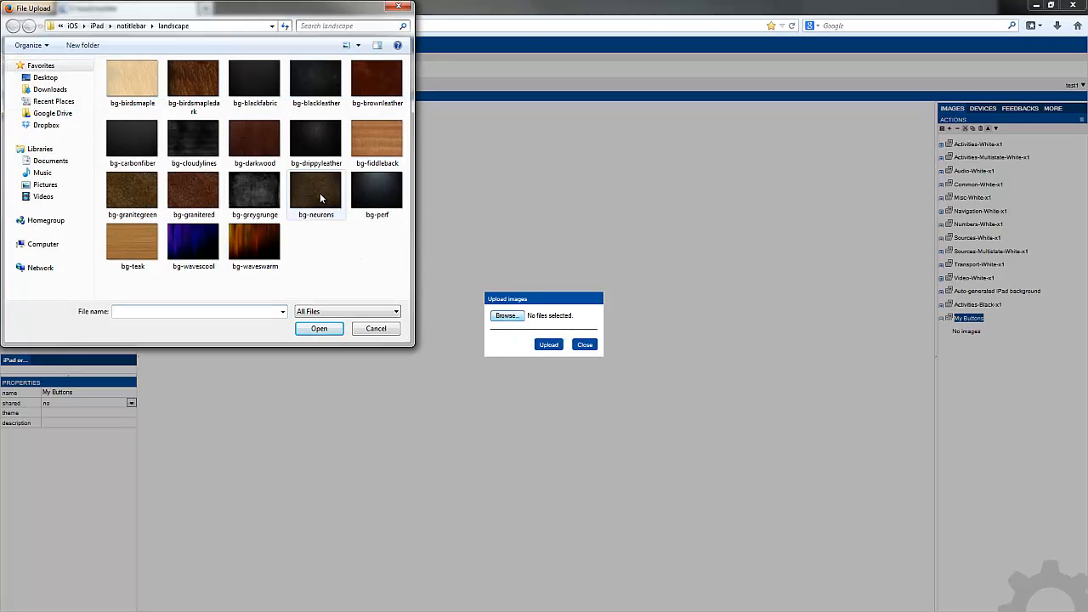
click(377, 190)
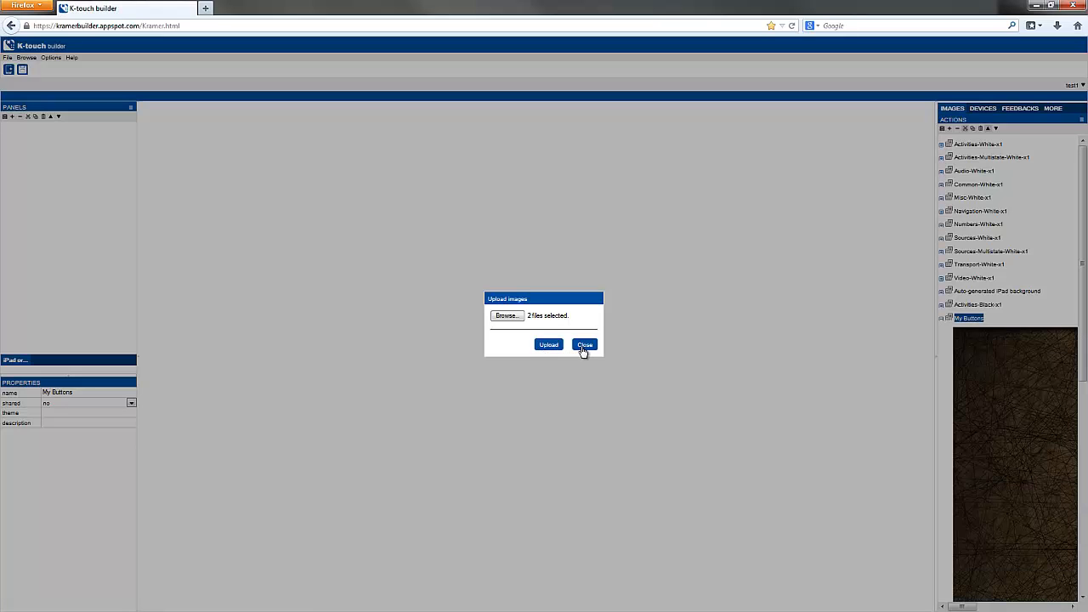
click(585, 345)
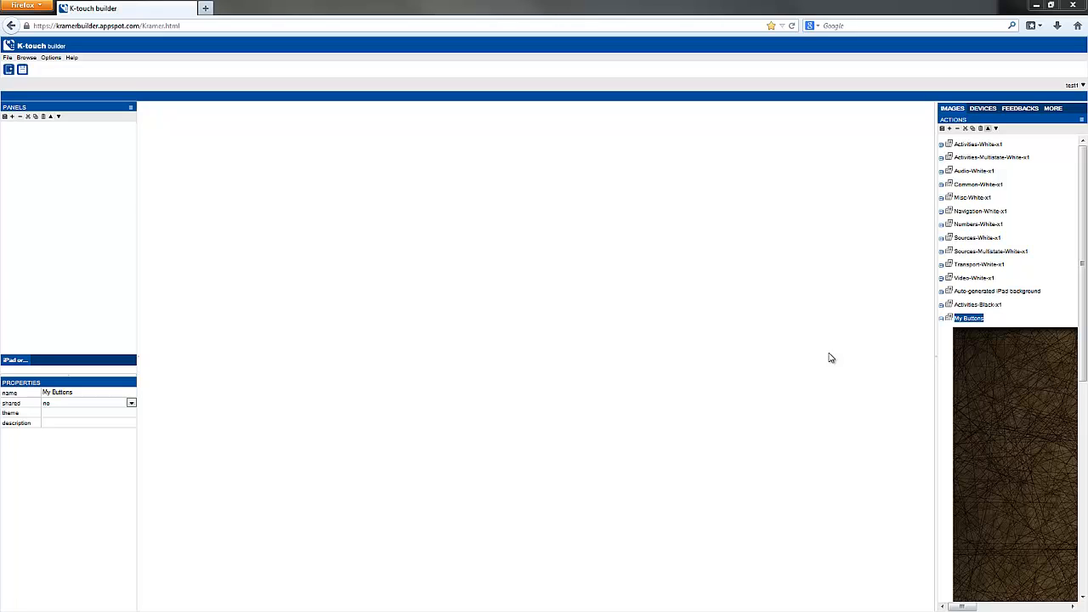
mouse_move(871, 284)
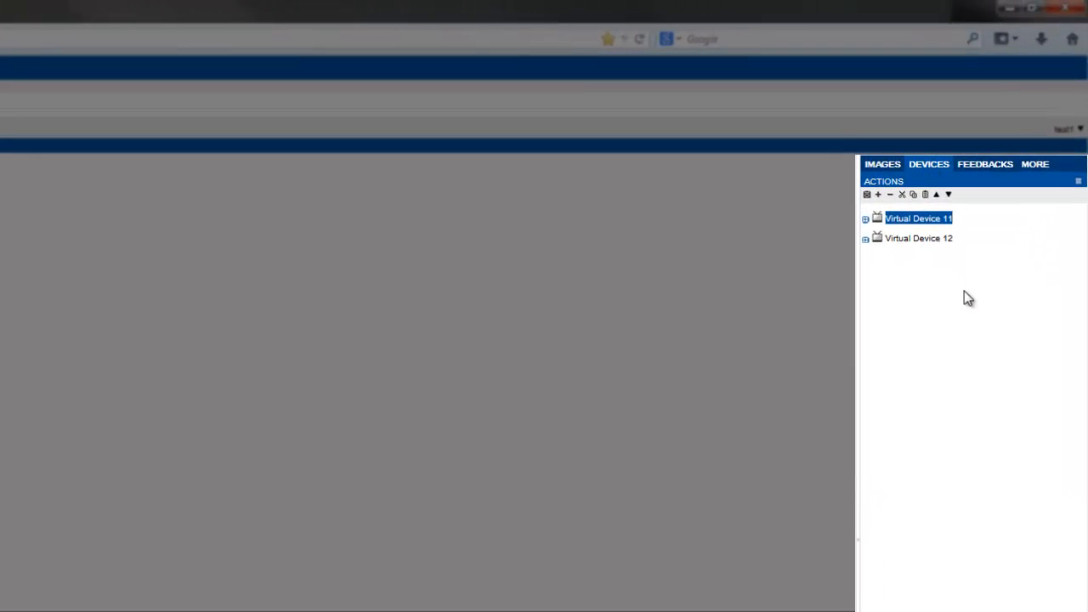
mouse_move(980, 303)
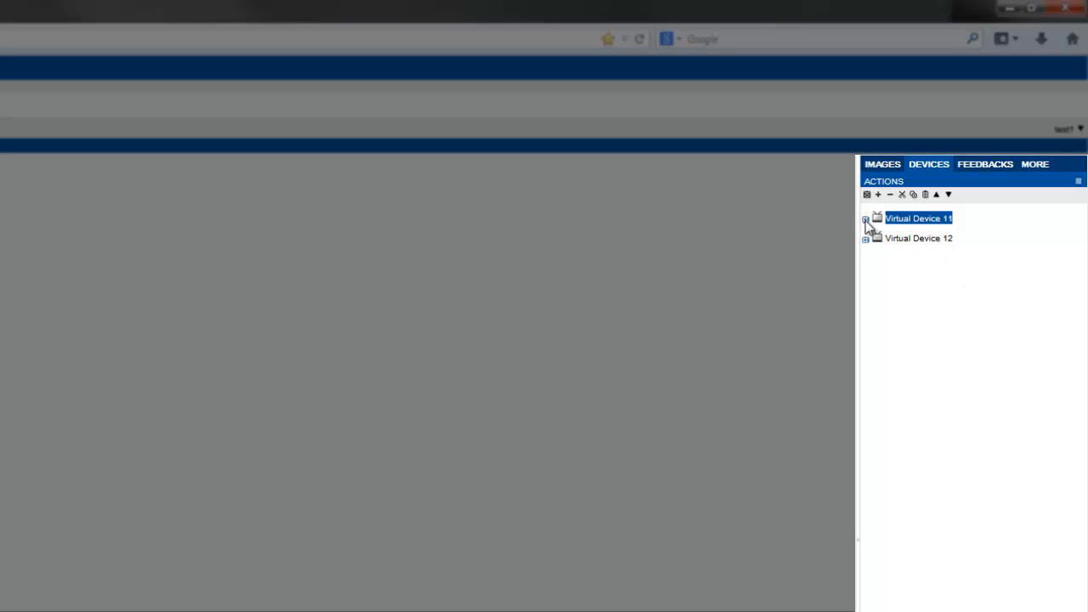
Expand Virtual Devices 11 and 12 to show their network code buttons 1–64
click(866, 218)
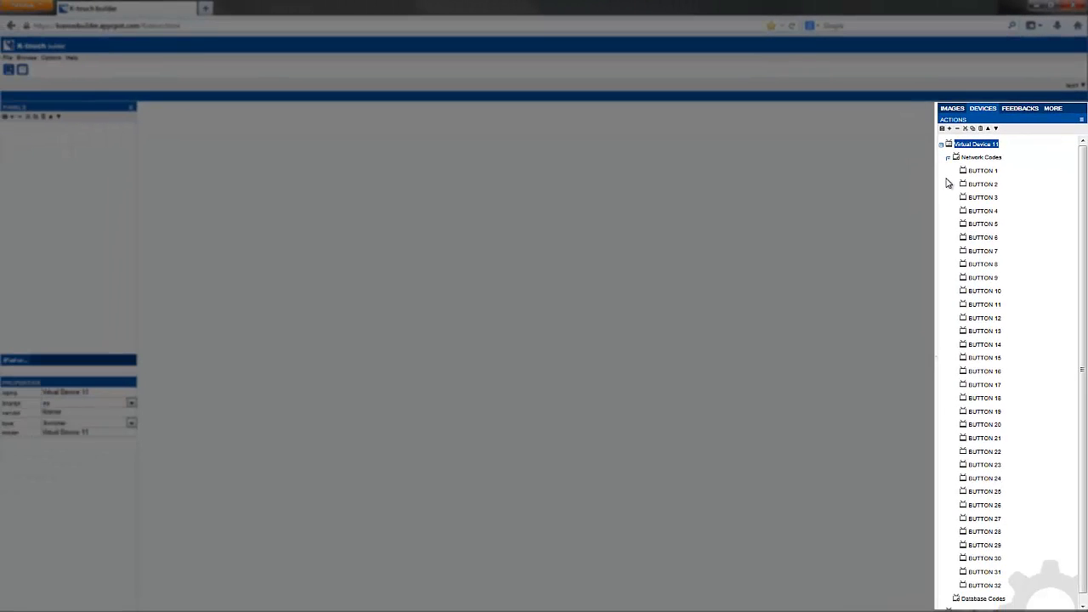
click(941, 143)
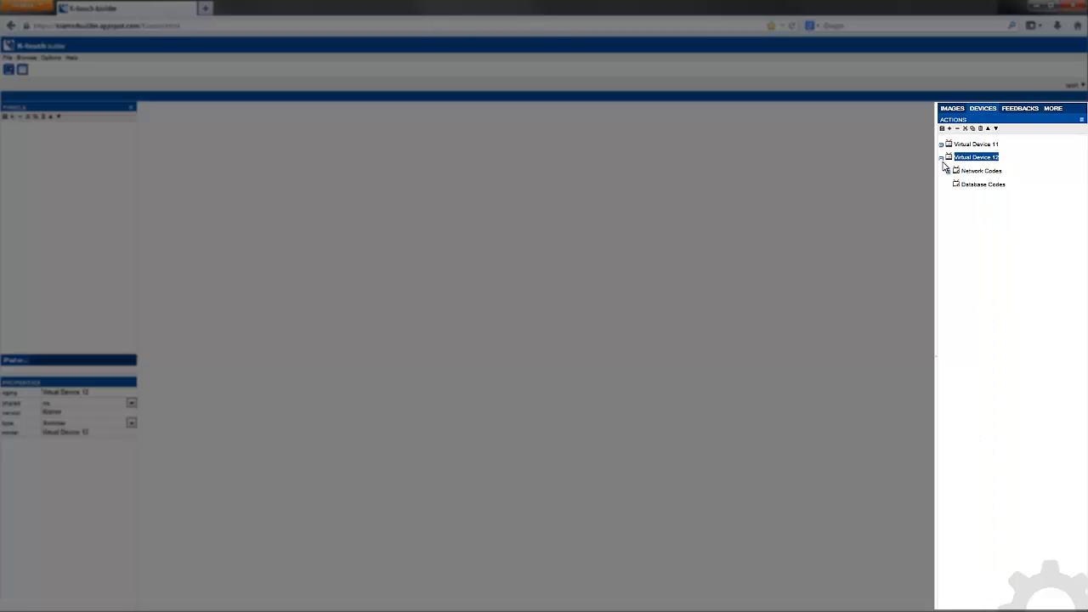
click(950, 170)
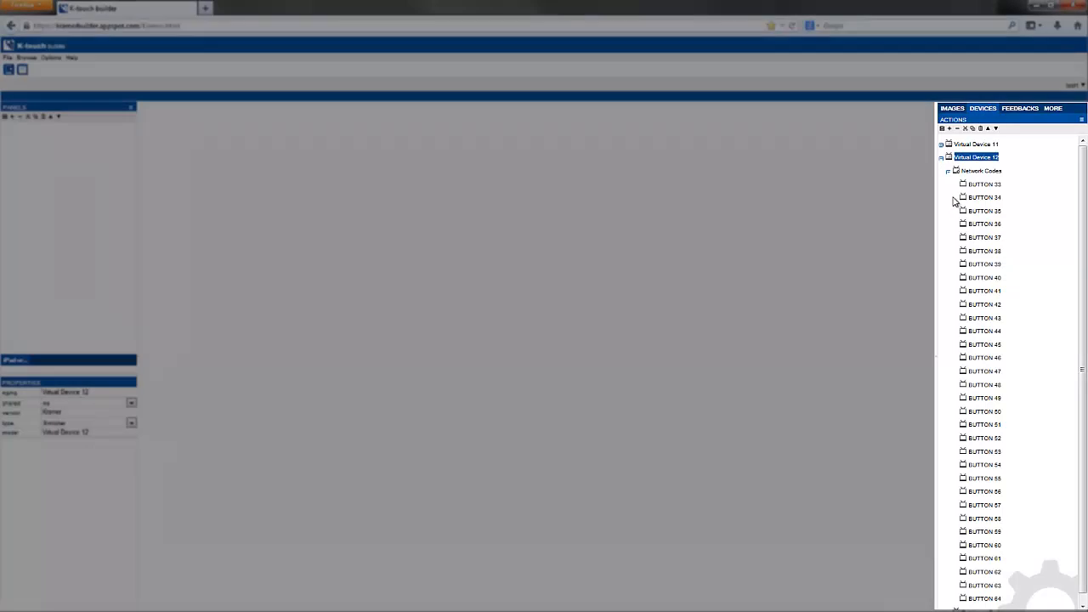
click(984, 183)
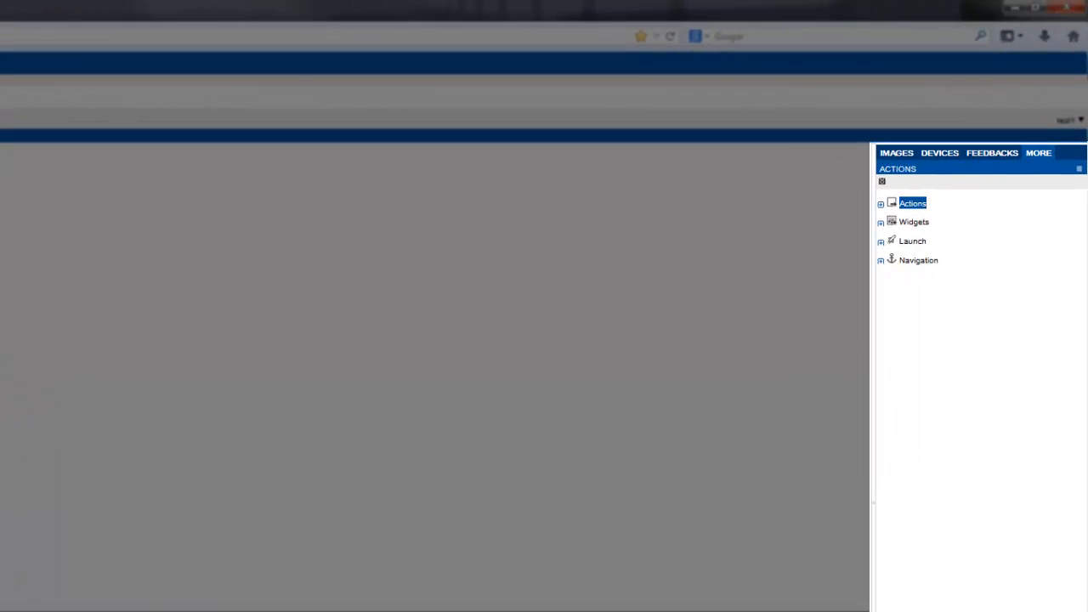
Expand Actions to inspect Delay, collapse it, then expand the Widgets category
click(881, 203)
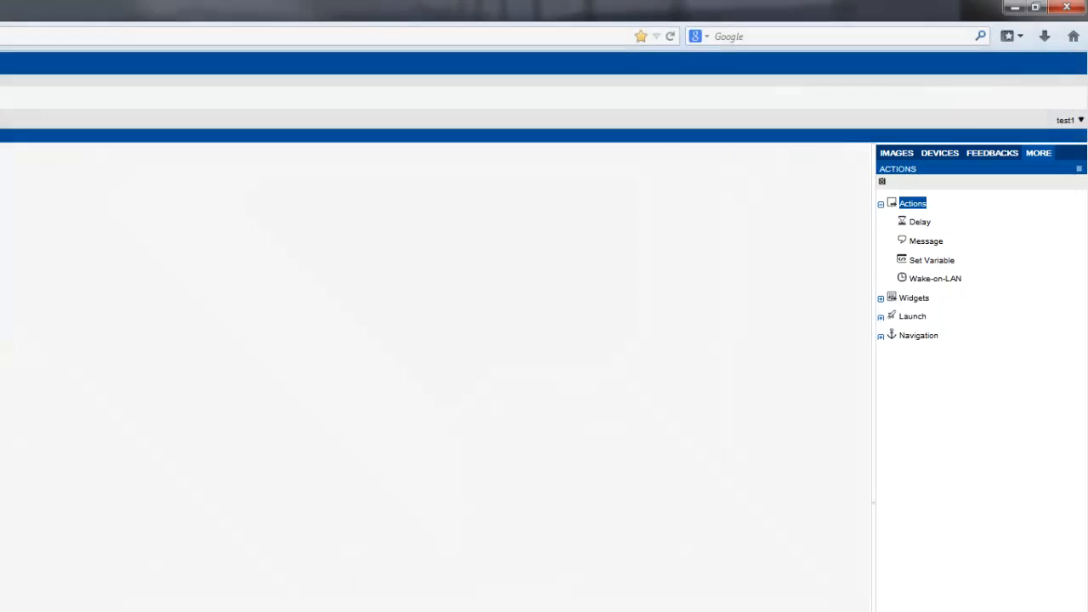
click(920, 222)
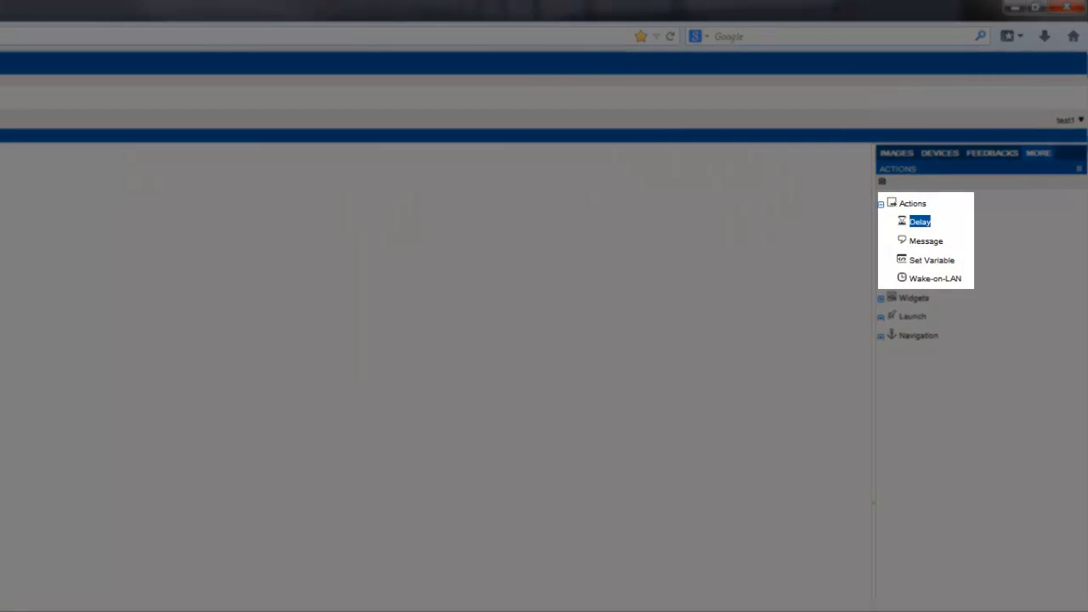
click(882, 203)
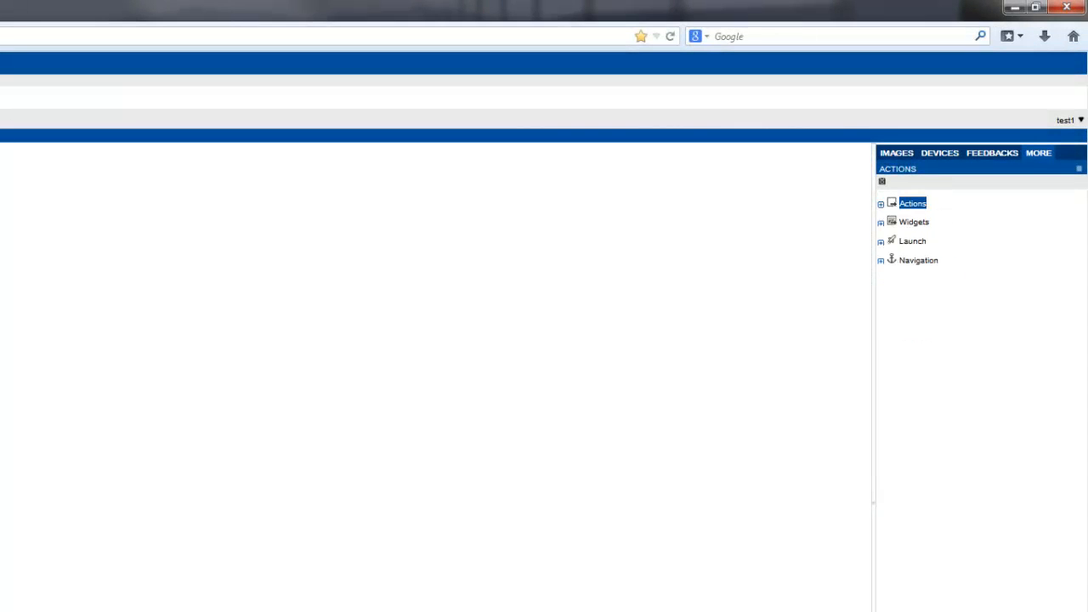
click(881, 222)
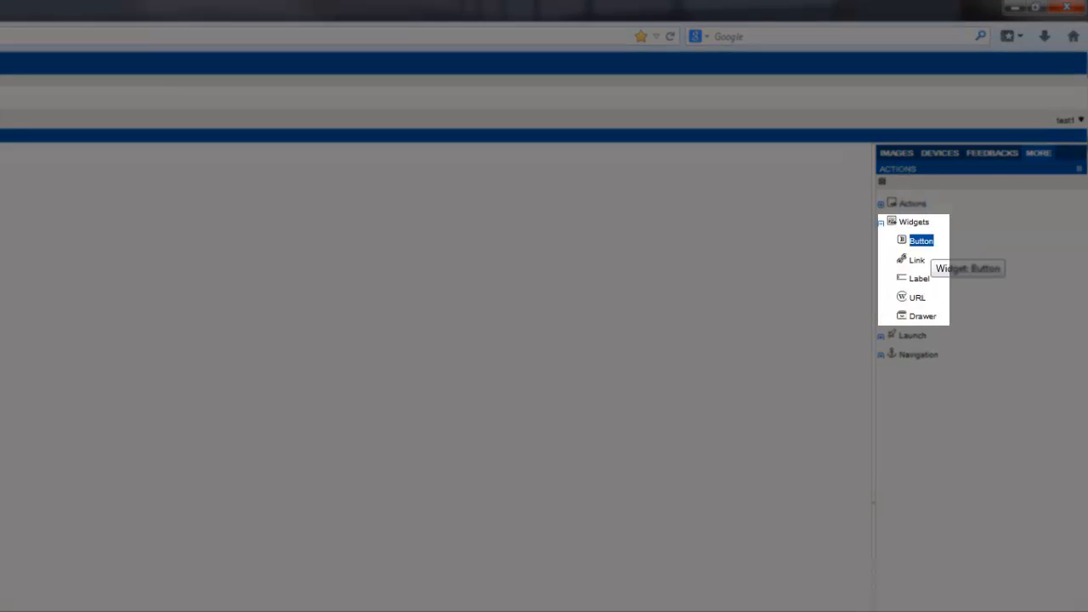
Inspect the Button widget, then browse the Launch actions App and Browser
click(922, 315)
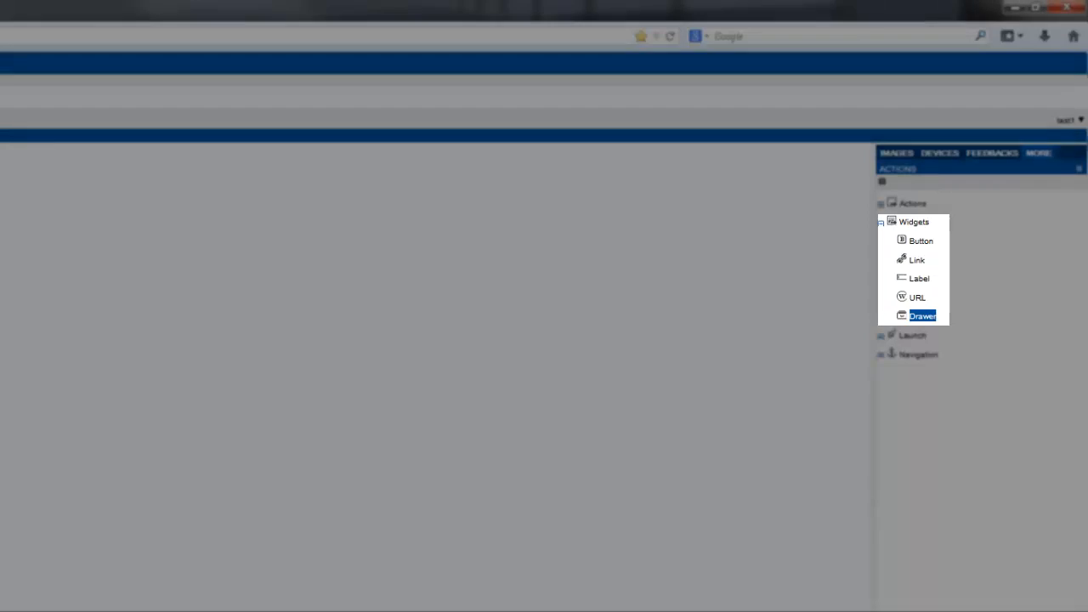
click(882, 222)
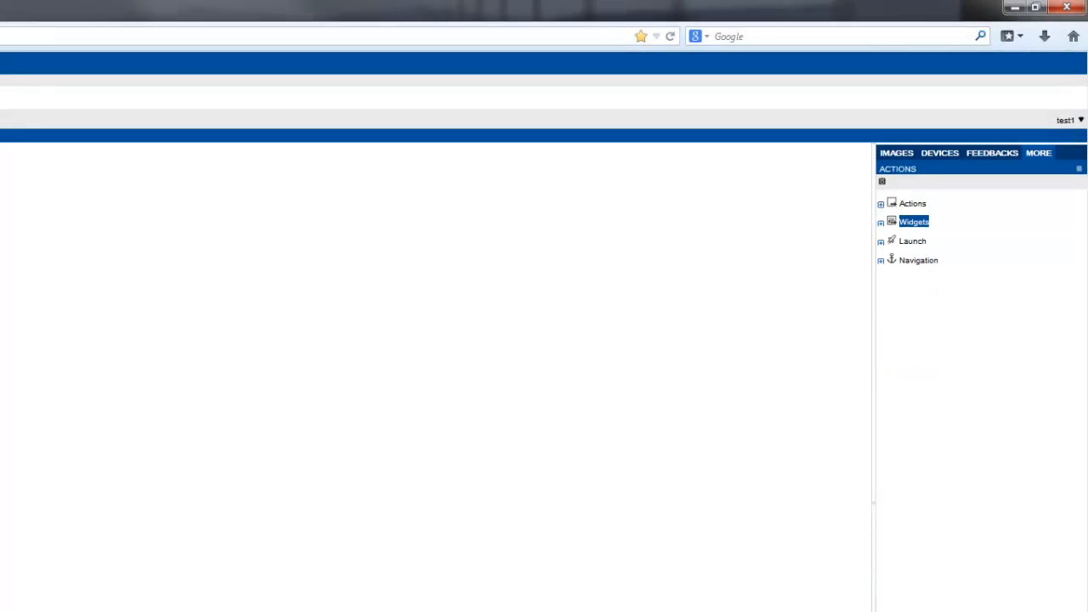
click(882, 241)
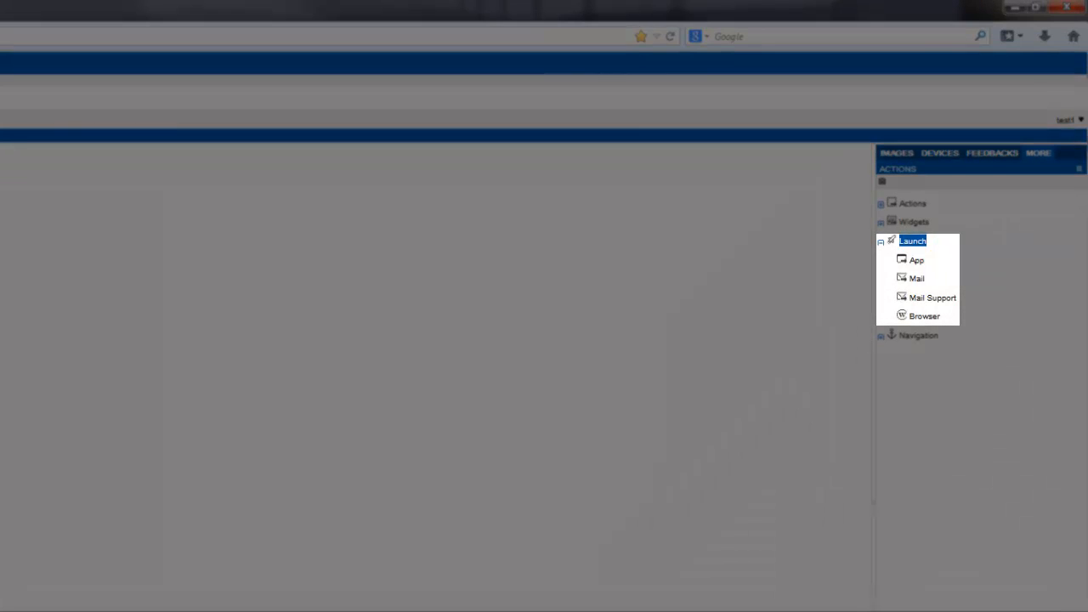
click(917, 260)
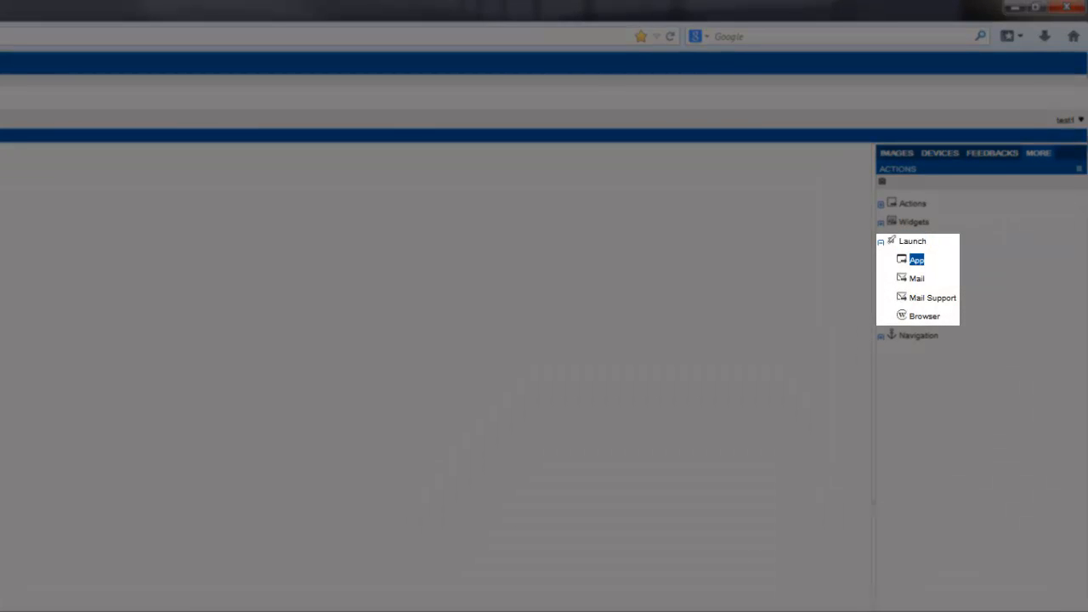
click(924, 316)
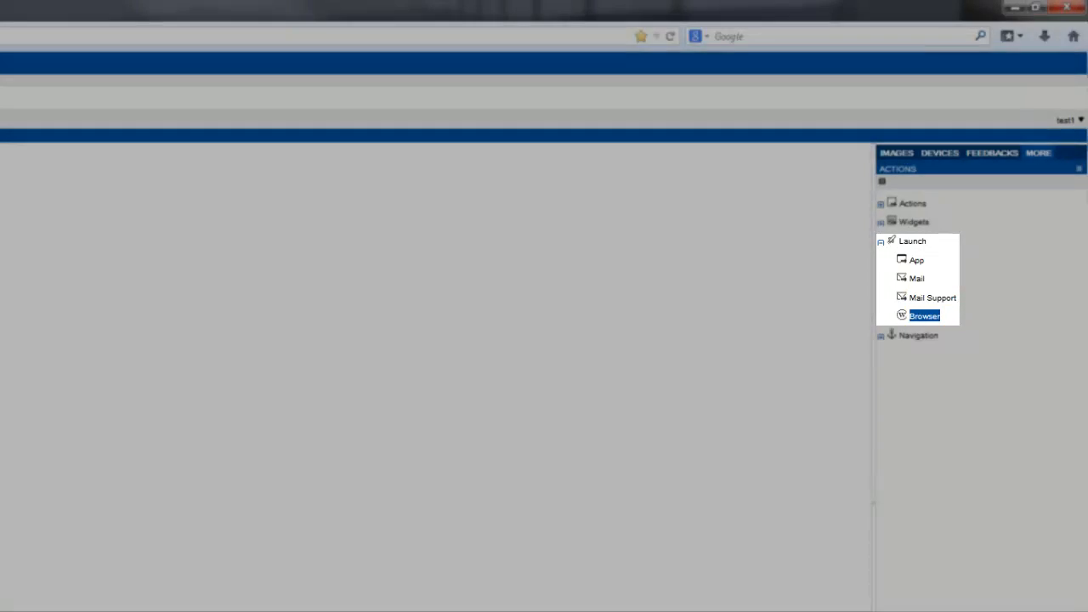
click(881, 240)
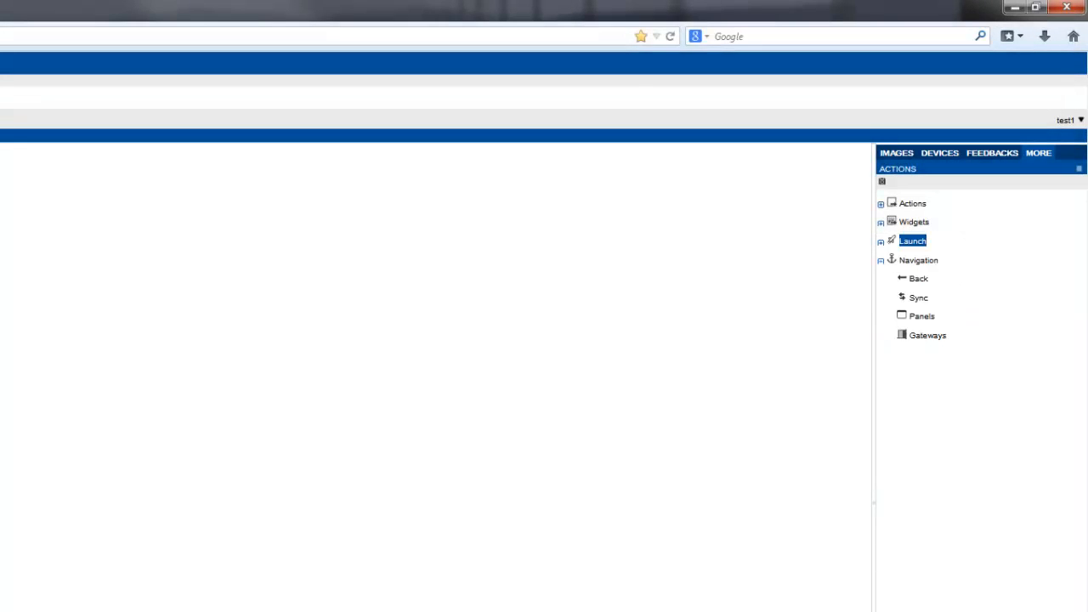
Expand the Navigation group and select its Sync and Gateways actions
click(919, 261)
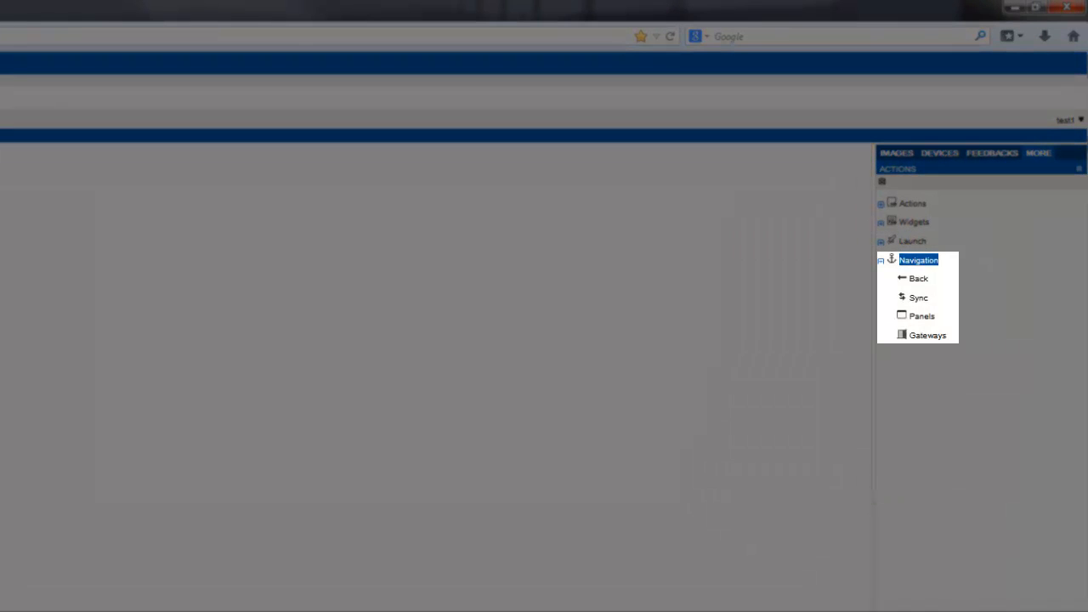
click(918, 297)
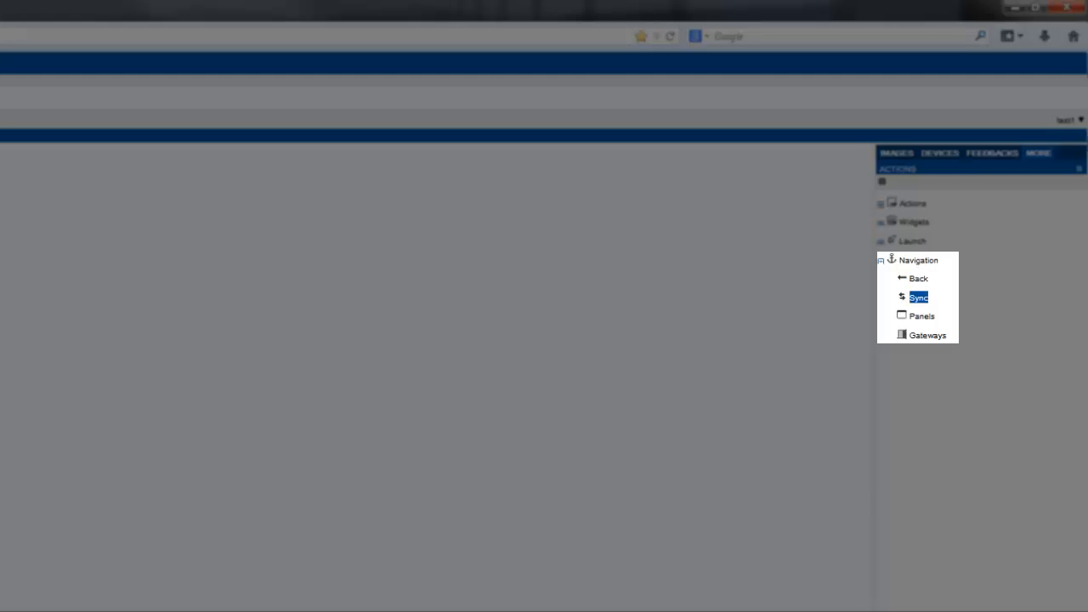
click(928, 334)
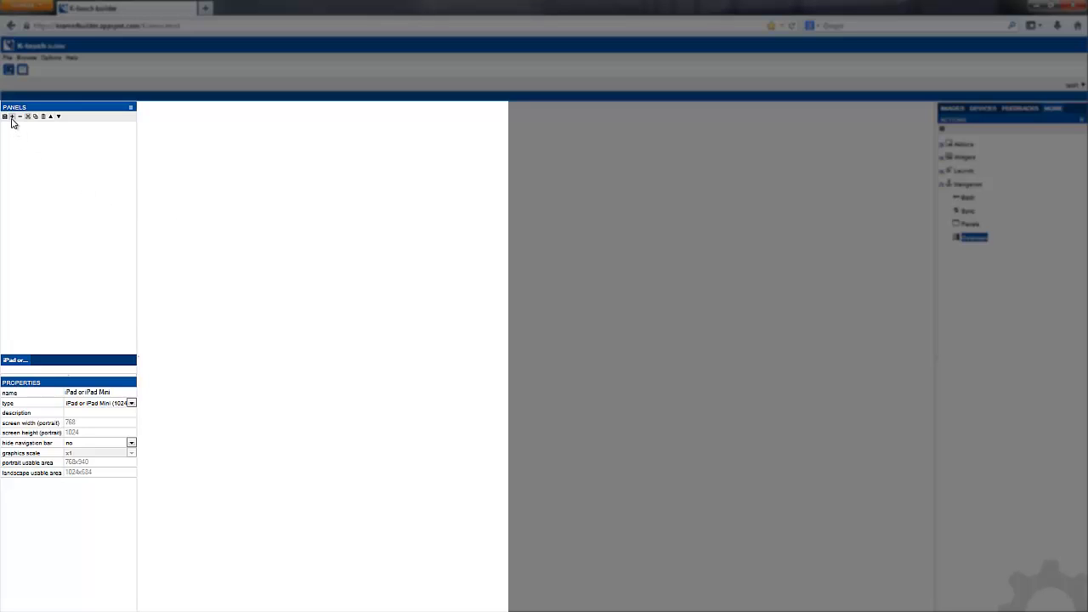
Add a panel to the iPad handset and rename it from Panel to Home
click(23, 129)
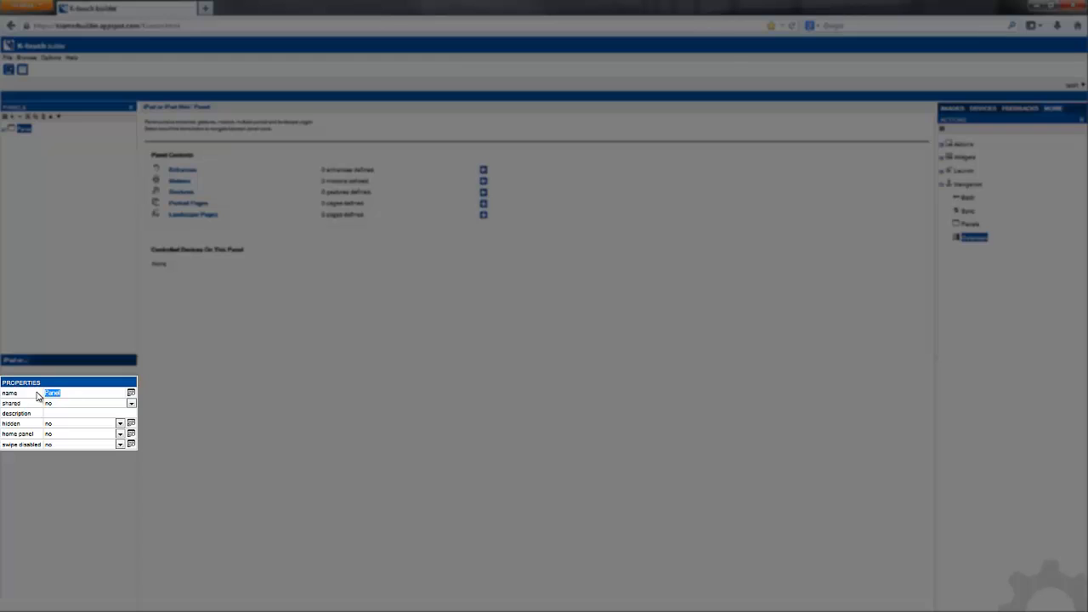
text(Home)
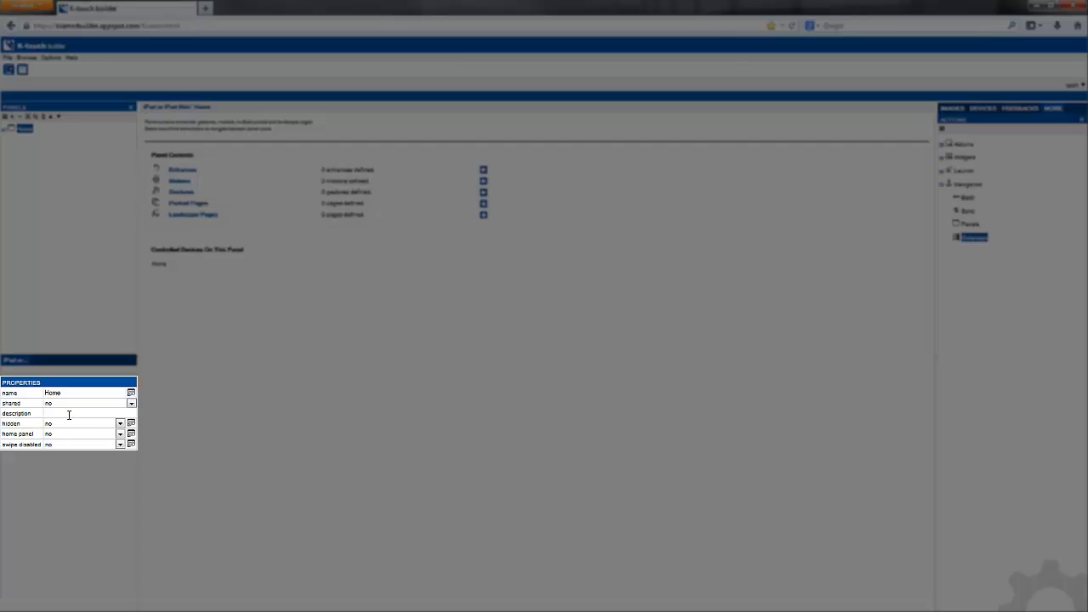
mouse_move(71, 423)
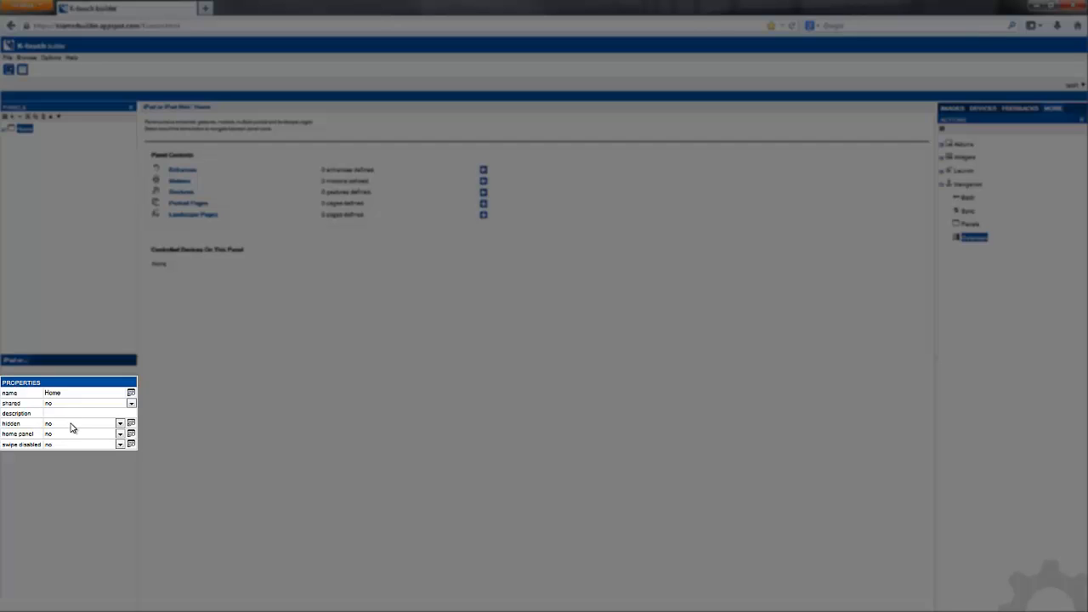
mouse_move(73, 439)
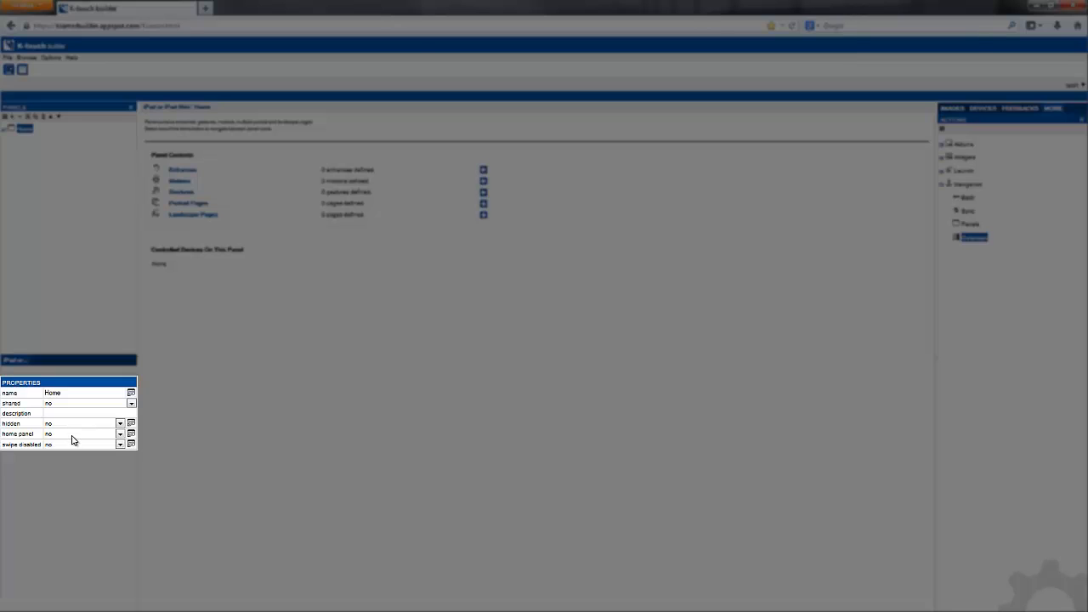
mouse_move(73, 439)
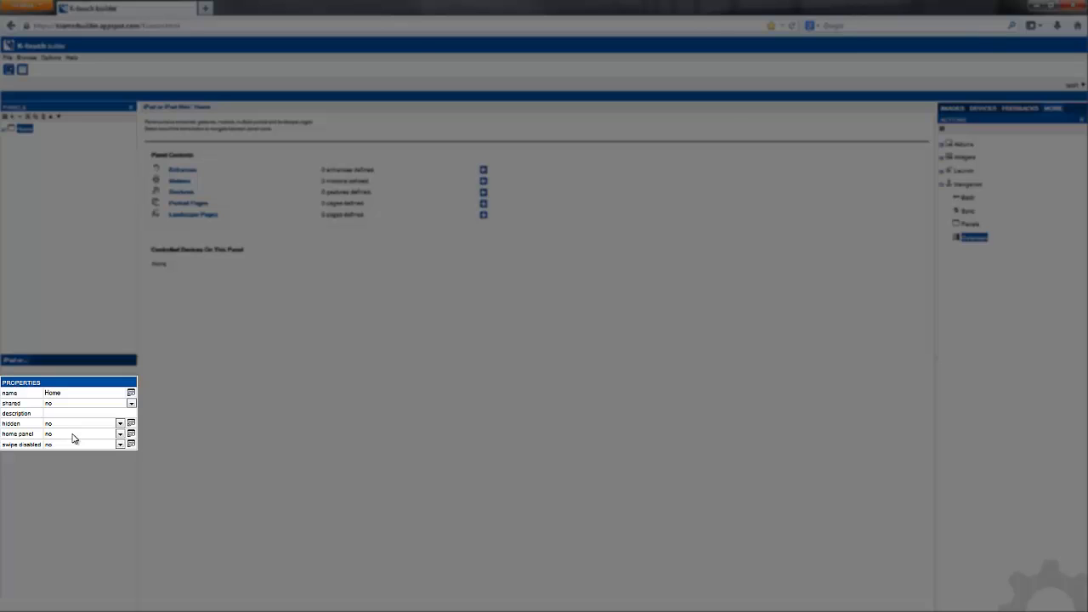
mouse_move(75, 445)
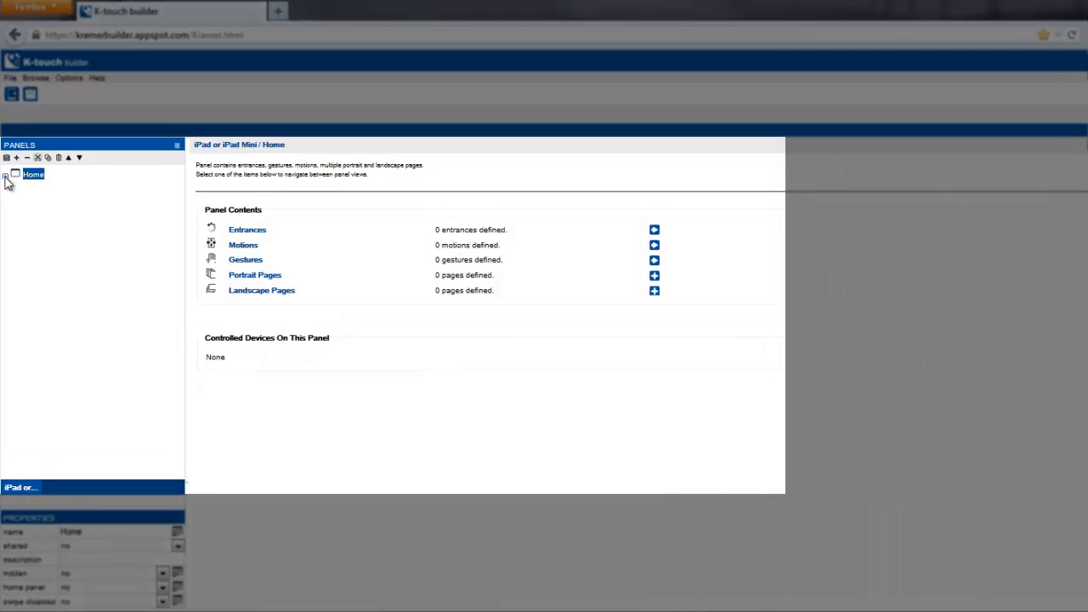
Expand Home and view Entrances, Motions, Gestures, Portrait Pages, then Landscape Pages
click(6, 175)
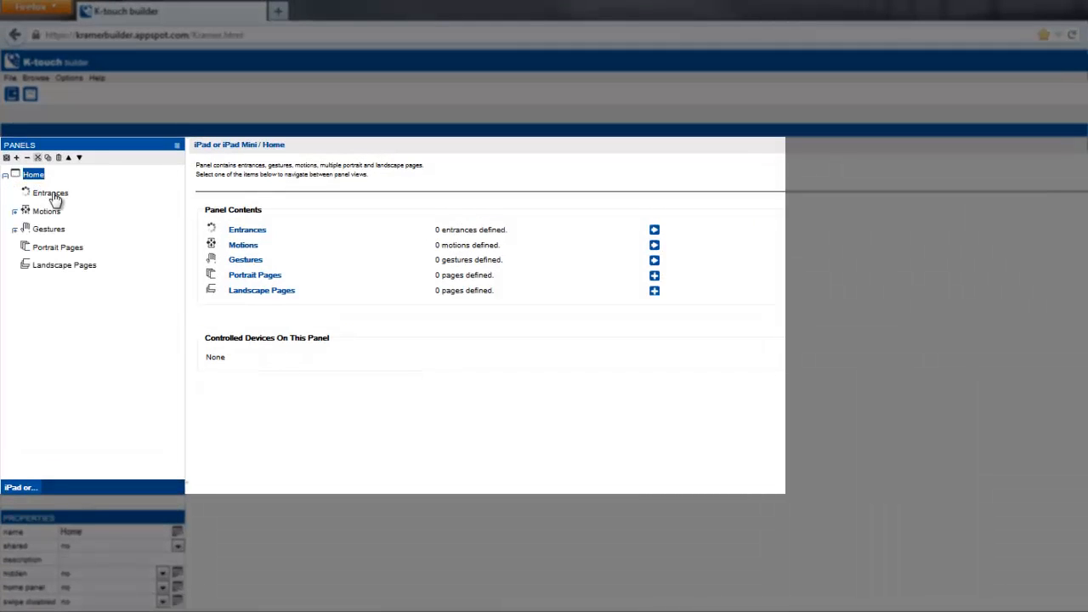
mouse_move(121, 215)
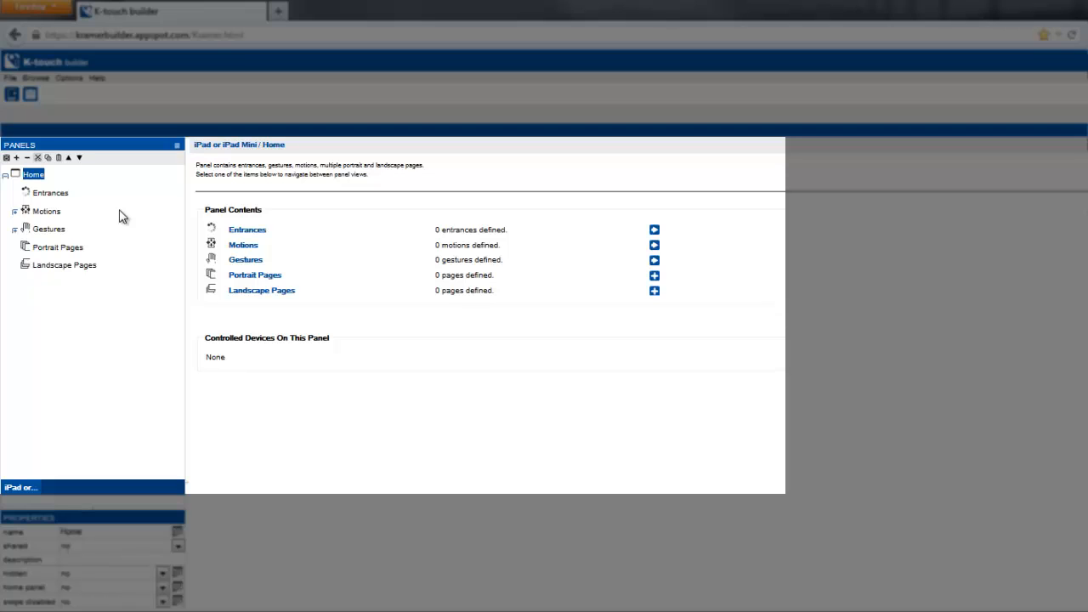
mouse_move(219, 239)
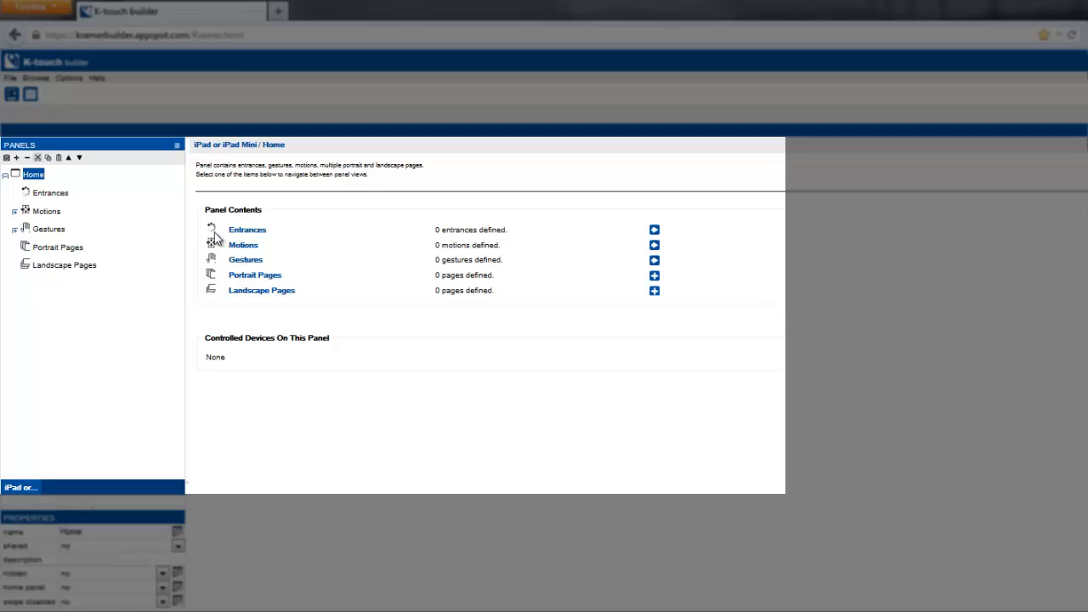
mouse_move(78, 211)
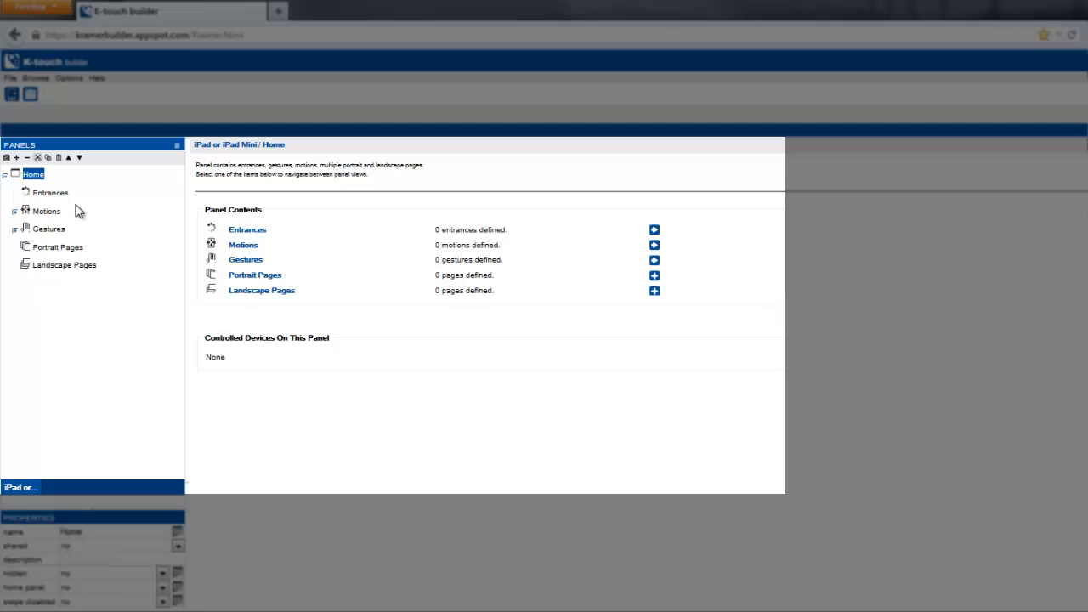
click(51, 192)
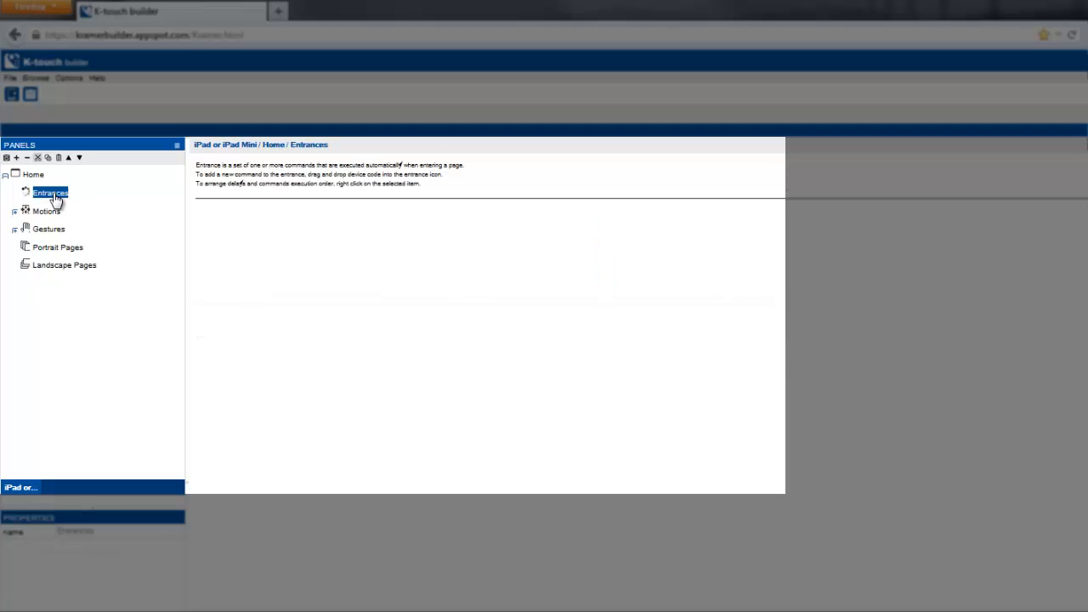
mouse_move(132, 211)
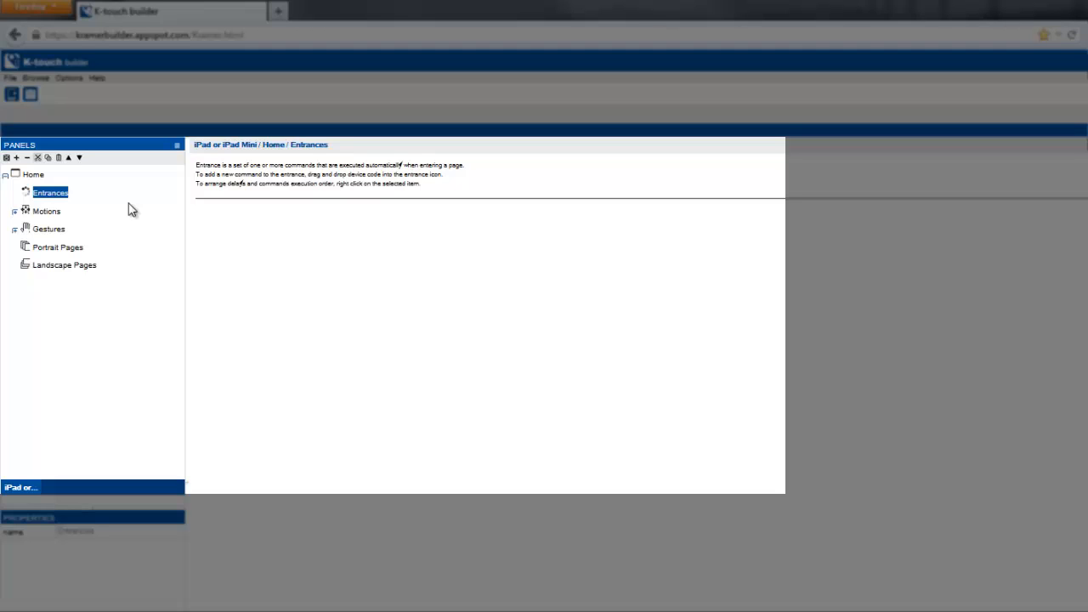
click(46, 211)
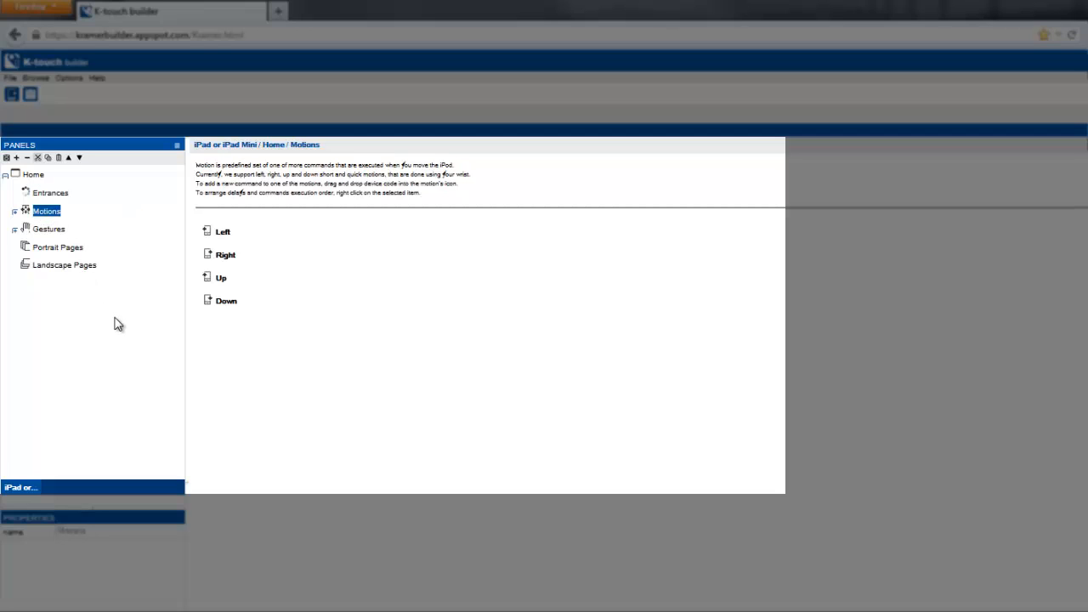
mouse_move(119, 331)
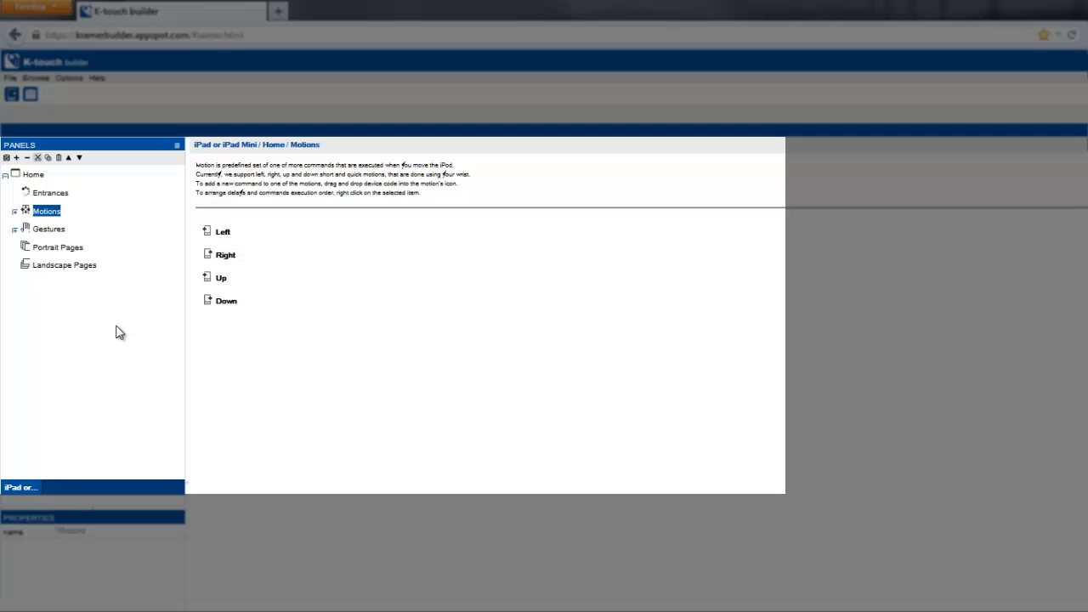
mouse_move(53, 238)
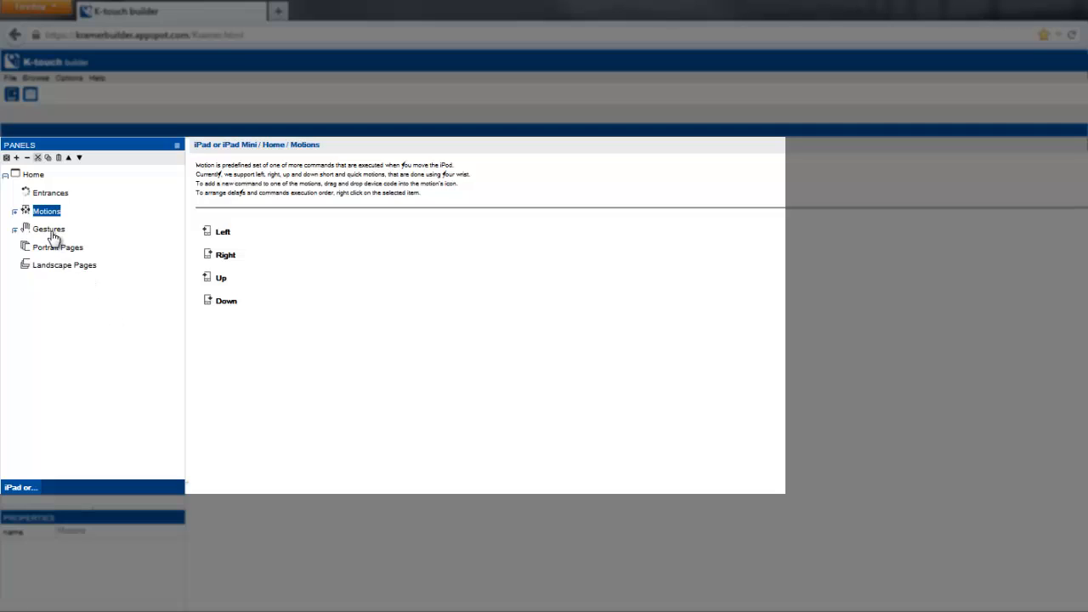
click(48, 229)
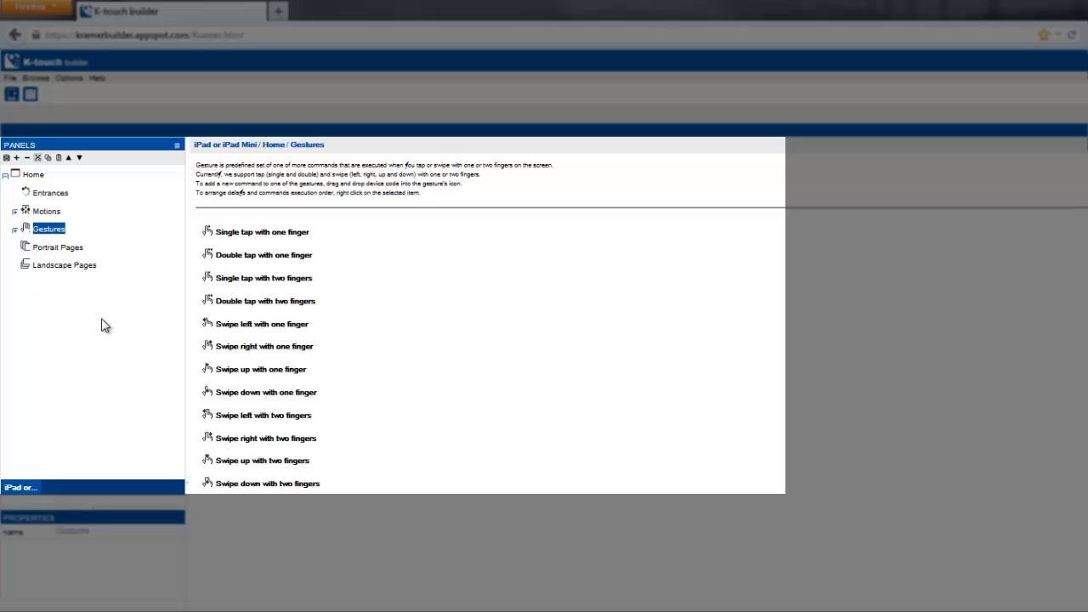
mouse_move(115, 326)
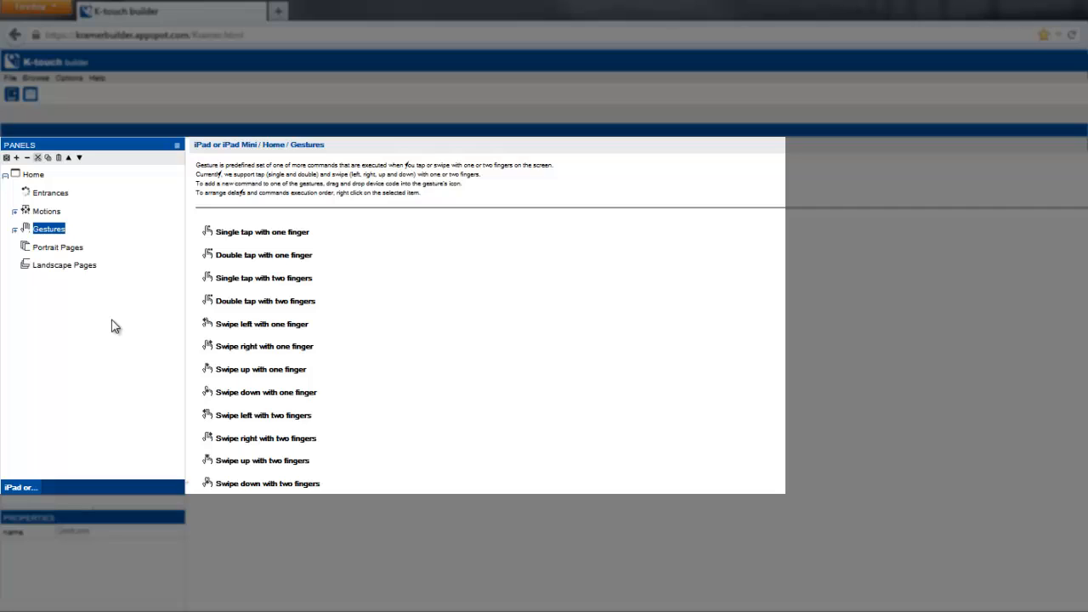
mouse_move(83, 301)
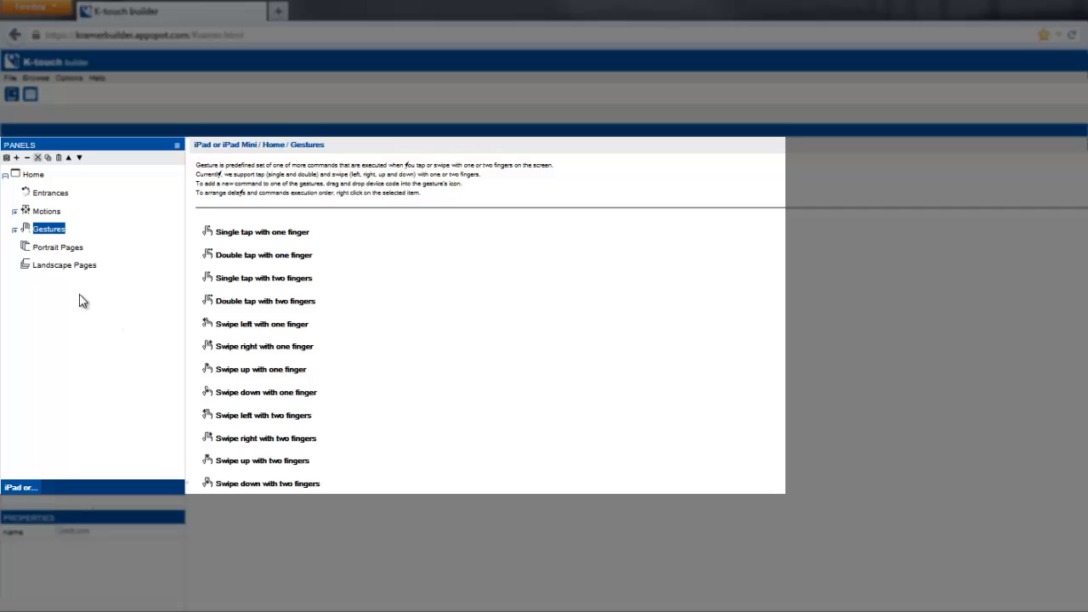
click(58, 247)
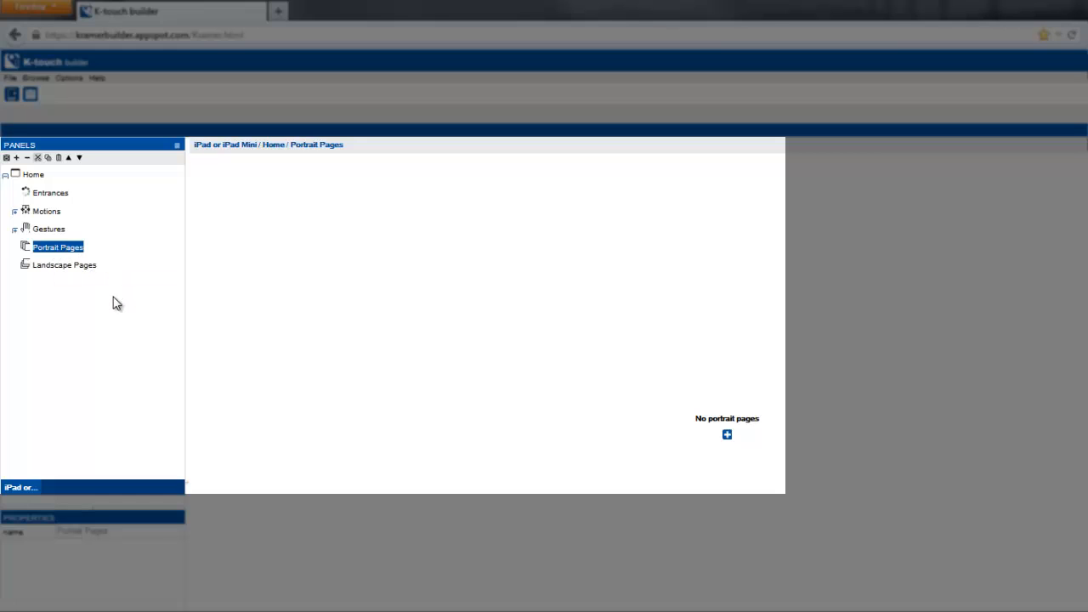
click(64, 265)
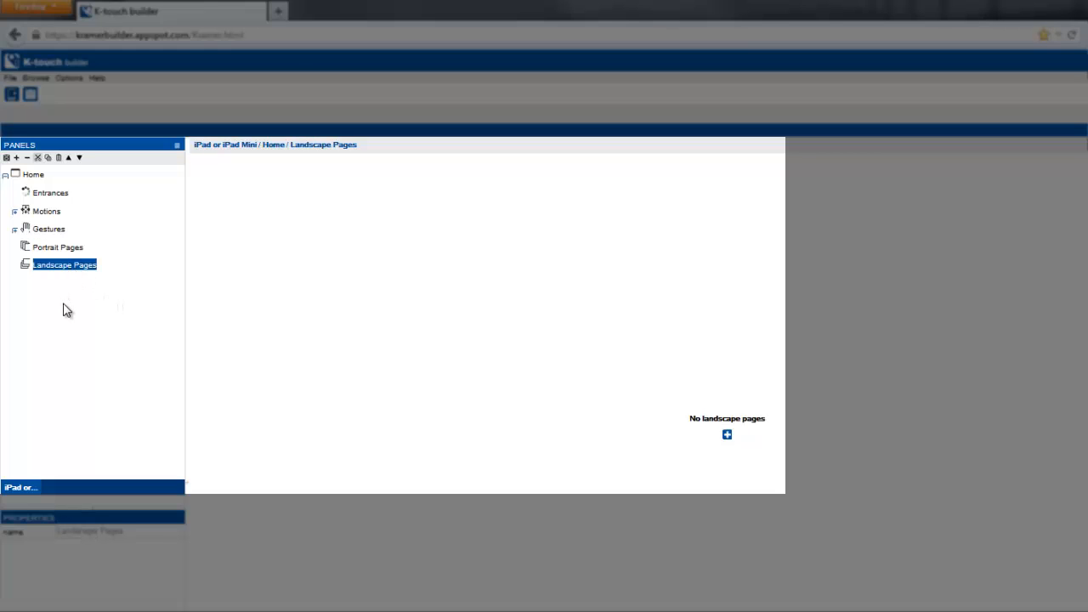